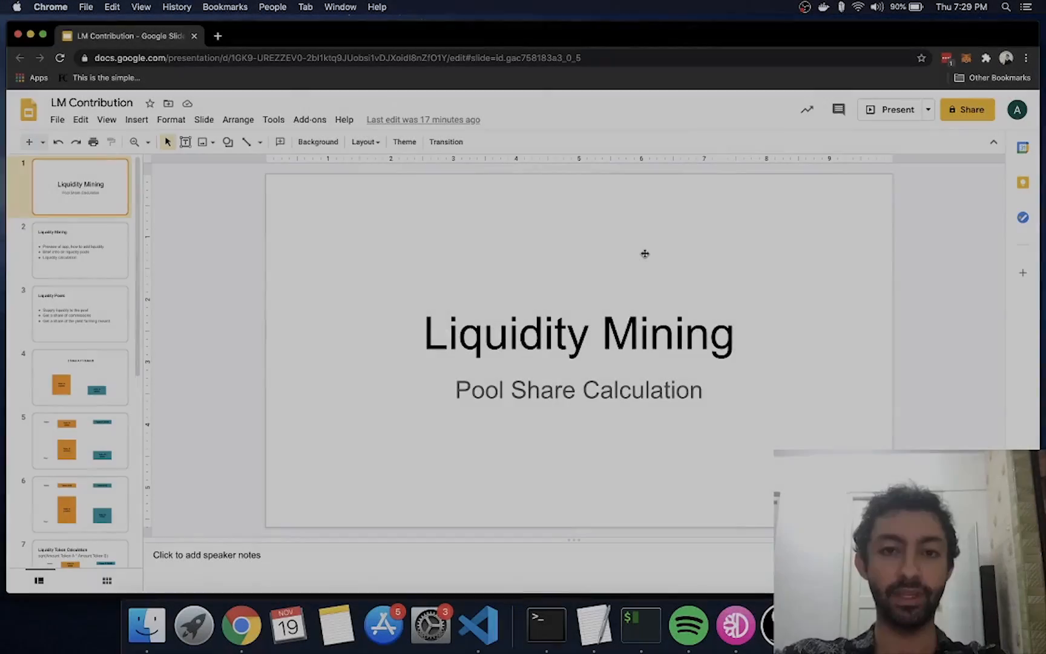
mouse_move(442, 294)
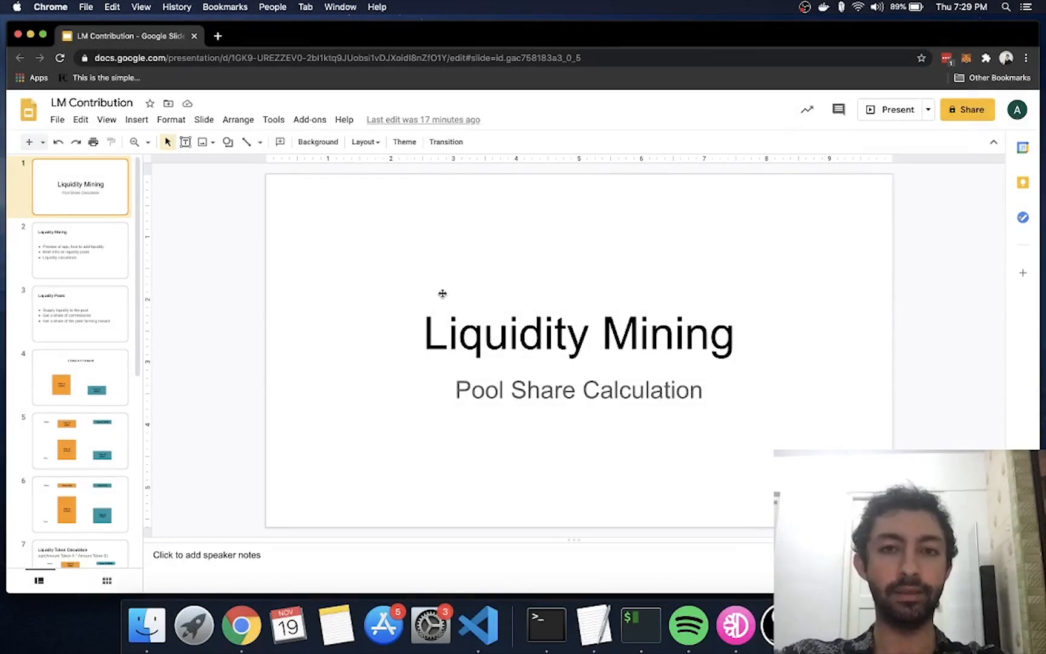
mouse_move(417, 310)
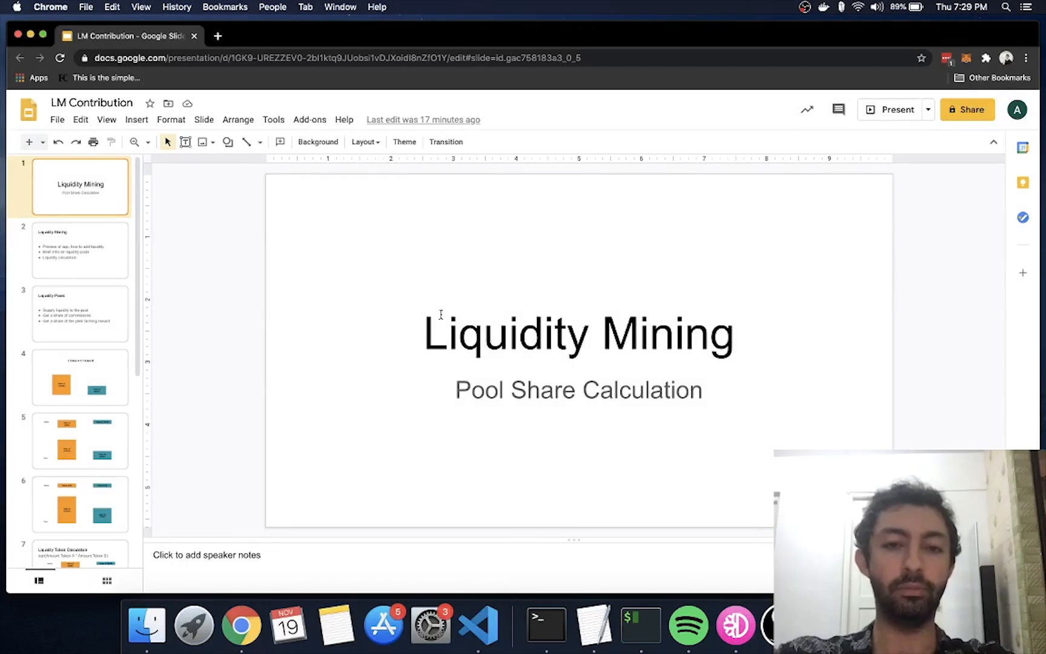
mouse_move(555, 347)
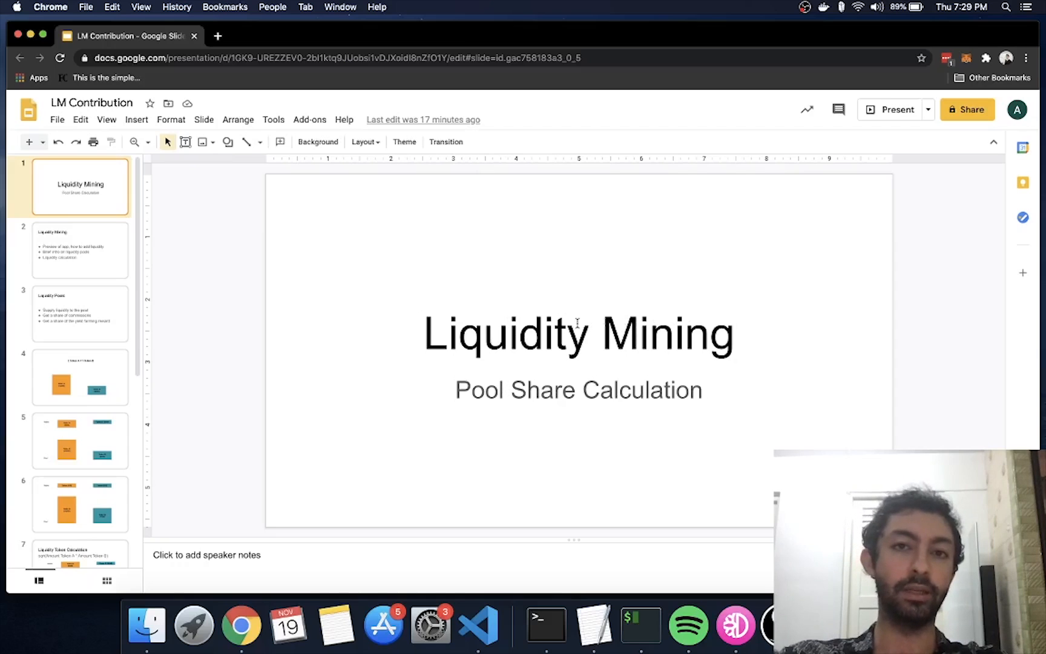
View agenda slide 2, then move on to the DeFi app's Liquidity pools page
left_click(81, 250)
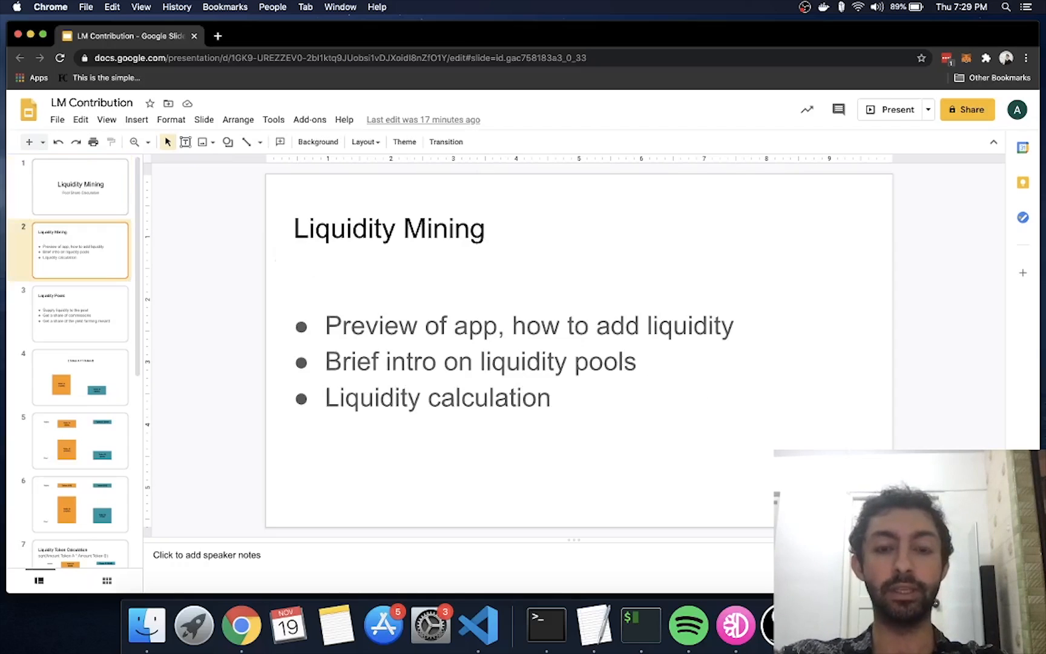
mouse_move(528, 273)
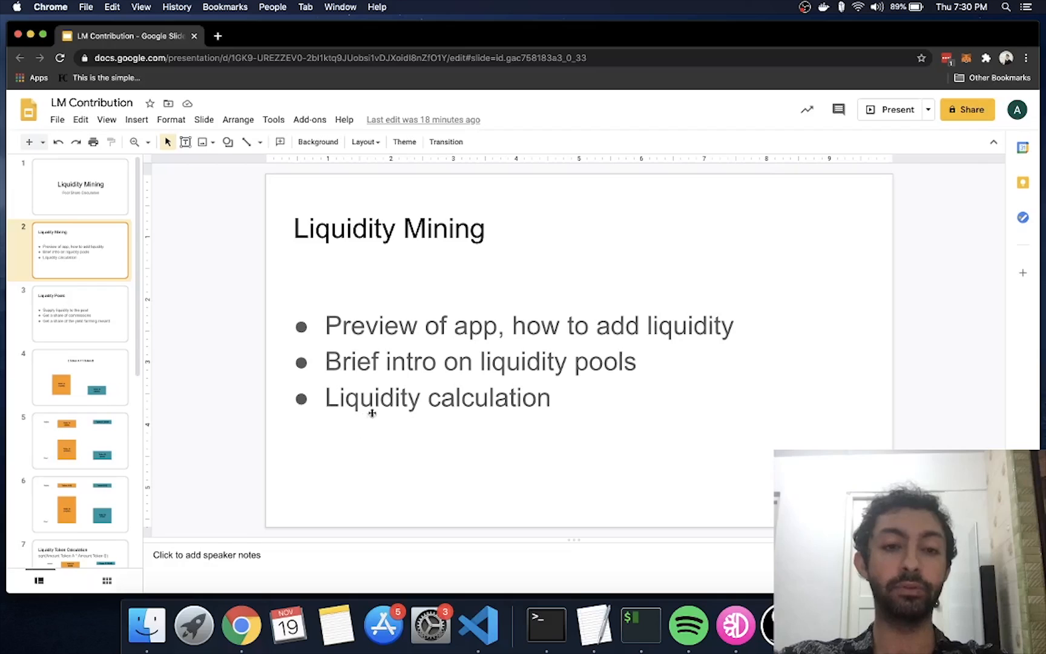
mouse_move(364, 438)
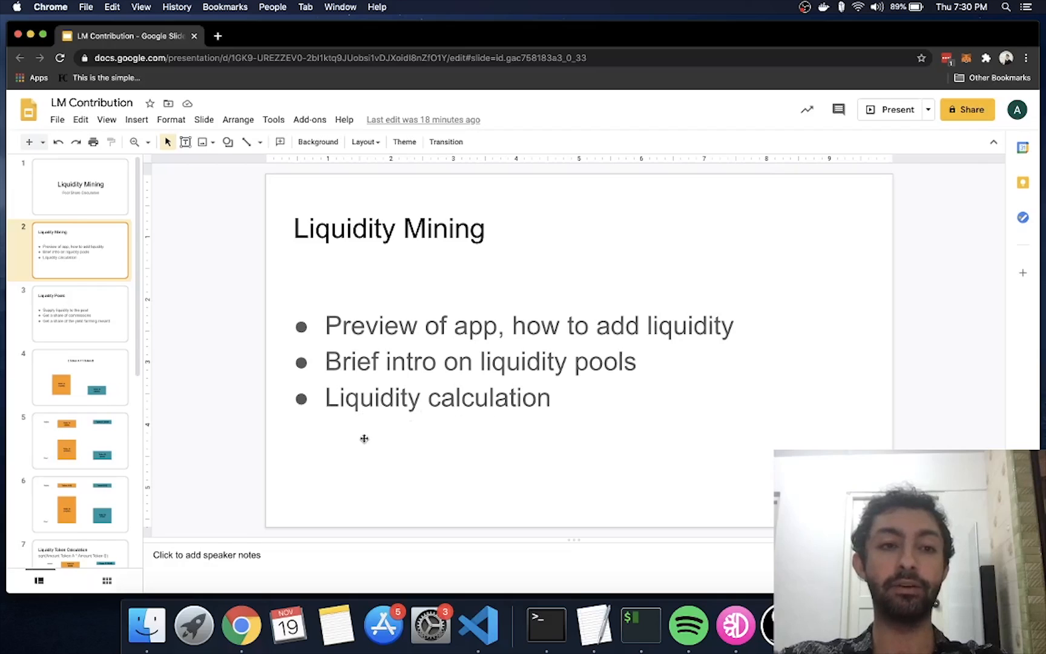
mouse_move(393, 448)
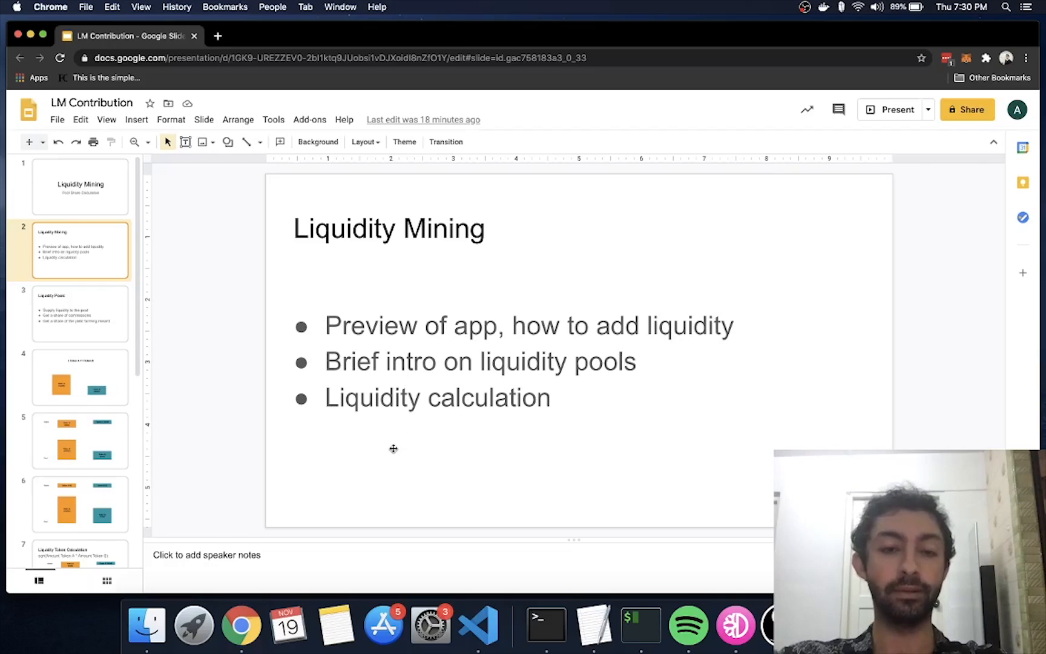
left_click(80, 313)
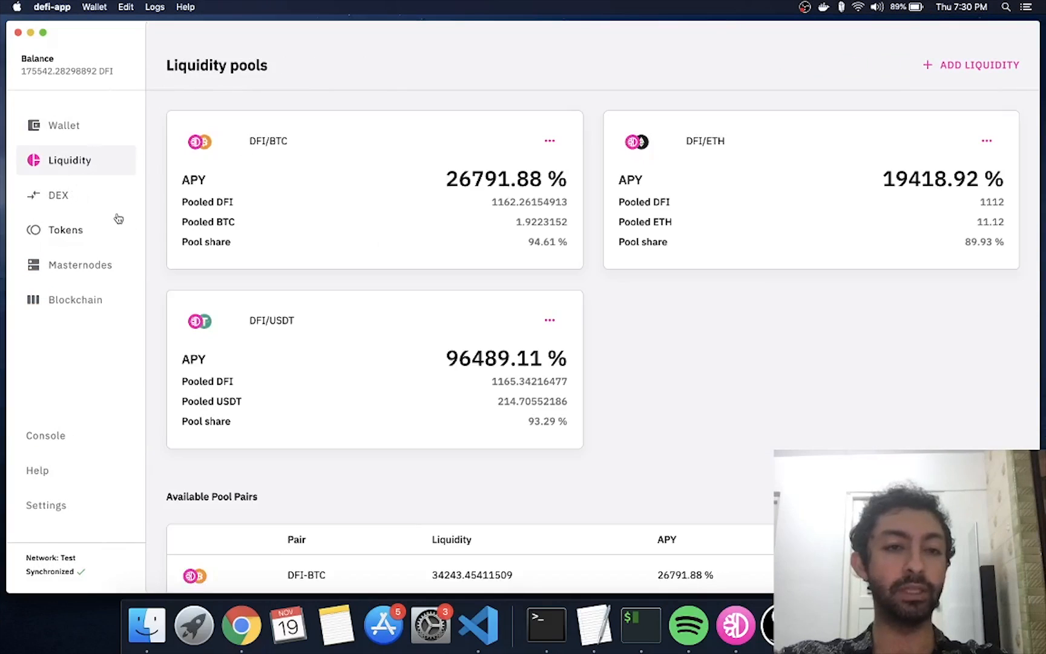
Glance at Tokens, return to Liquidity pools, and open the DFI/BTC pool's options menu
left_click(65, 229)
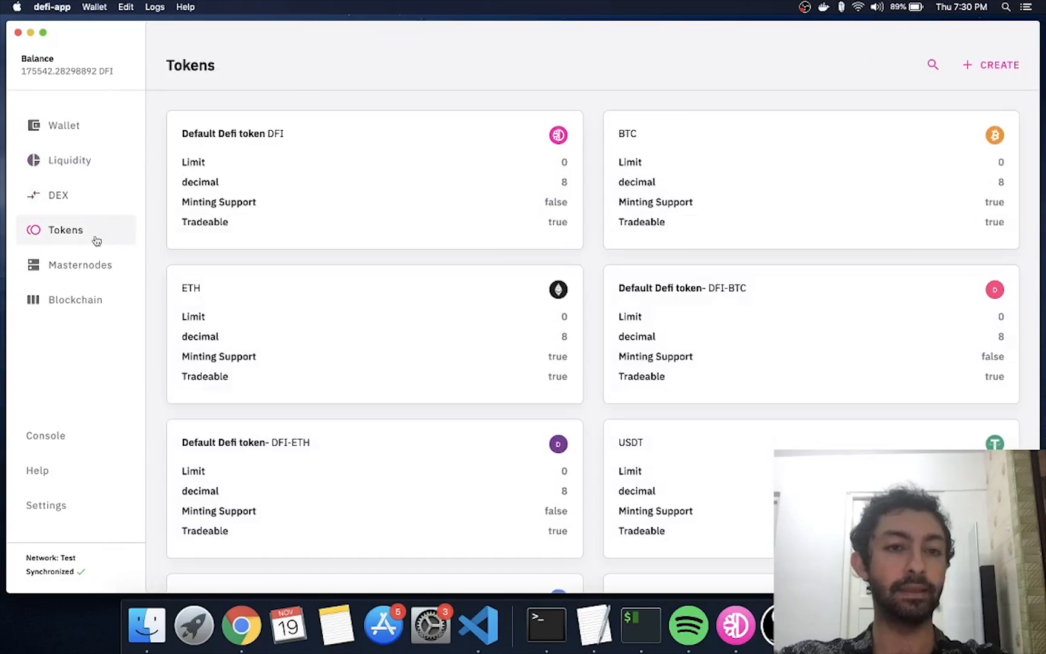
left_click(70, 160)
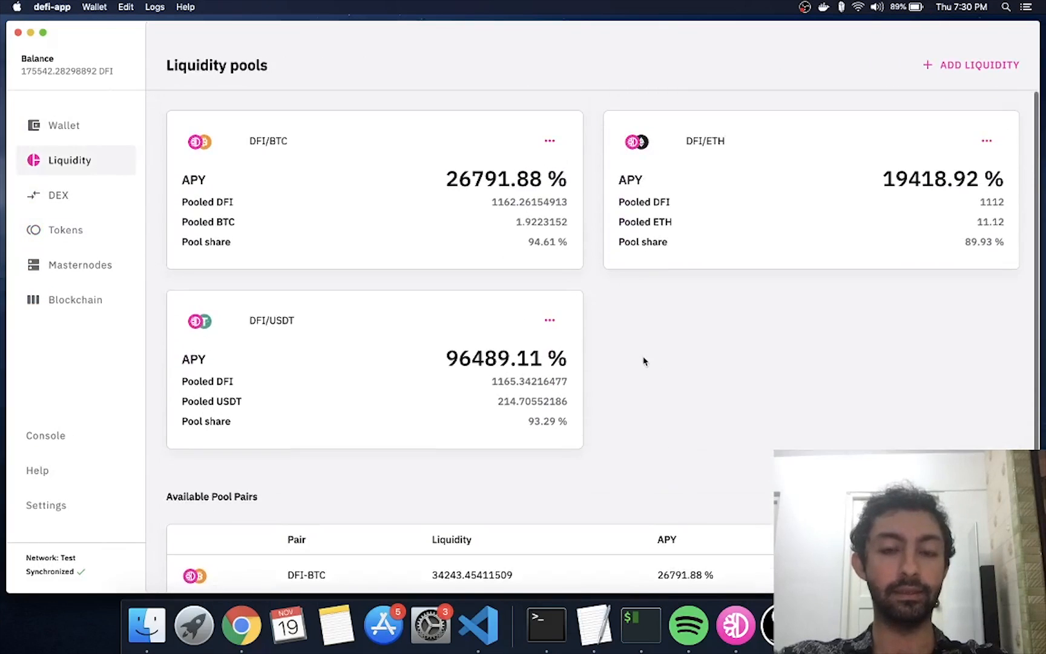
left_click(549, 140)
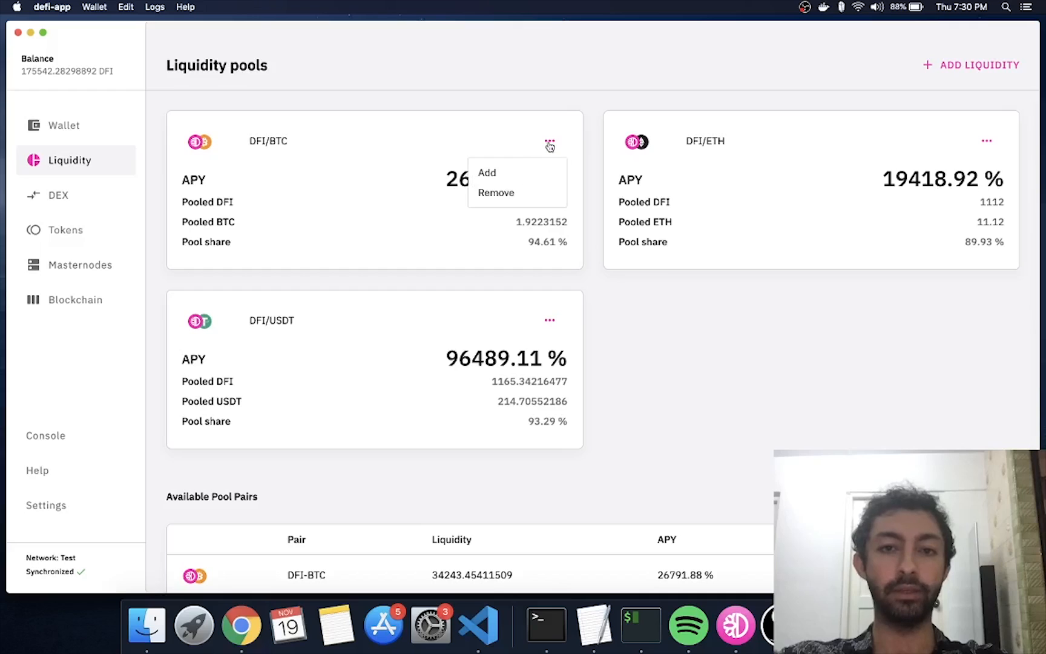
Start adding liquidity with DFI and BTC selected and 100 DFI entered
left_click(487, 172)
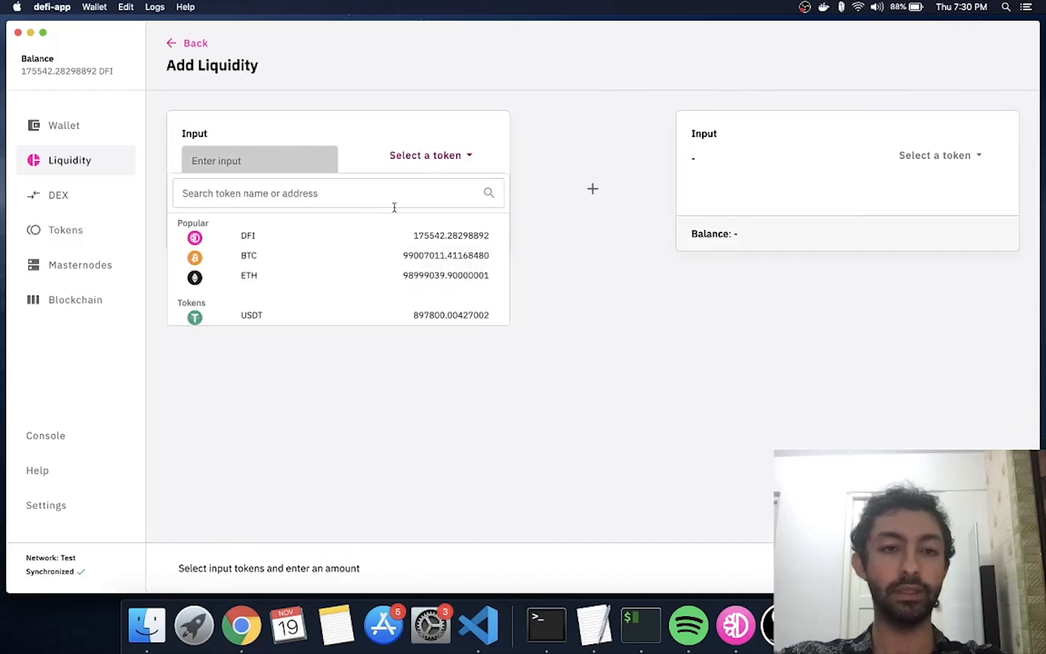
left_click(247, 235)
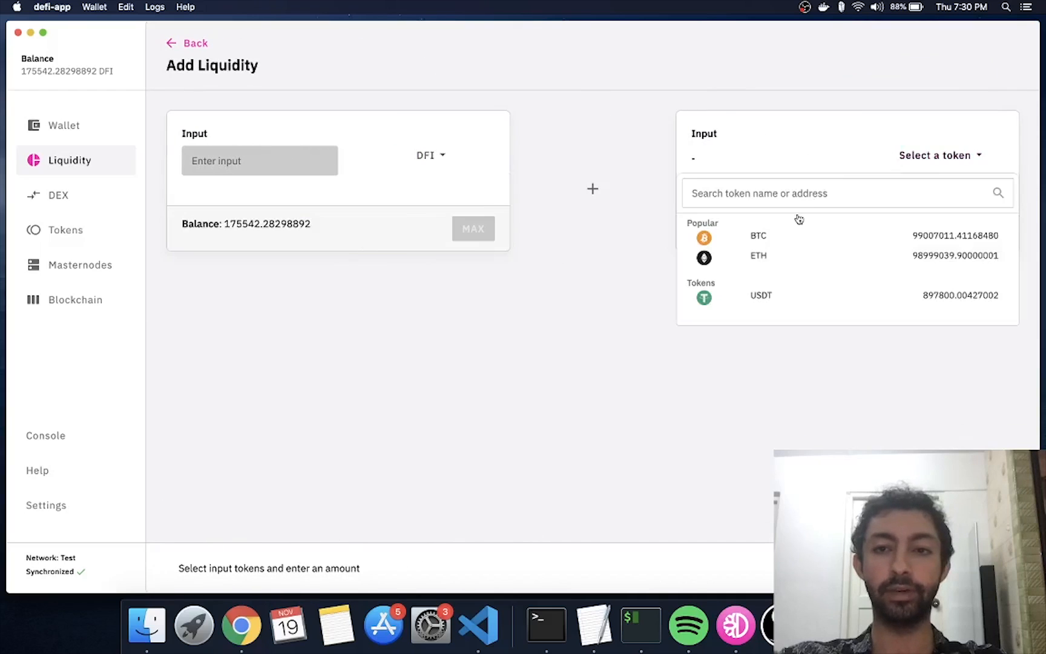
left_click(758, 235)
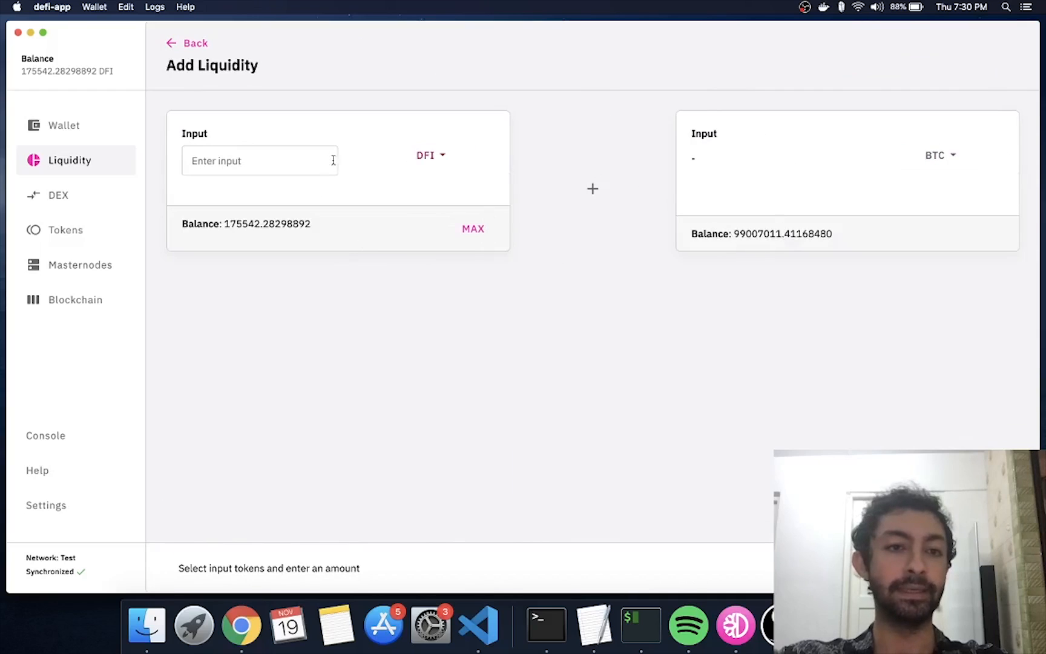
type("100")
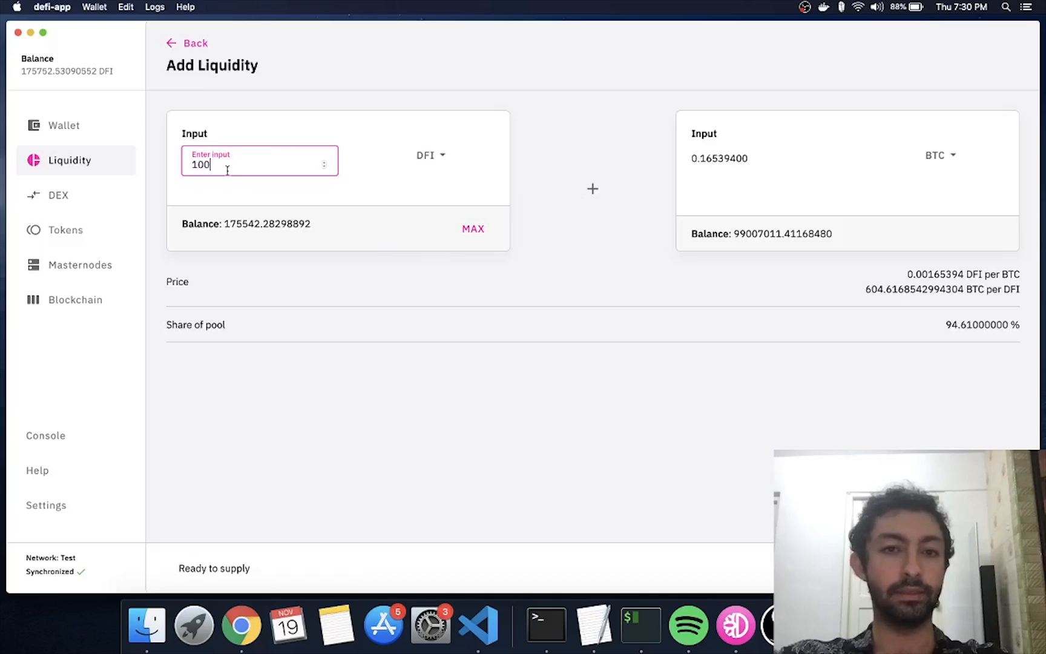
mouse_move(561, 175)
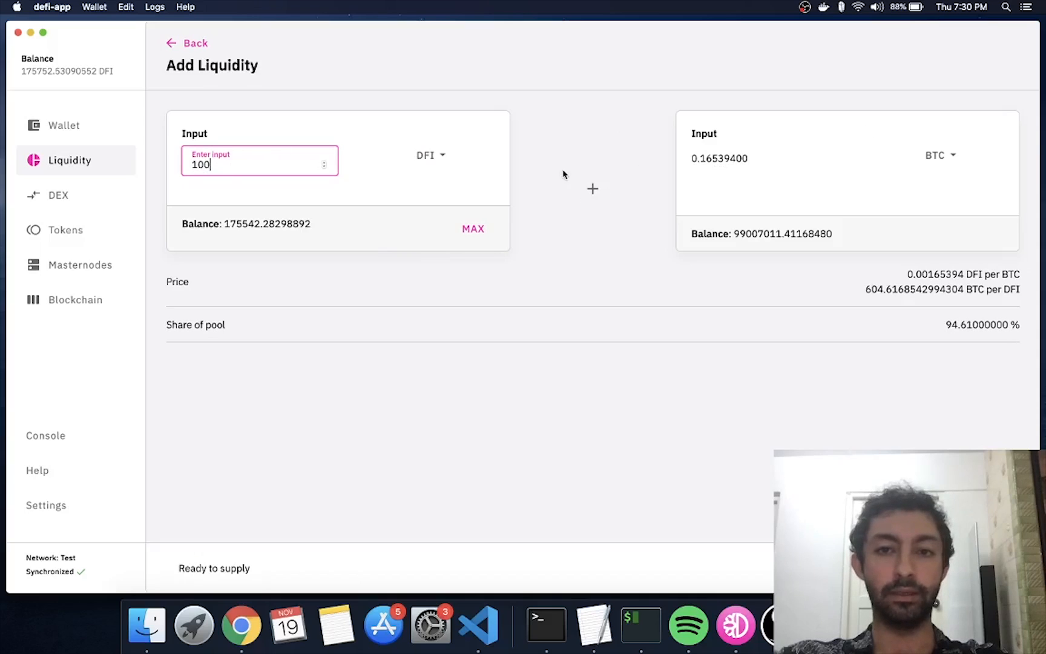
mouse_move(700, 165)
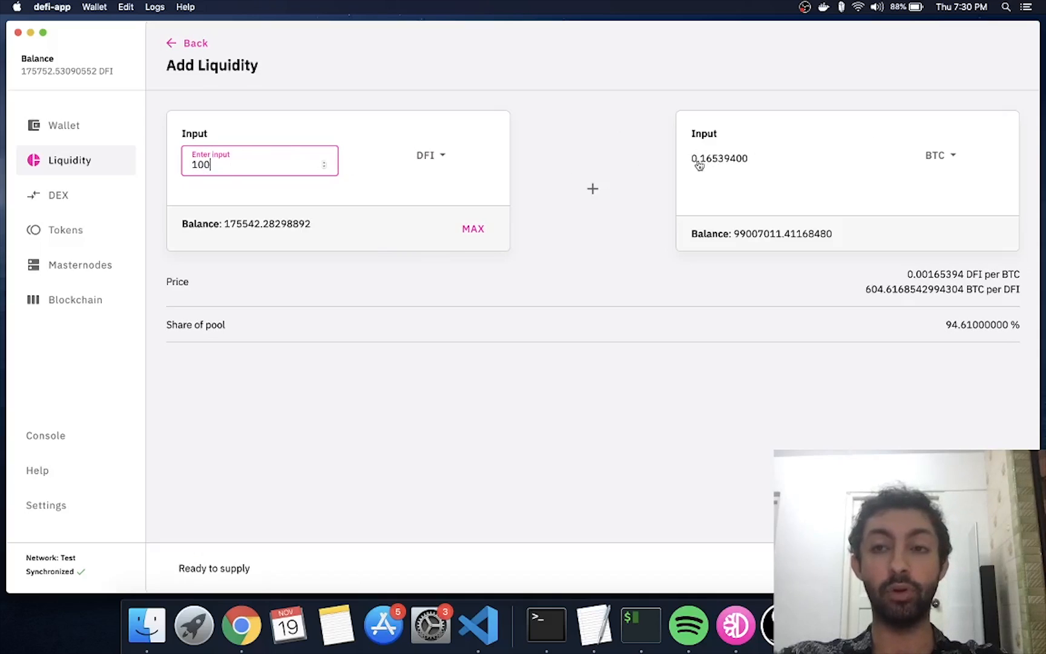
mouse_move(628, 188)
type("0")
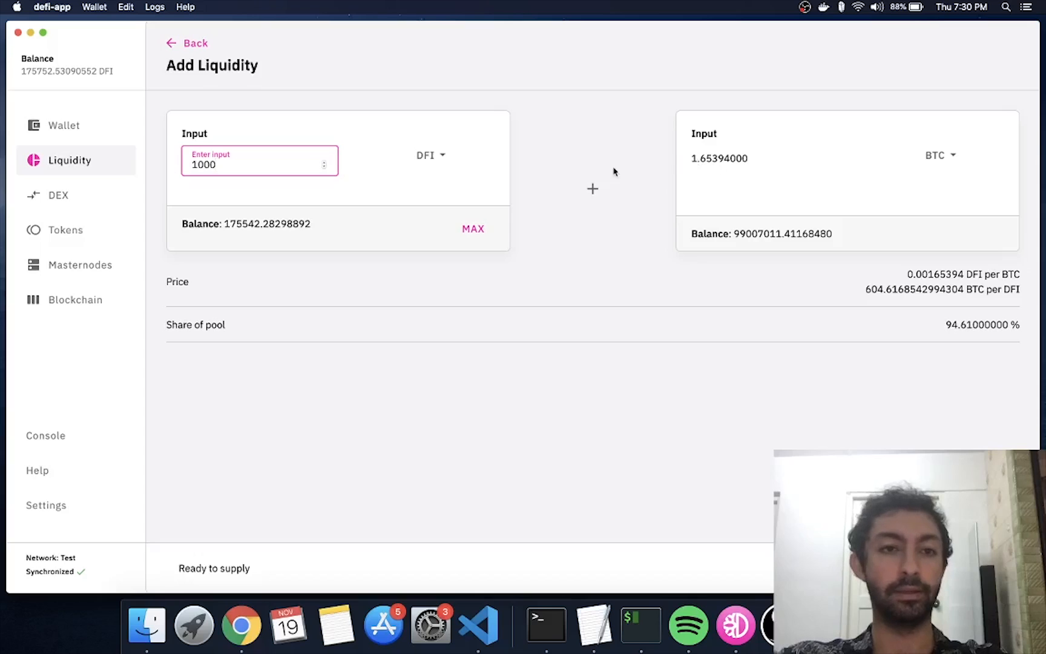
mouse_move(696, 165)
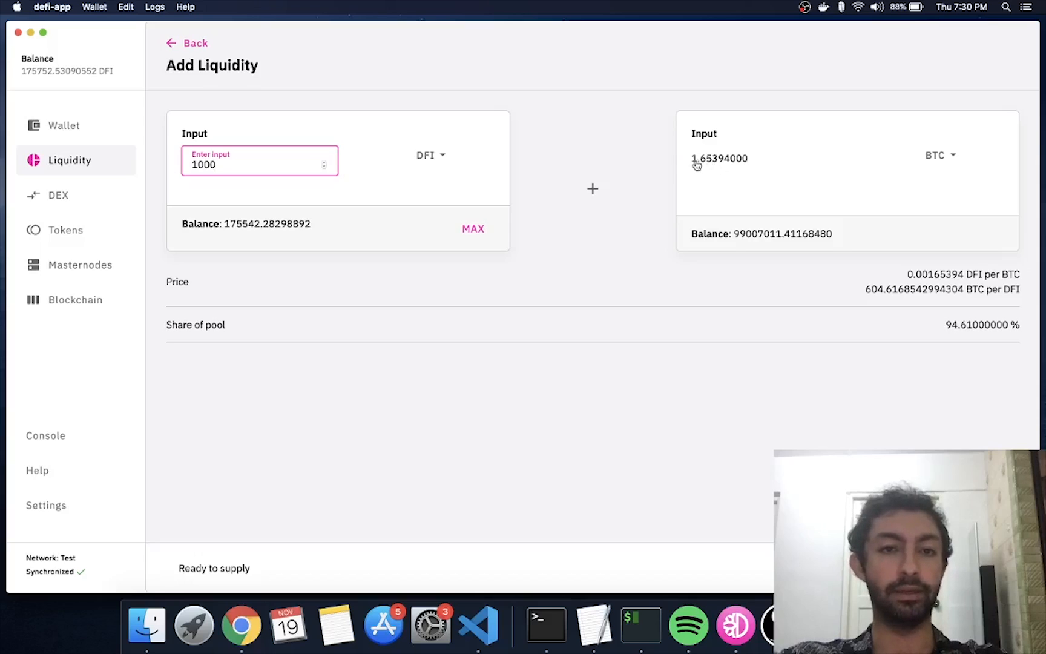
mouse_move(145, 471)
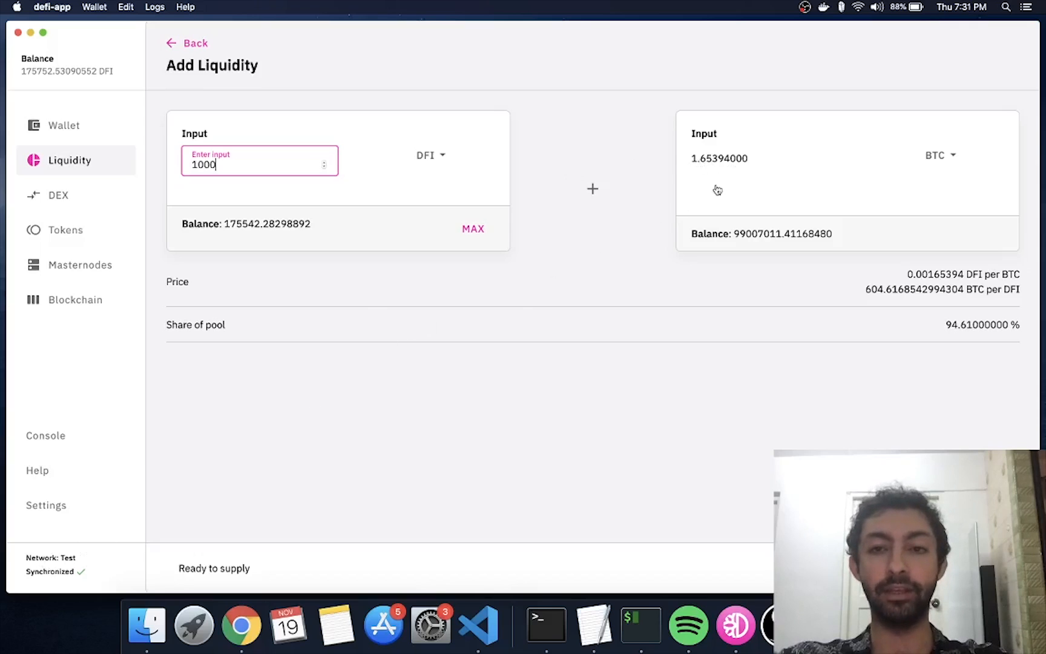
mouse_move(261, 166)
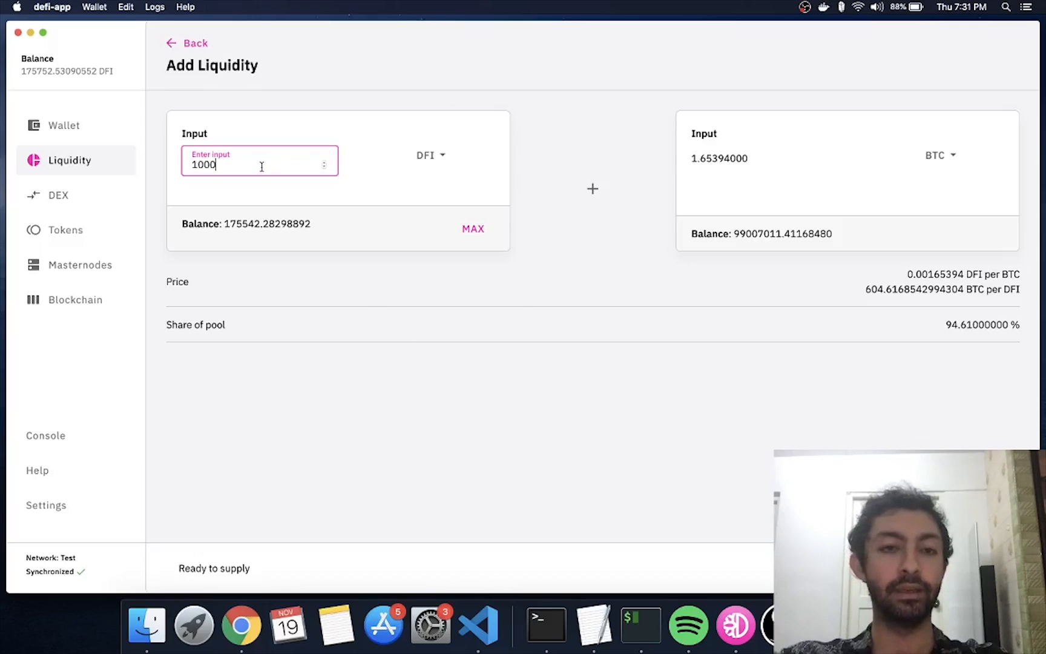
mouse_move(687, 168)
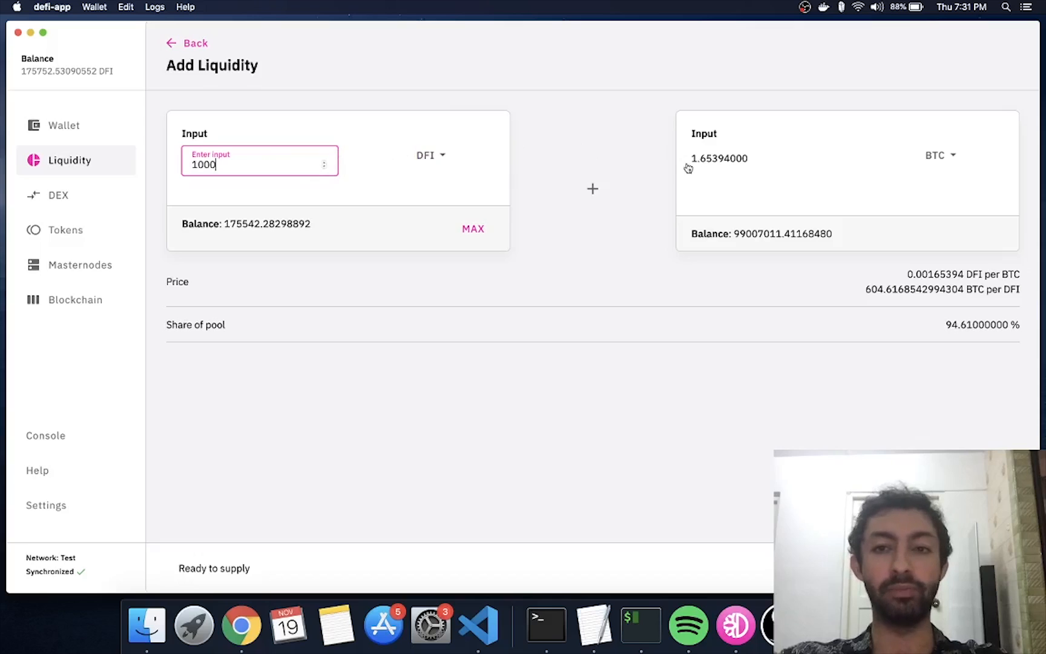
mouse_move(535, 215)
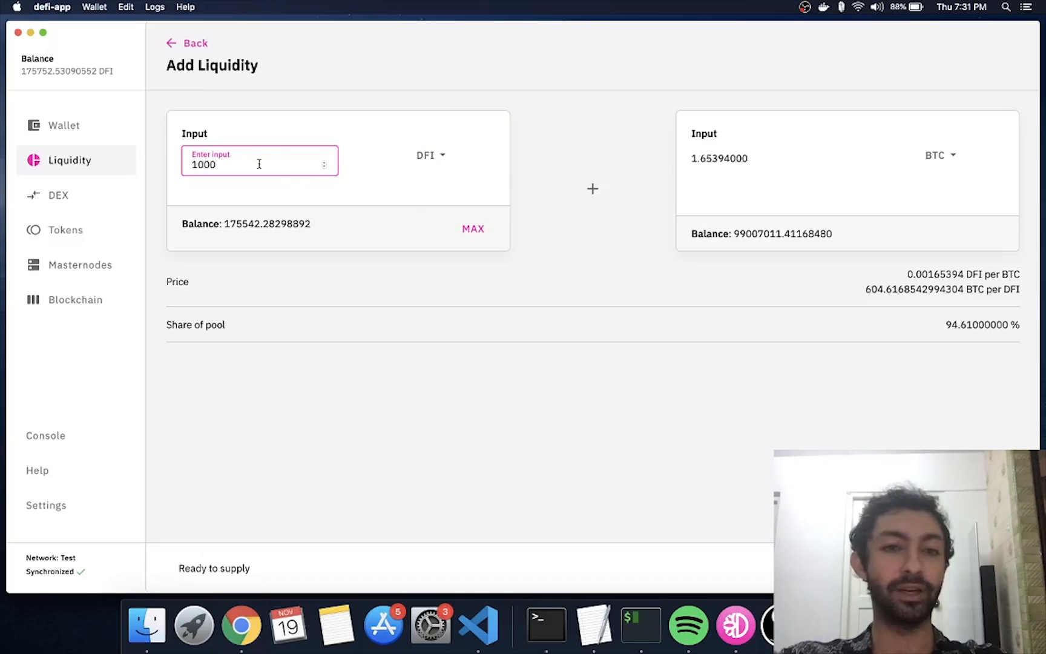
mouse_move(684, 158)
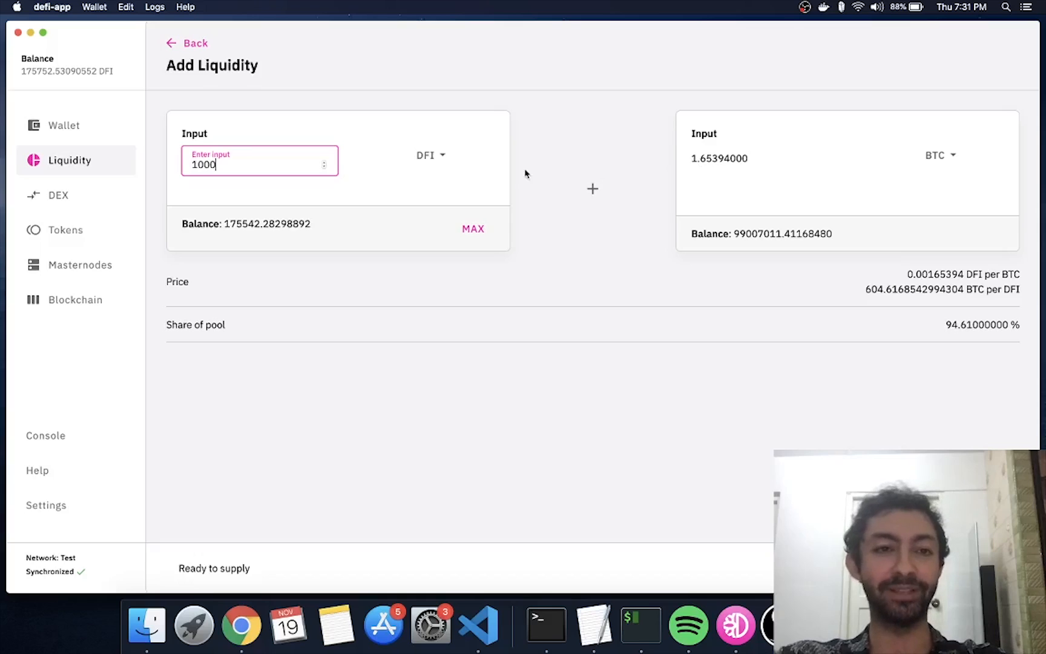
mouse_move(467, 233)
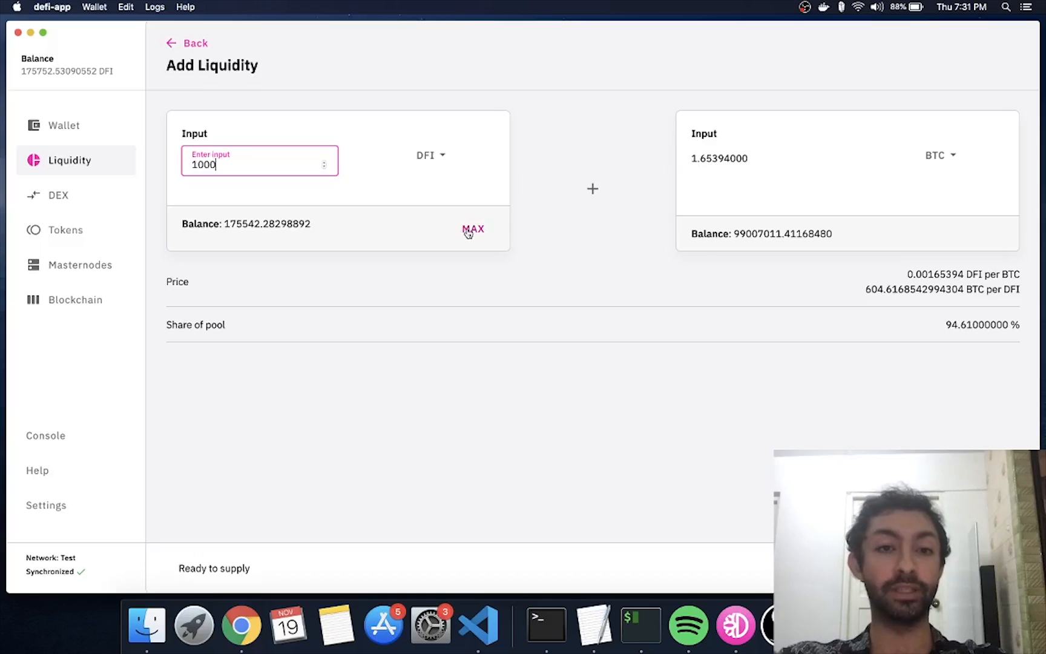
Change the DFI amount to 1000, matched by 1.65394 BTC
left_click(472, 229)
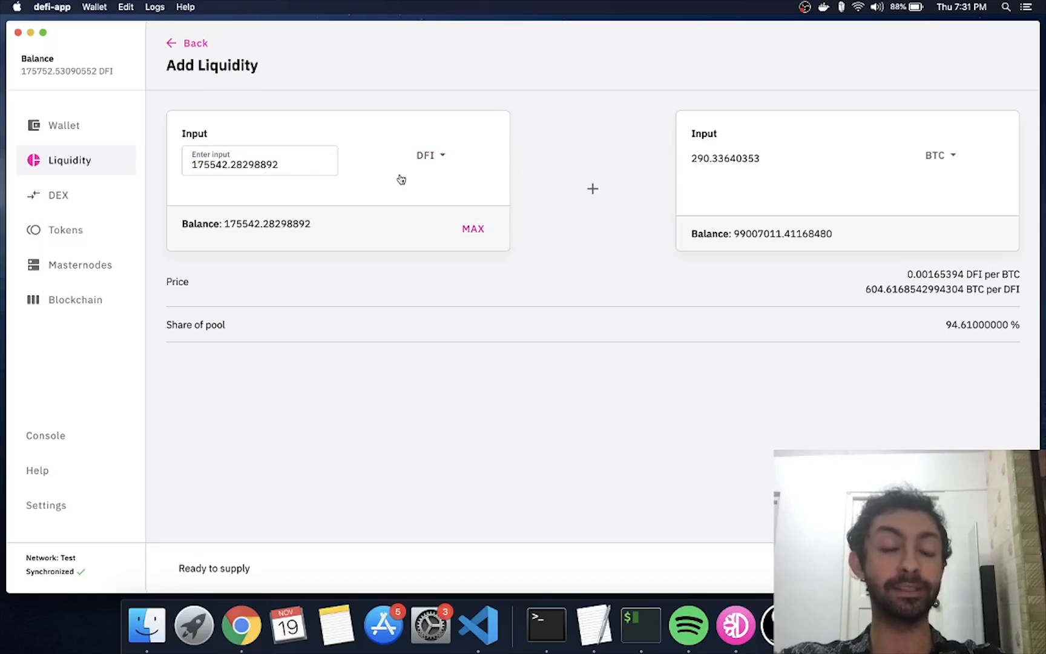
left_click(259, 164)
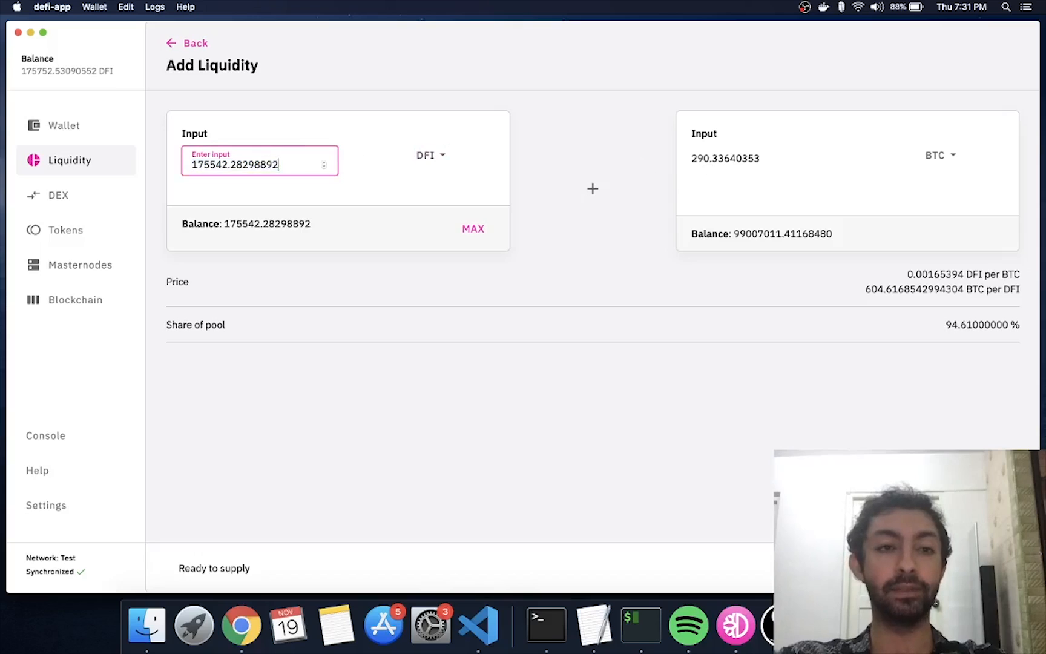
type("1")
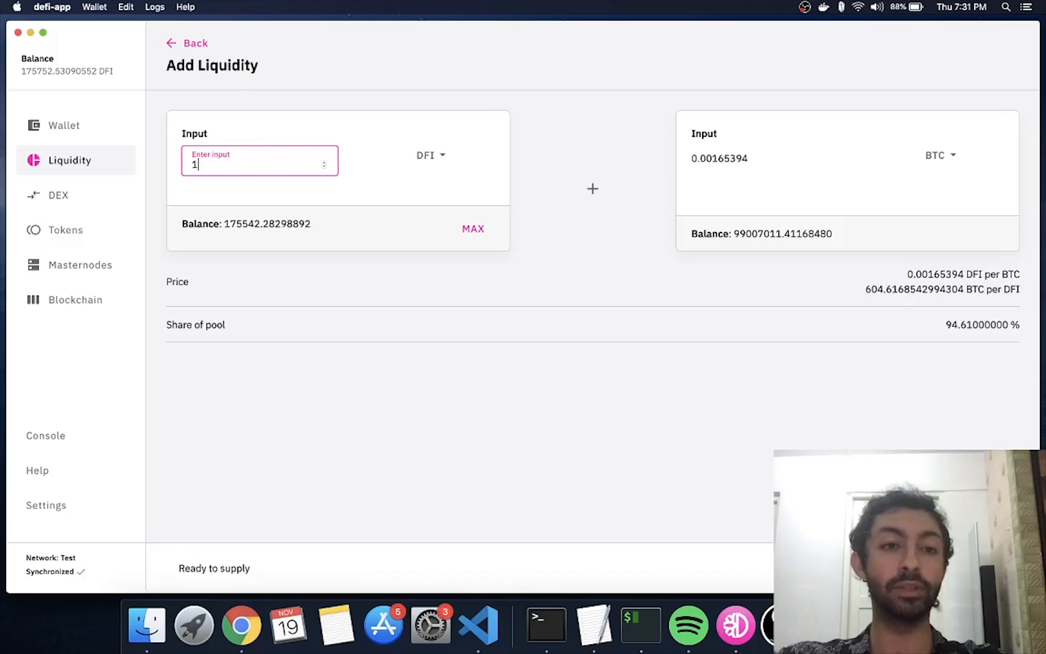
type("000")
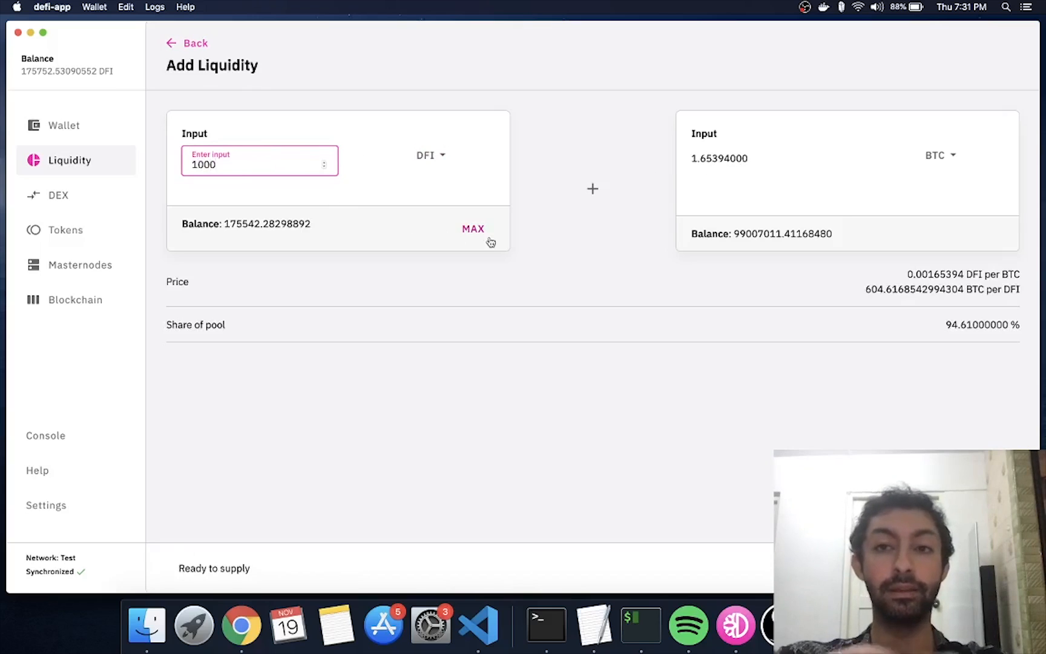
mouse_move(574, 281)
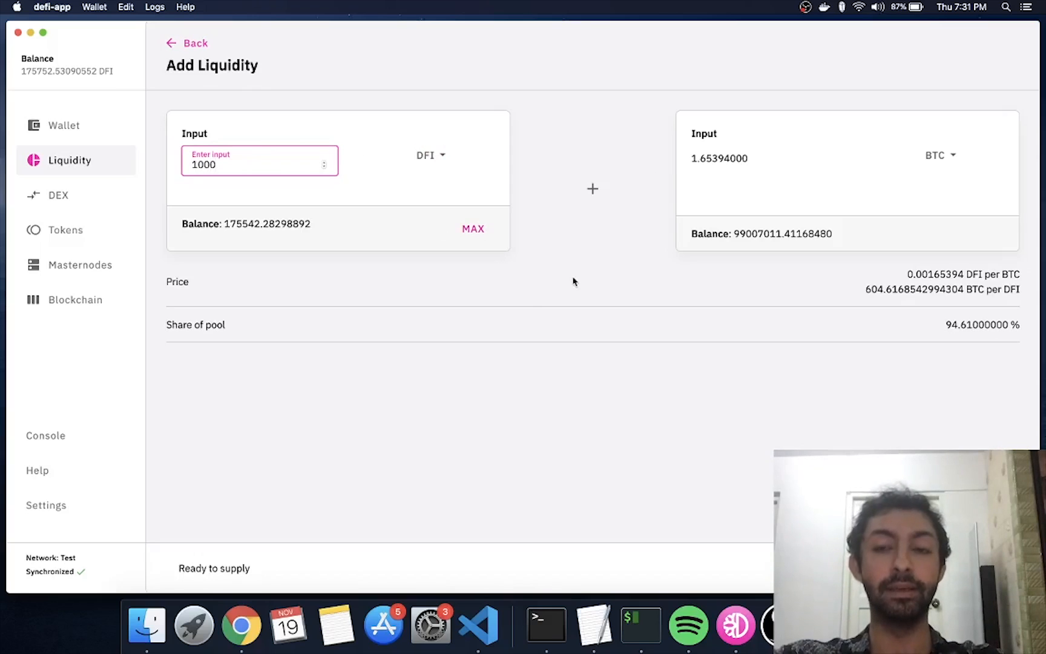
mouse_move(621, 247)
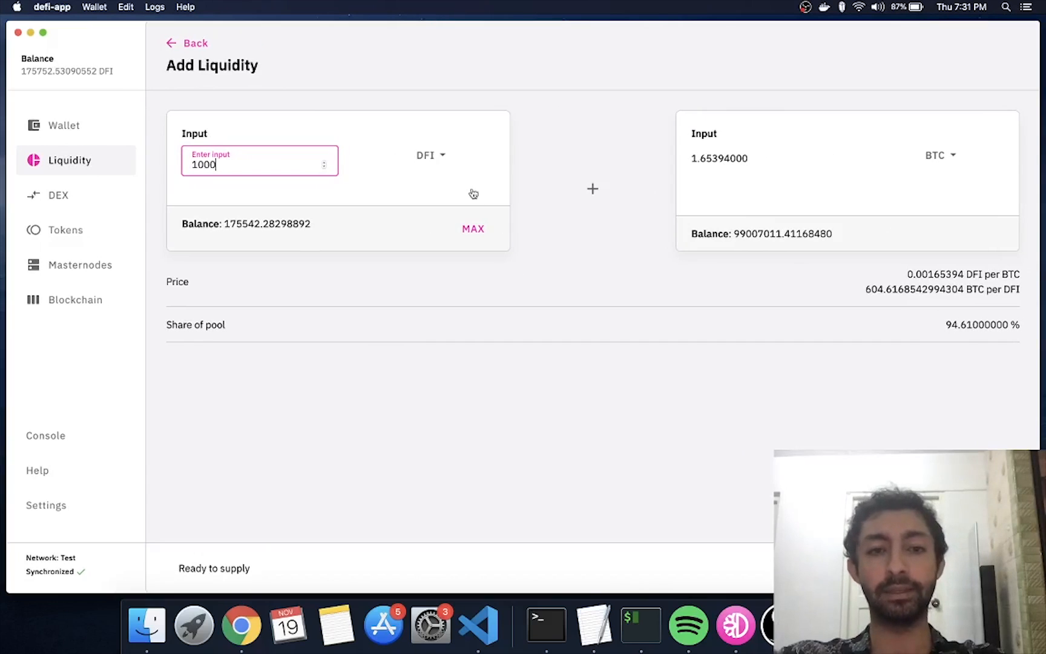
mouse_move(549, 232)
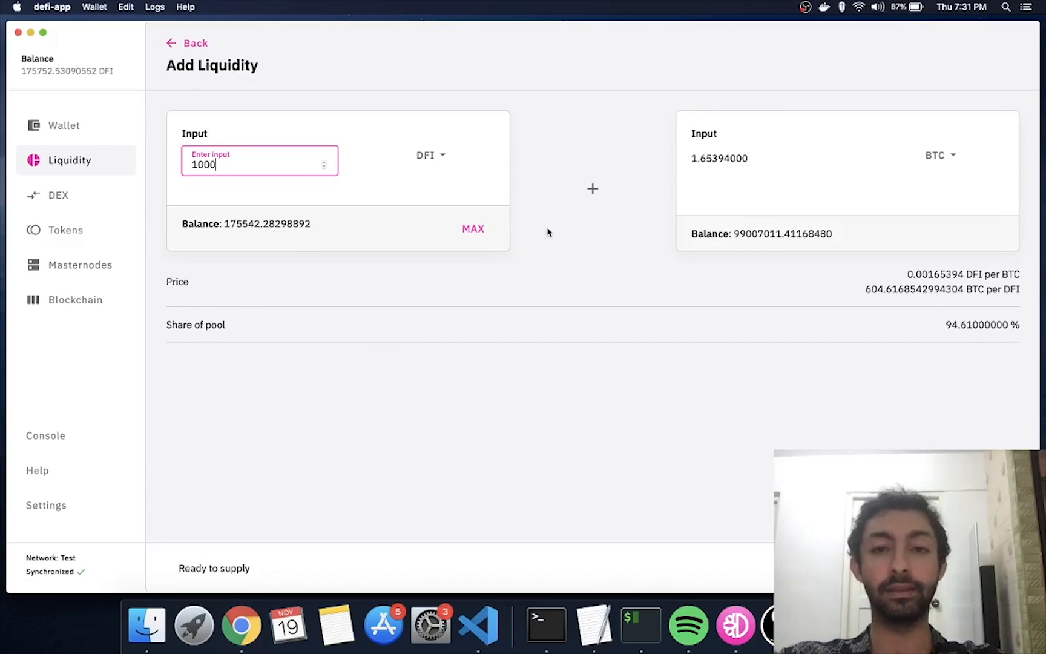
mouse_move(566, 242)
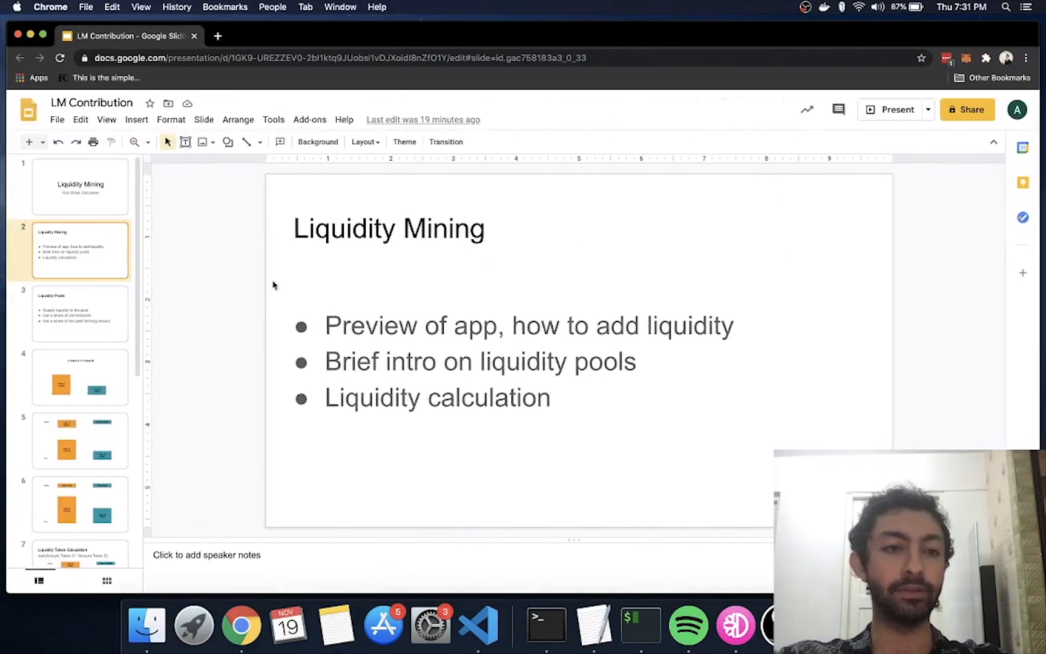
mouse_move(113, 298)
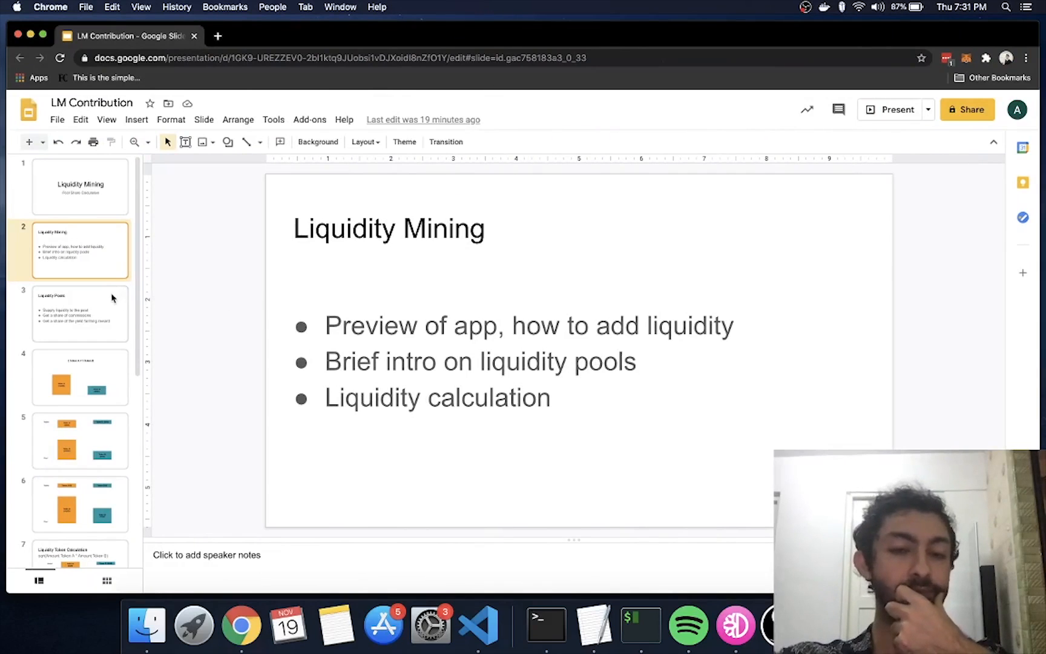
Open slide 3 on supplying liquidity, commissions and yield farming rewards
left_click(81, 313)
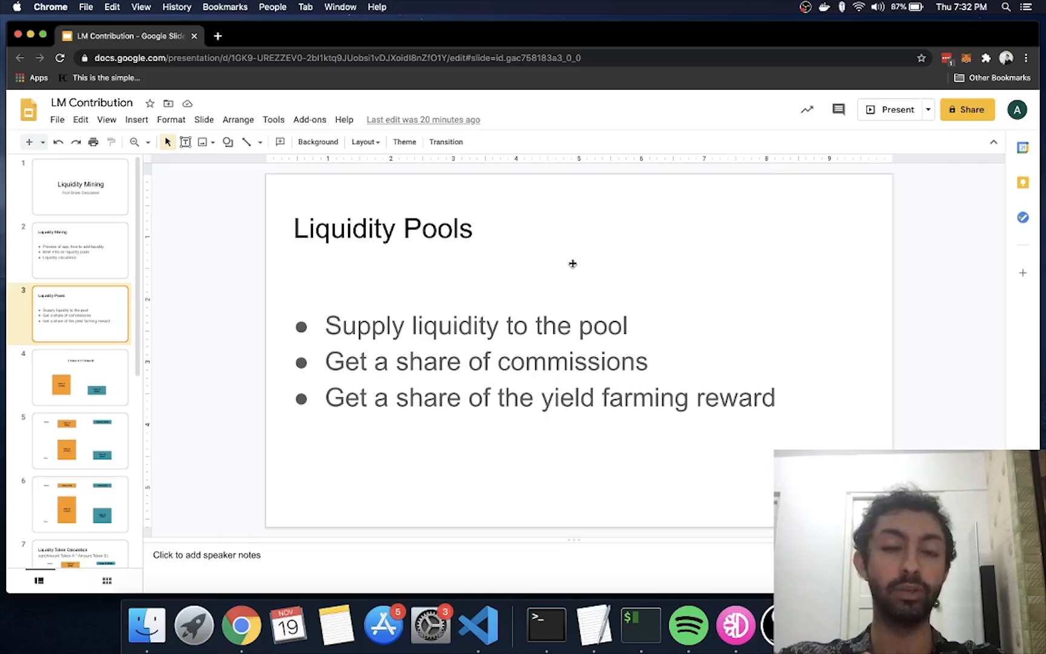
mouse_move(467, 331)
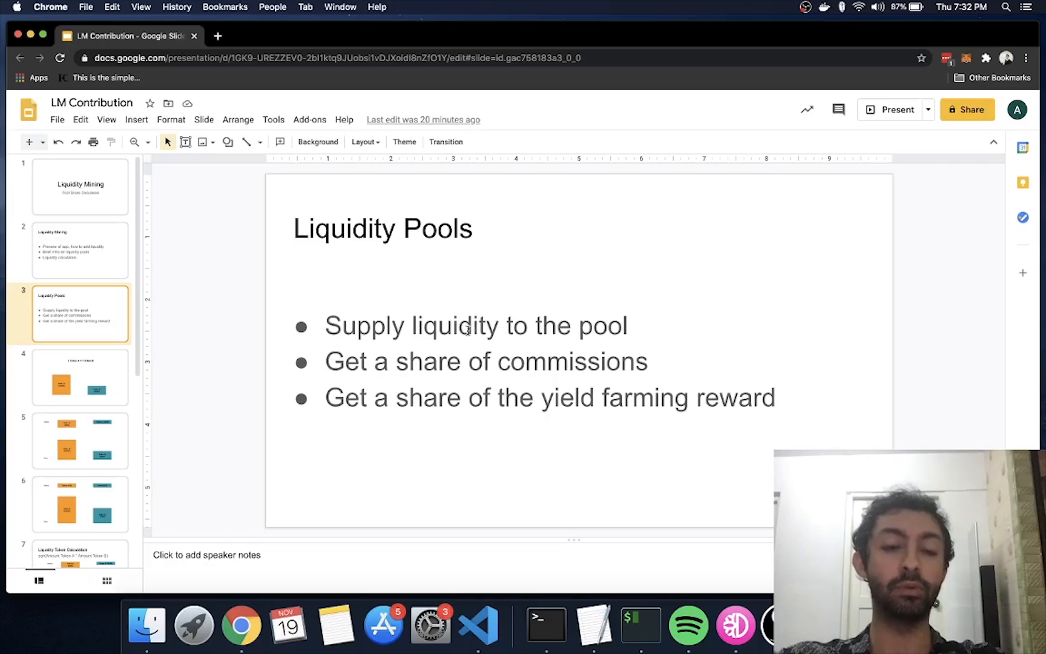
mouse_move(498, 316)
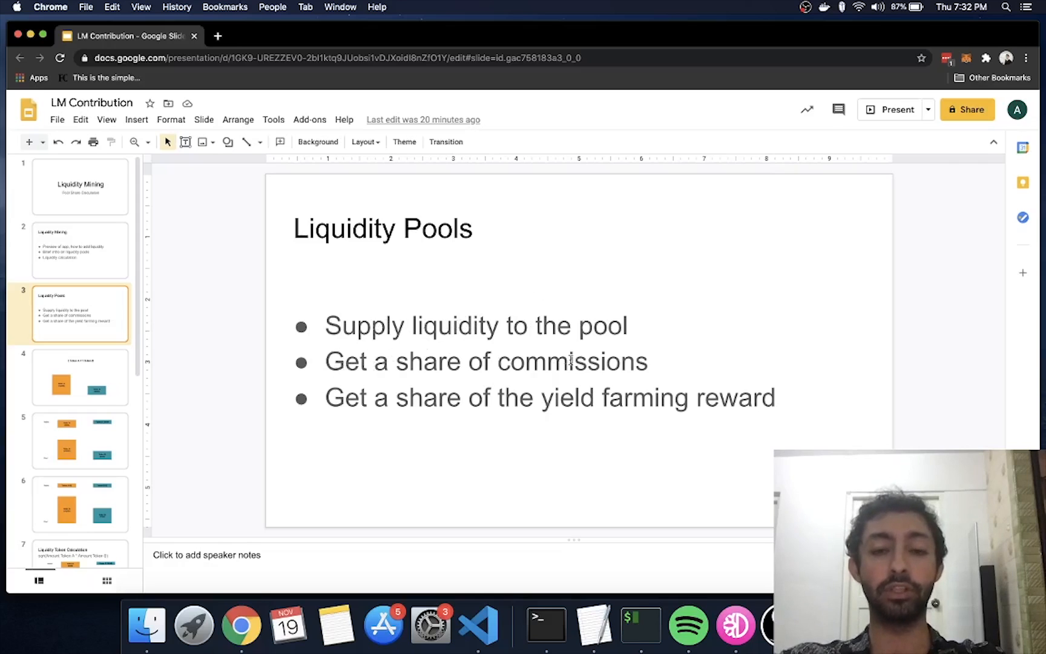
mouse_move(528, 401)
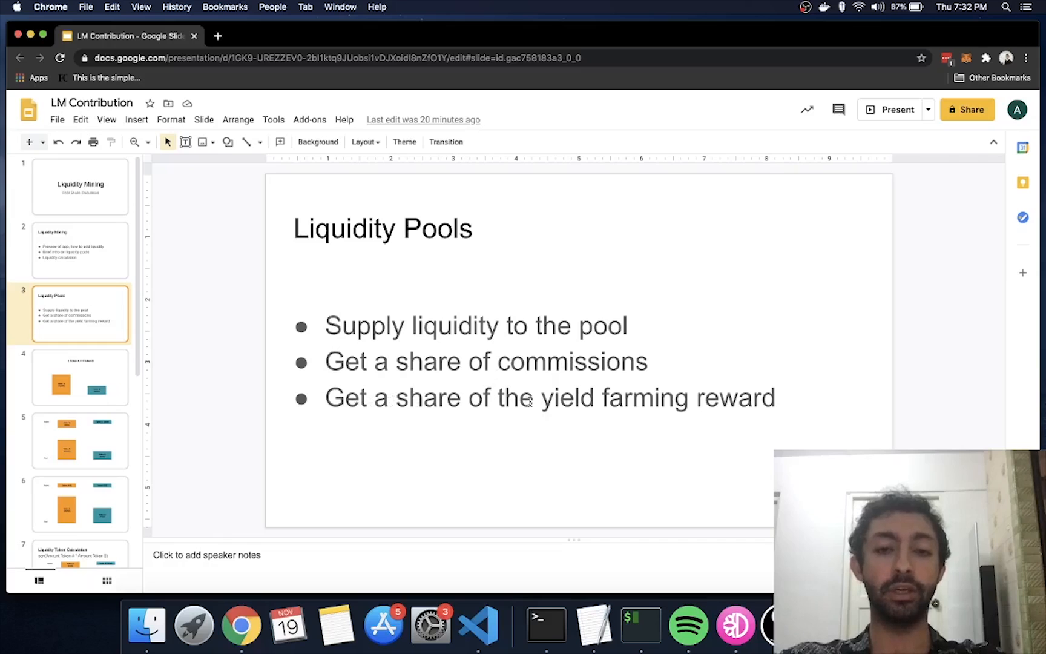
mouse_move(555, 470)
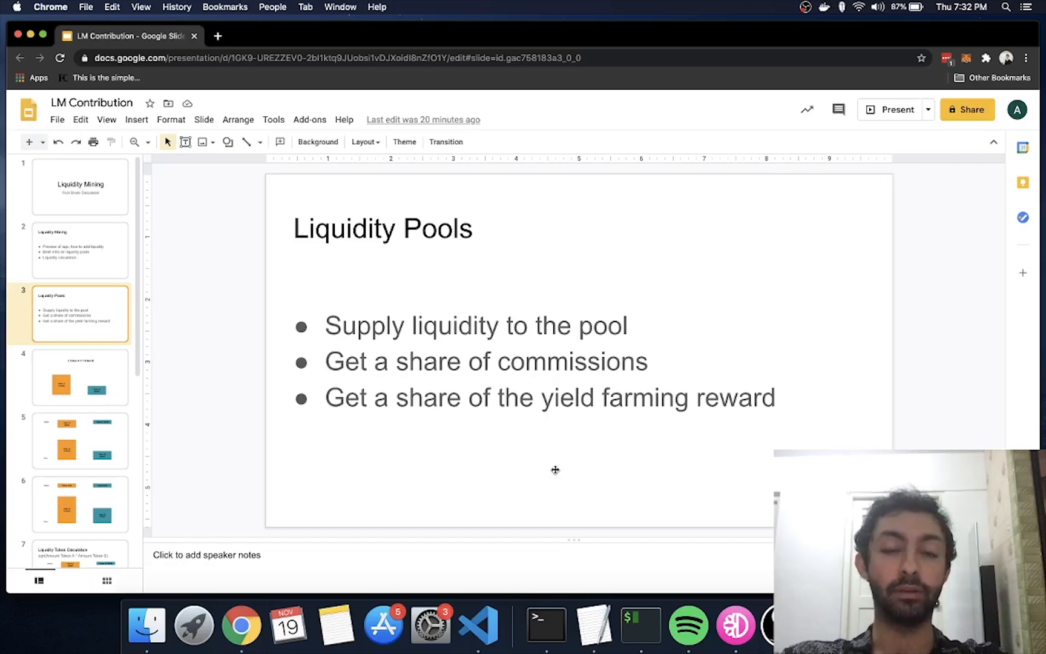
mouse_move(552, 468)
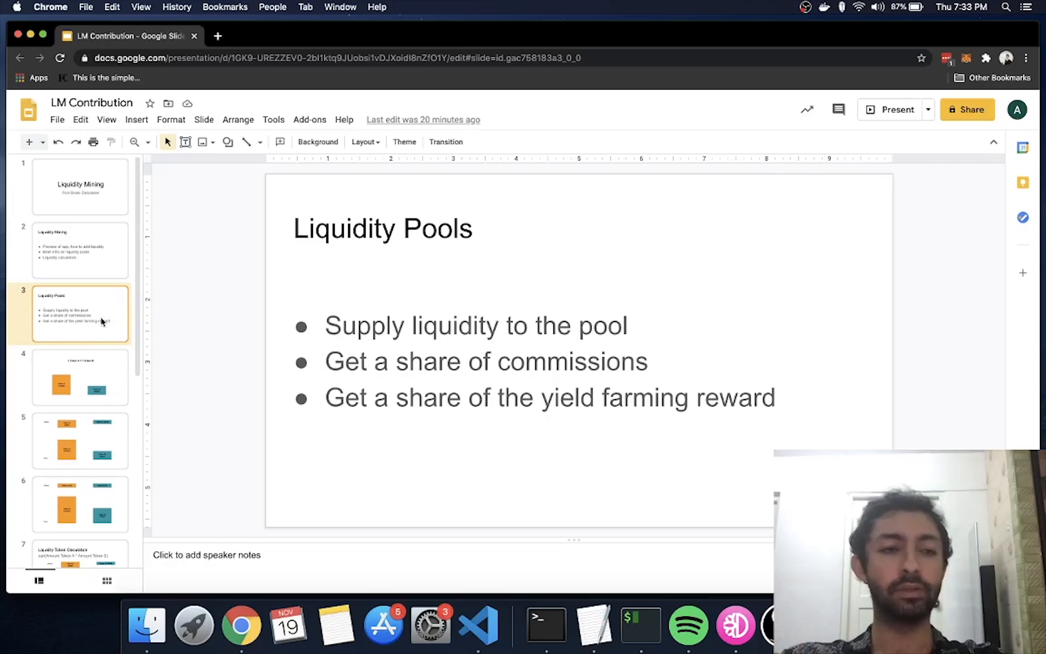
Open slide 4 and inspect the 10,000 Token A and 5000 Token B pool boxes
left_click(79, 377)
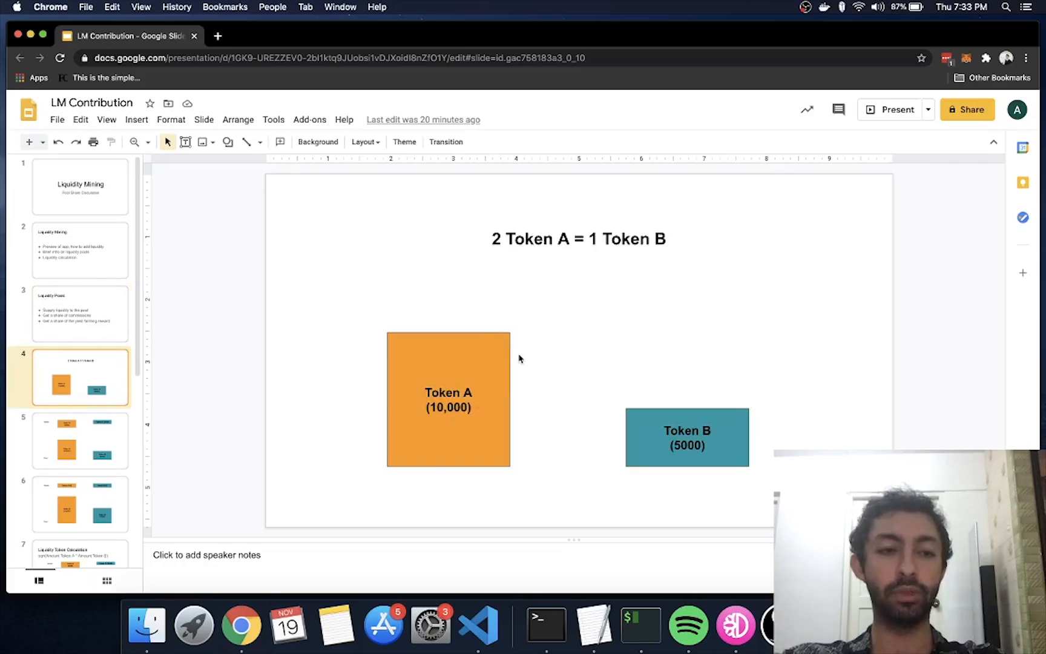
left_click(466, 383)
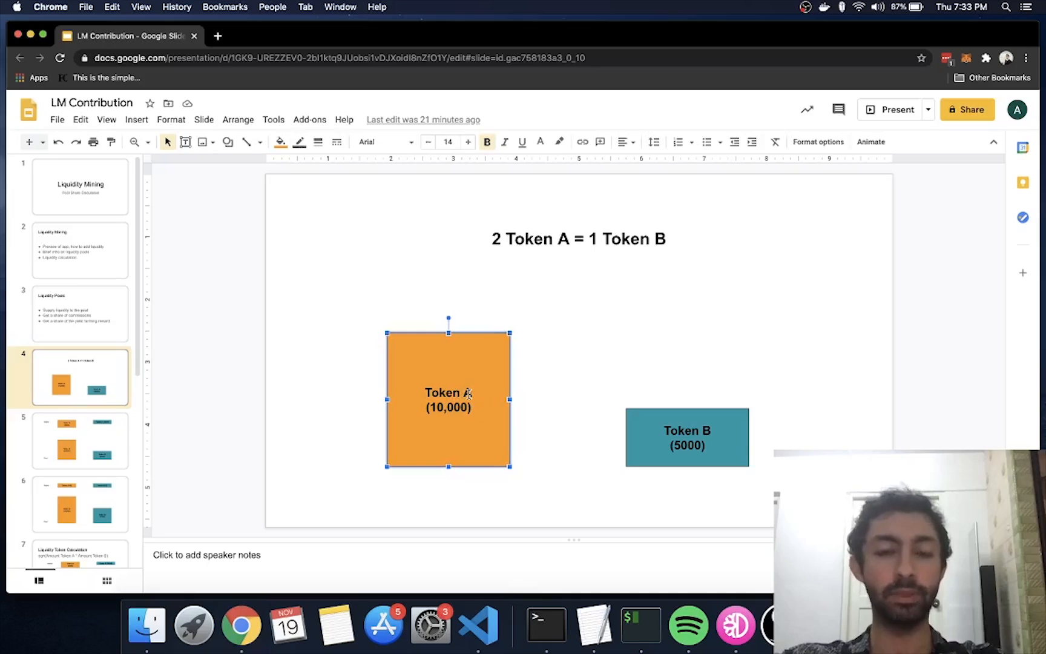
left_click(686, 436)
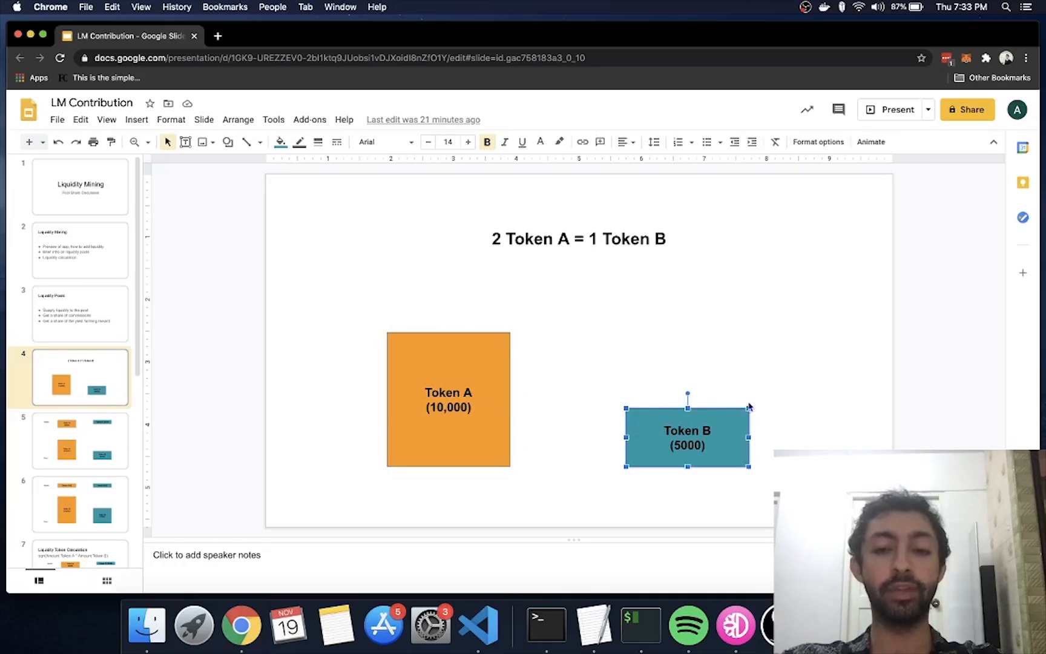
mouse_move(767, 420)
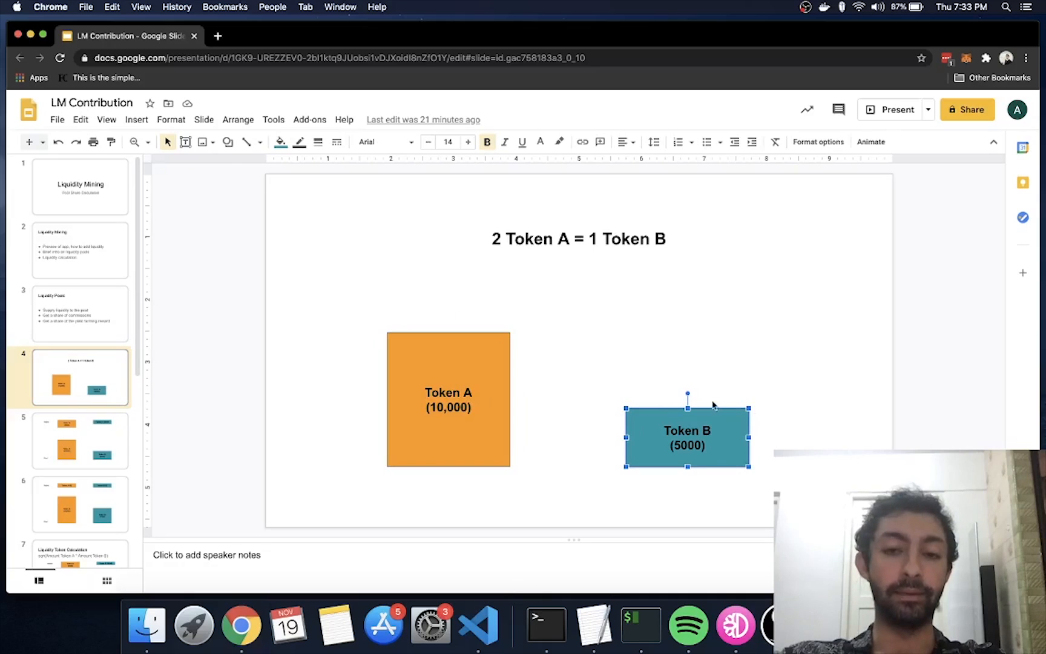
left_click(449, 371)
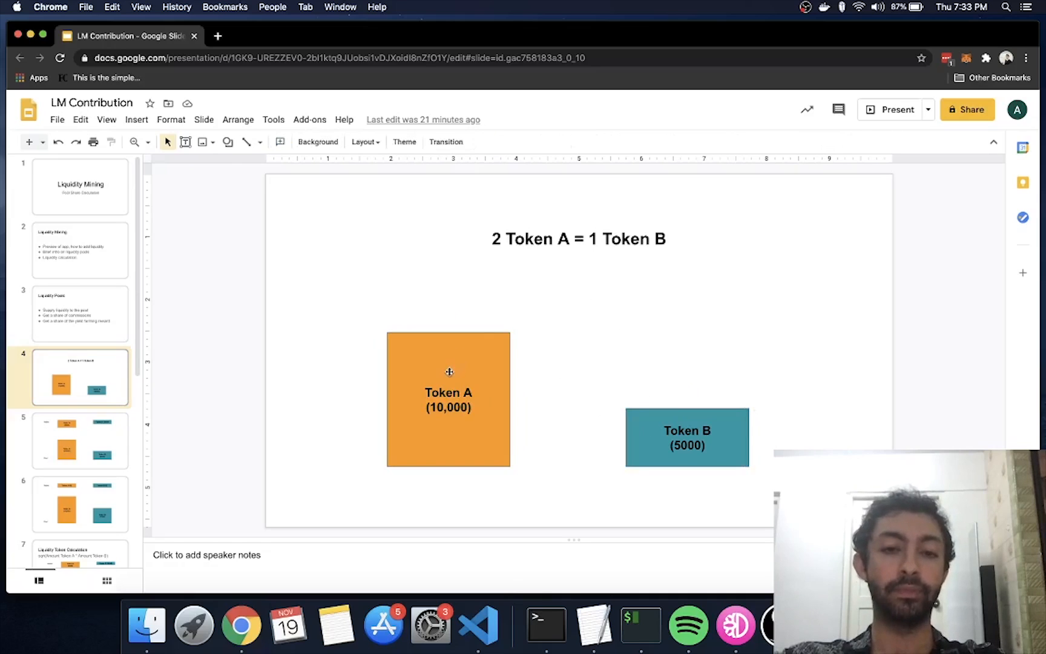
mouse_move(527, 413)
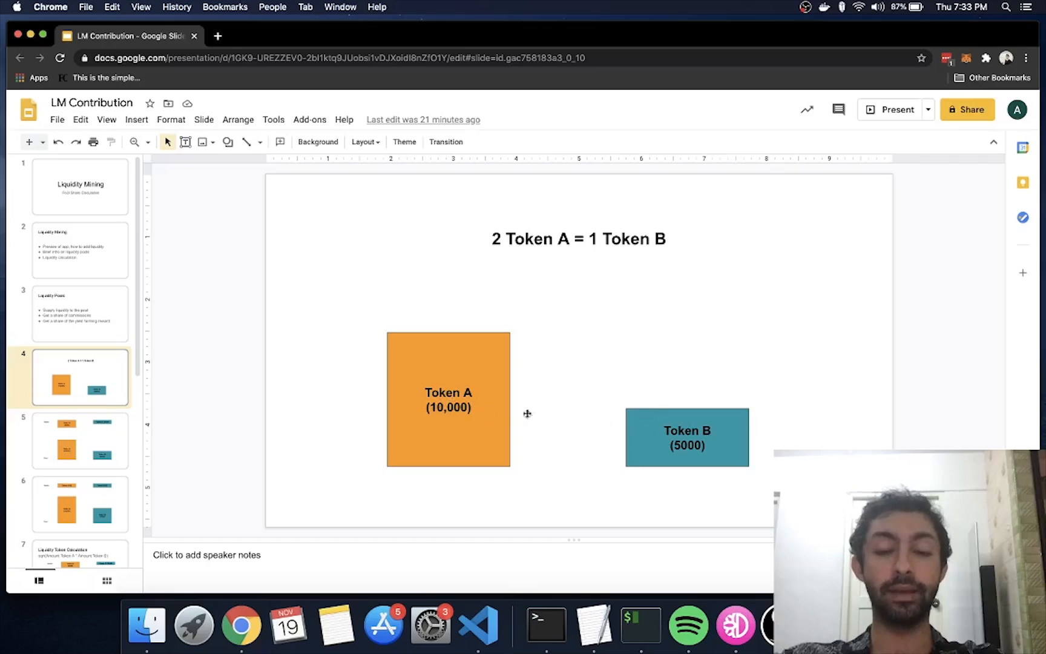
mouse_move(598, 408)
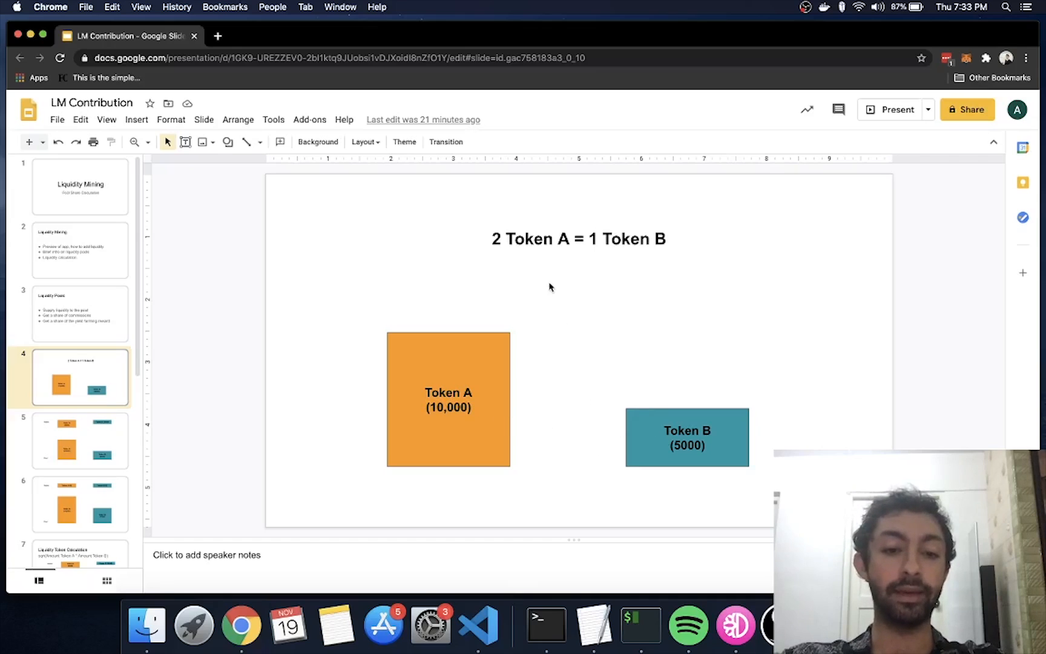
mouse_move(547, 242)
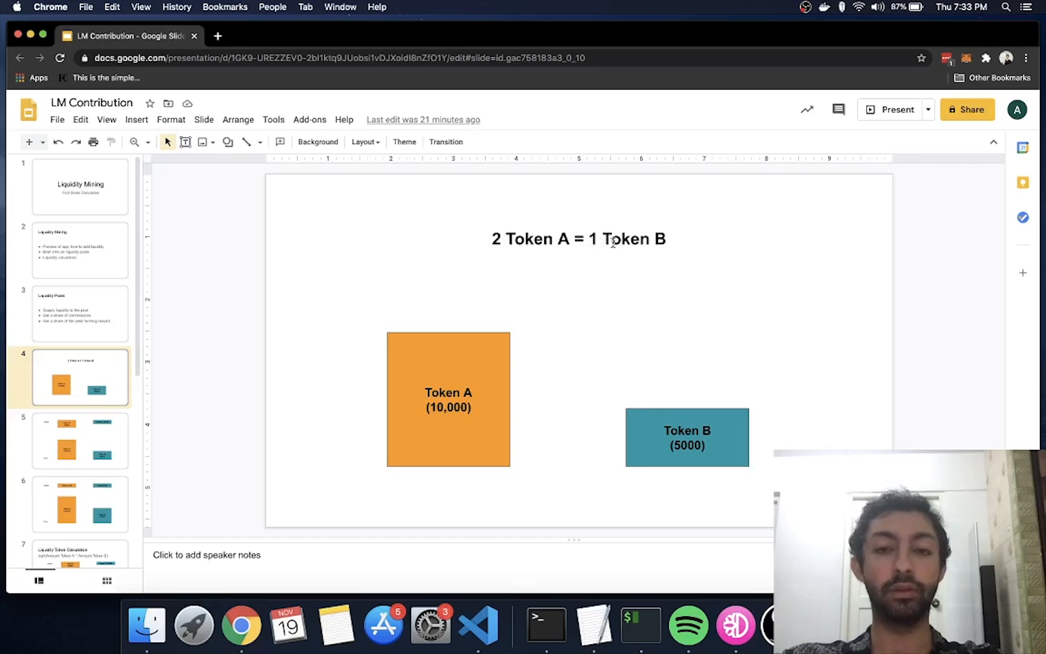
mouse_move(697, 423)
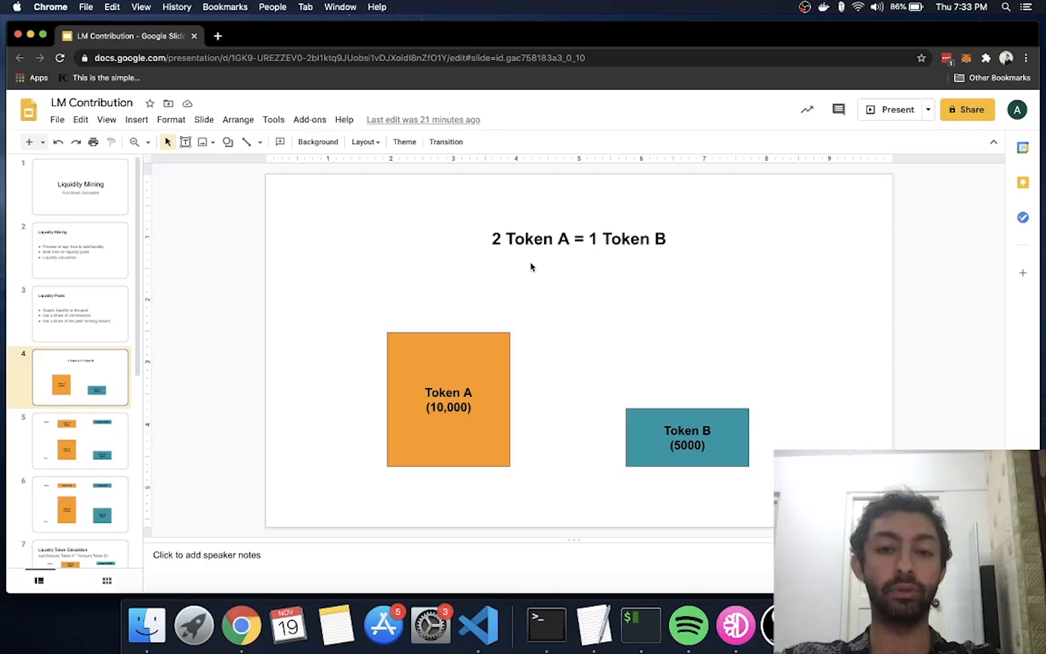
mouse_move(624, 393)
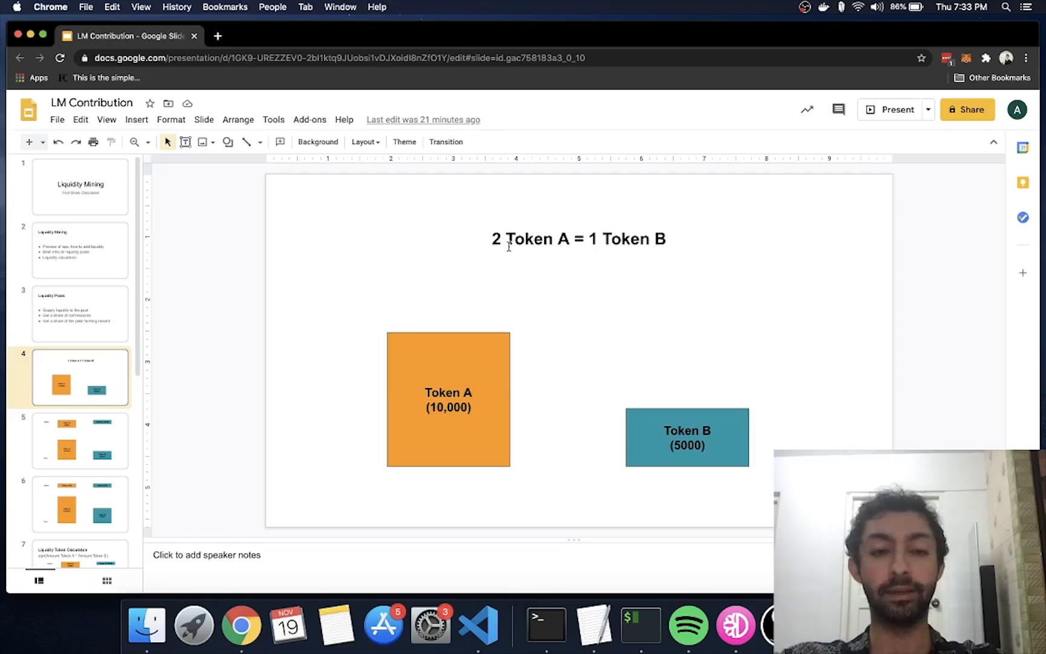
mouse_move(601, 294)
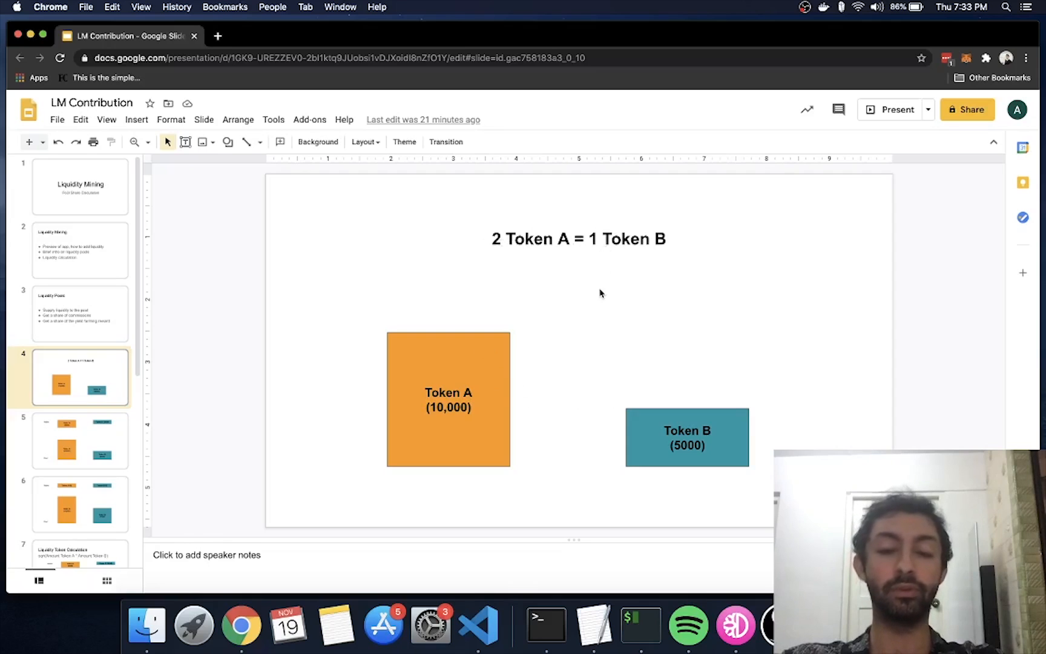
mouse_move(570, 341)
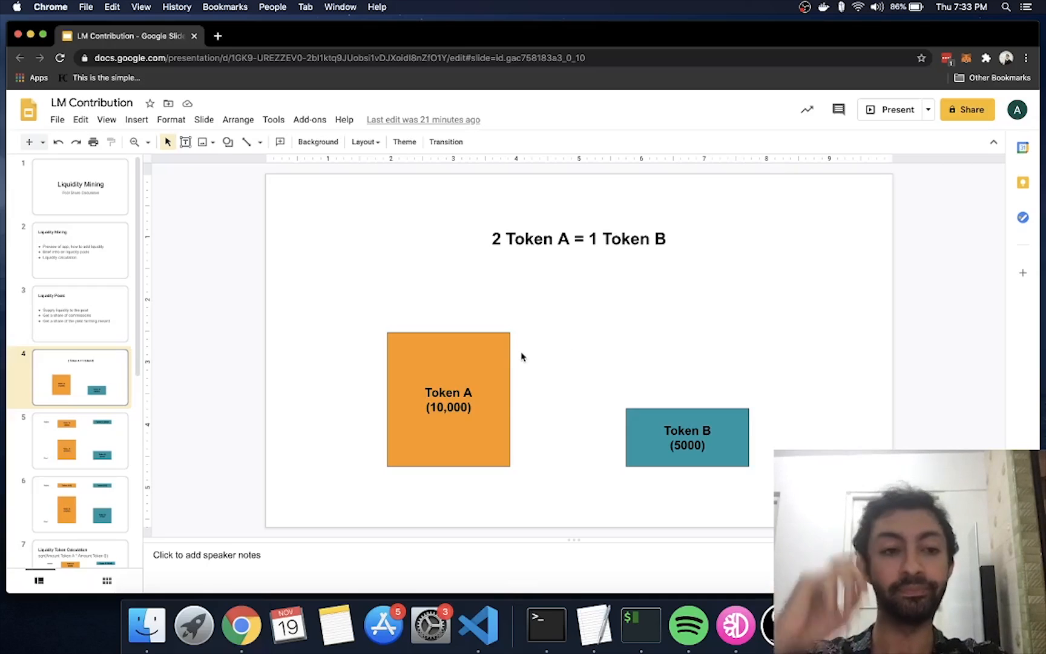
mouse_move(110, 444)
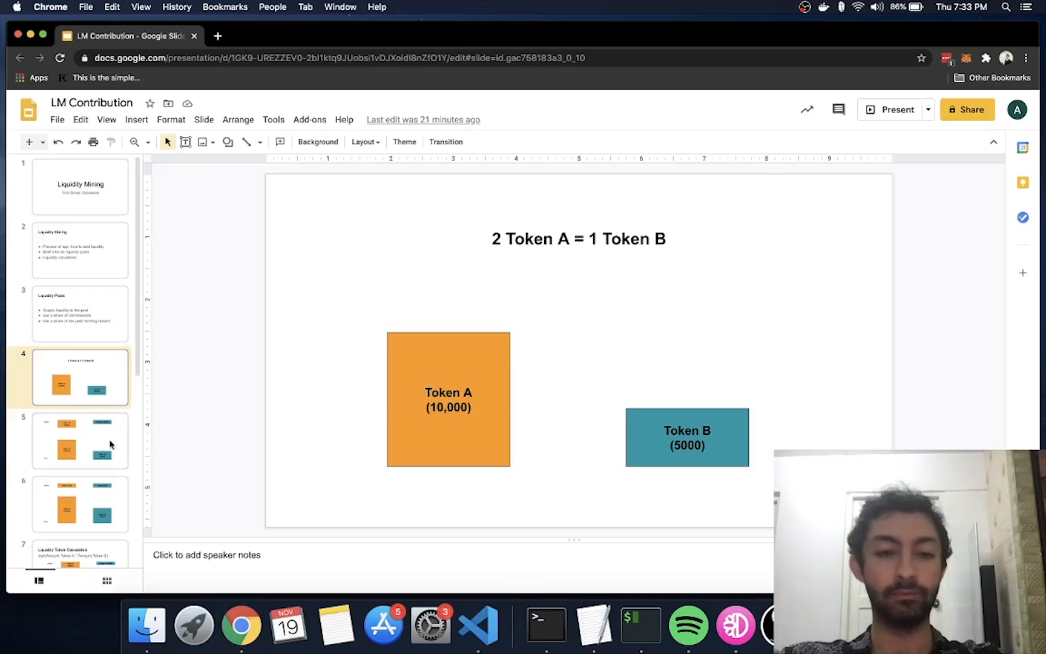
left_click(81, 440)
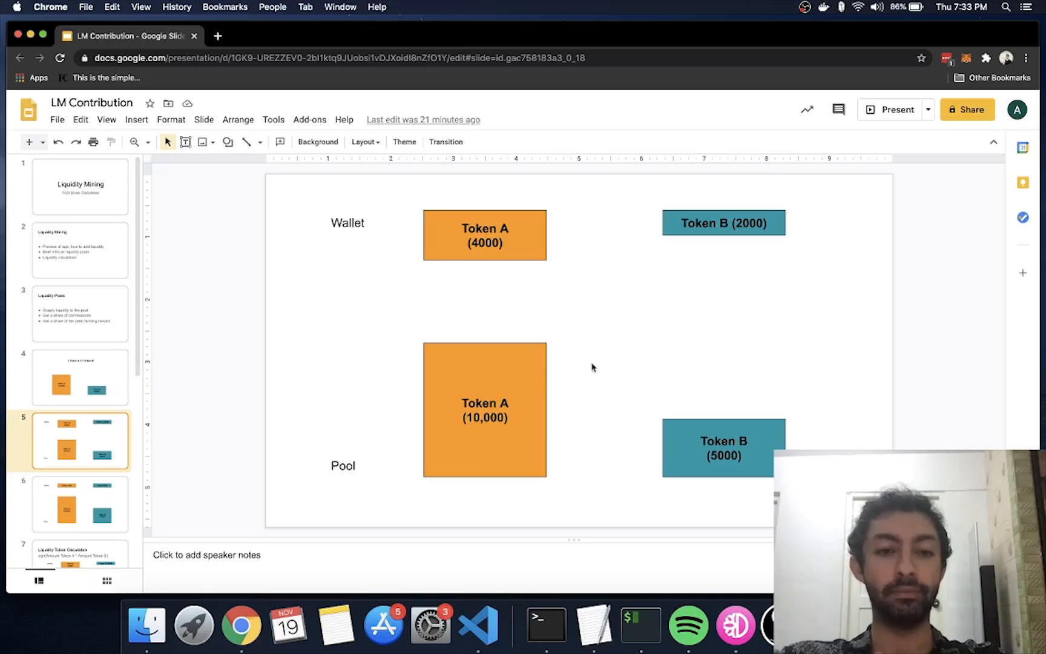
mouse_move(433, 291)
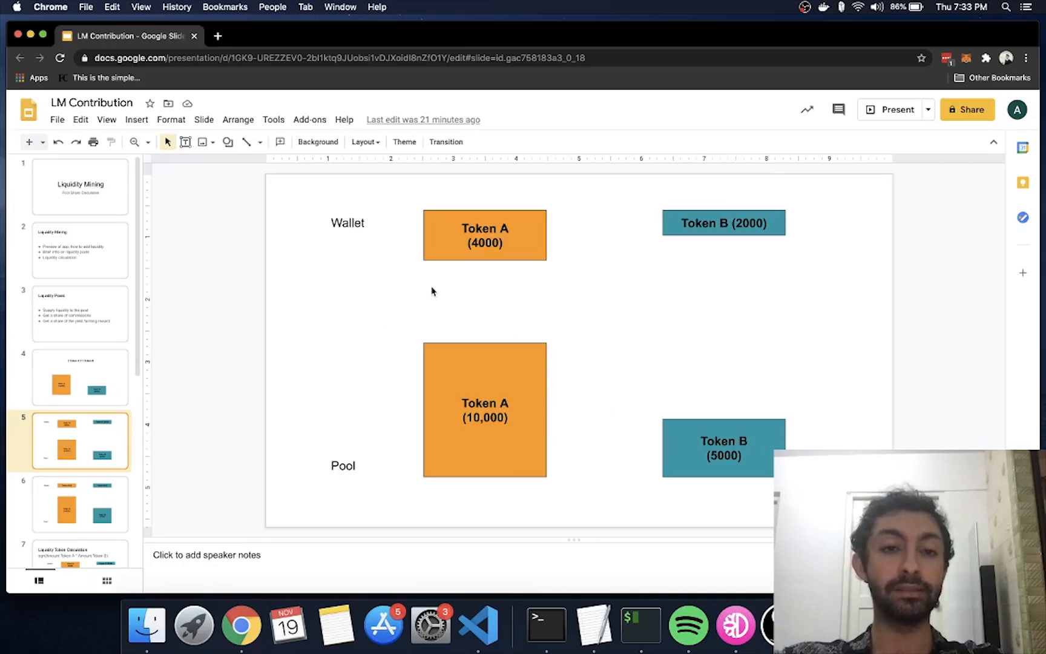
mouse_move(393, 222)
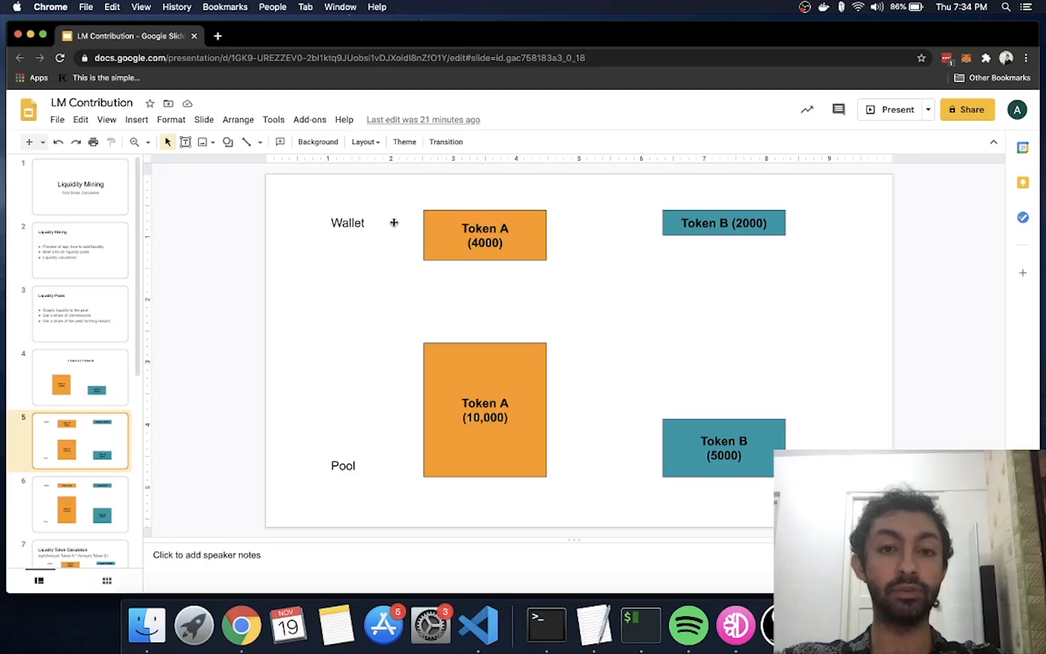
mouse_move(474, 242)
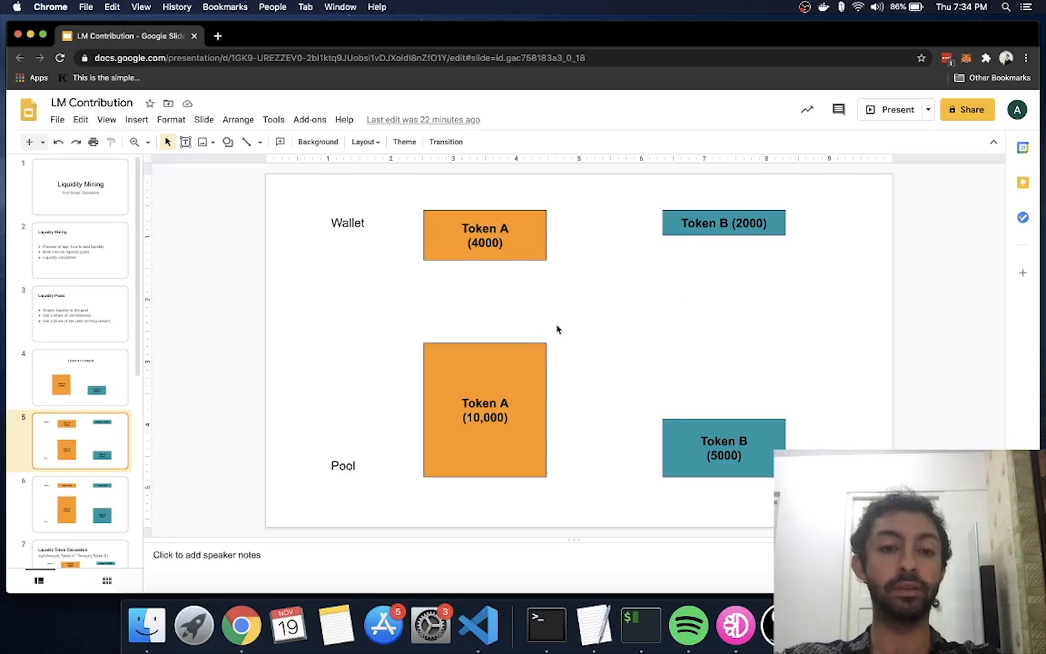
mouse_move(474, 421)
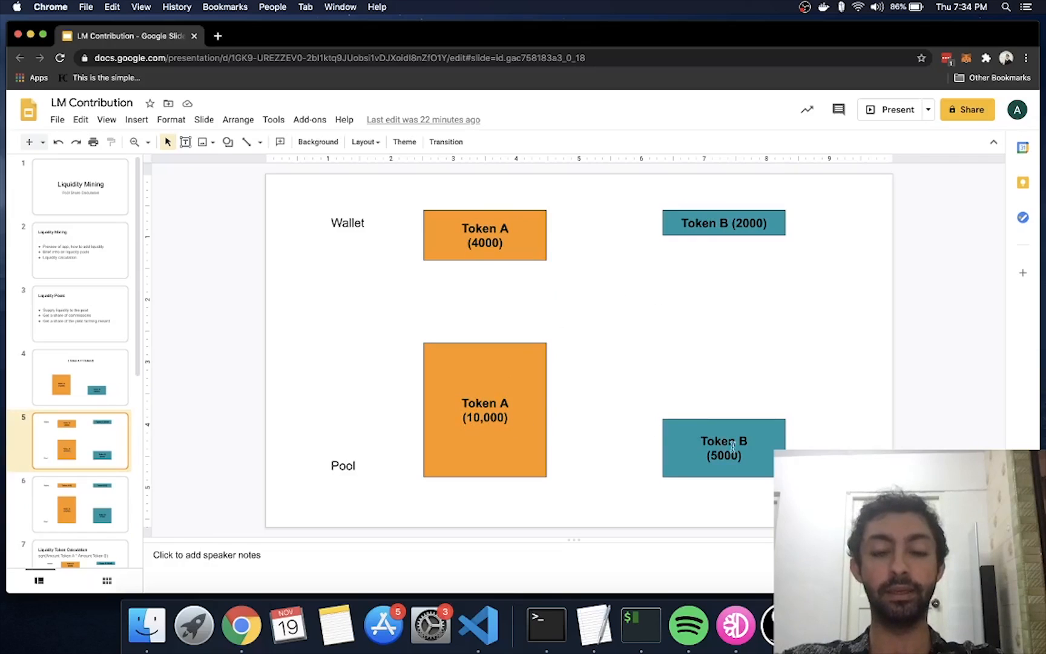
mouse_move(526, 222)
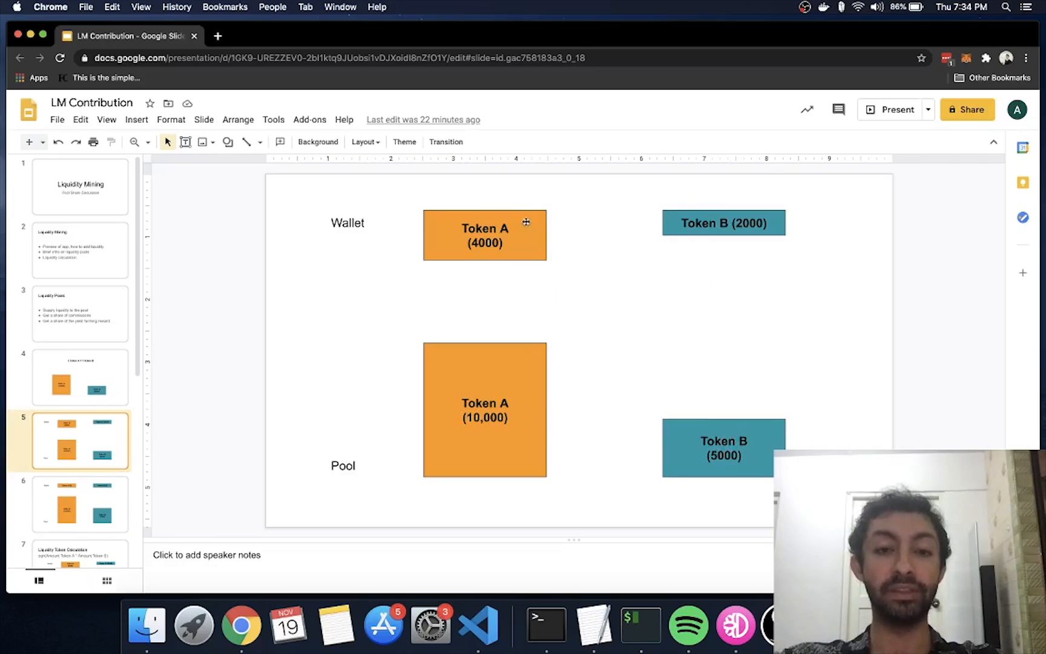
mouse_move(560, 370)
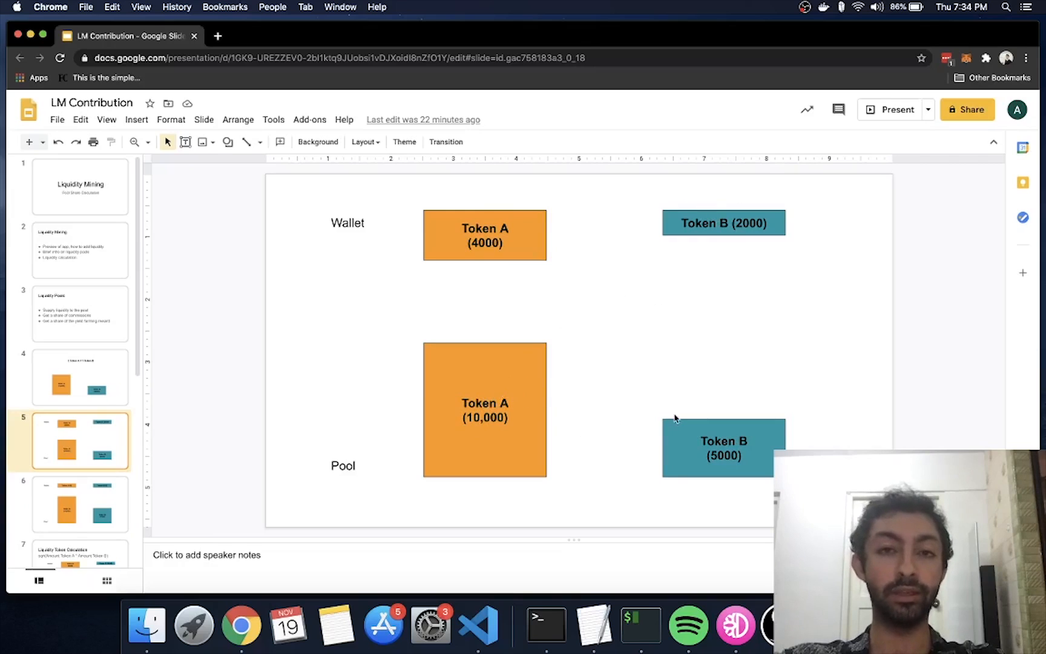
mouse_move(701, 466)
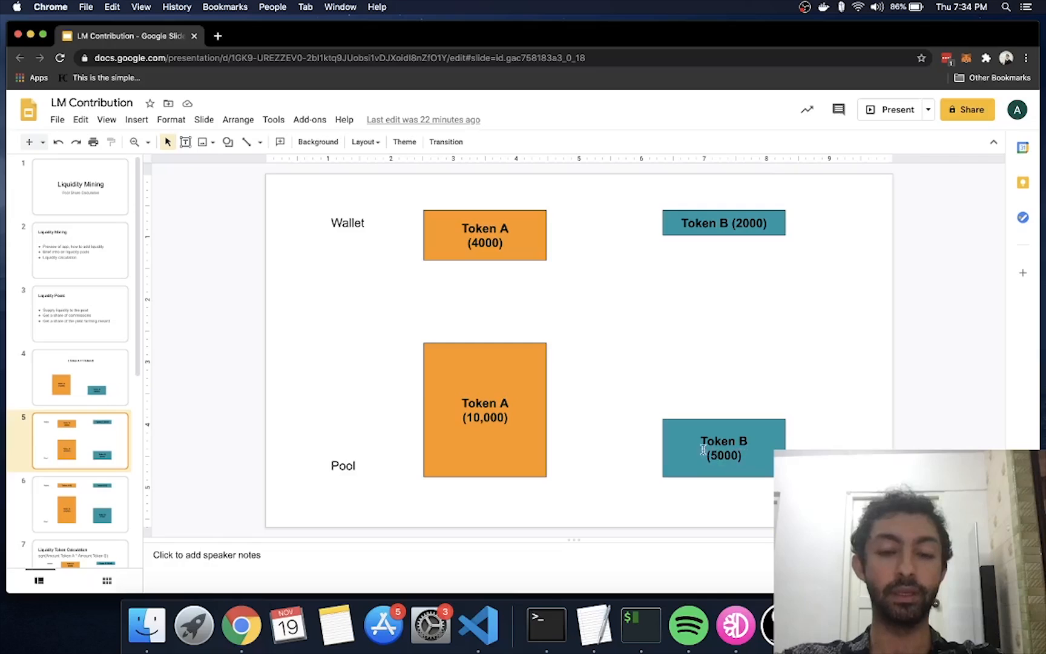
mouse_move(696, 429)
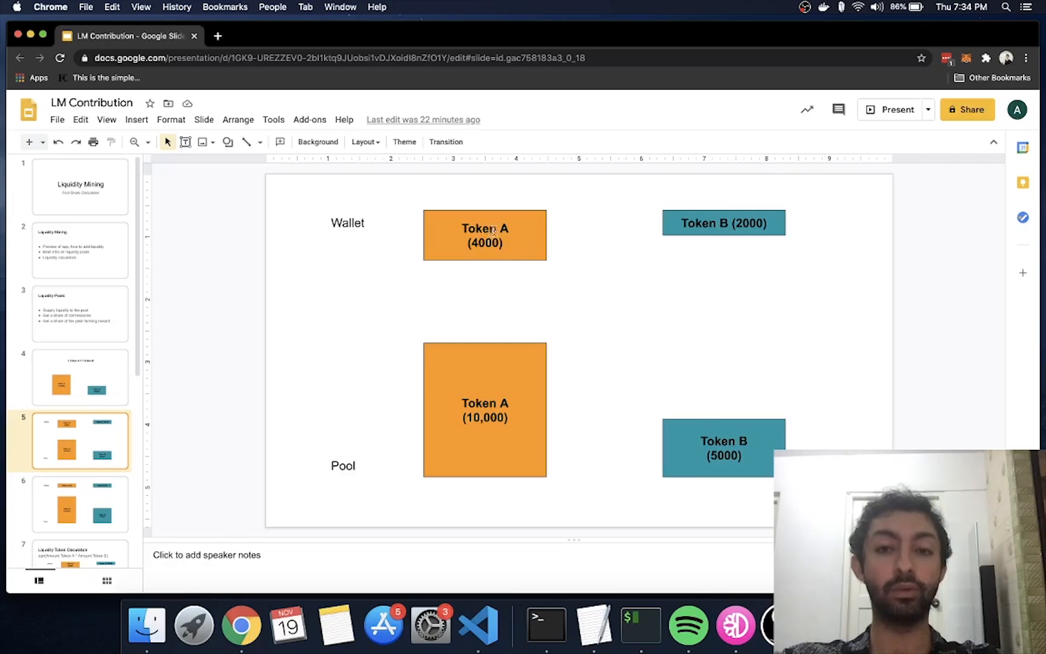
mouse_move(632, 266)
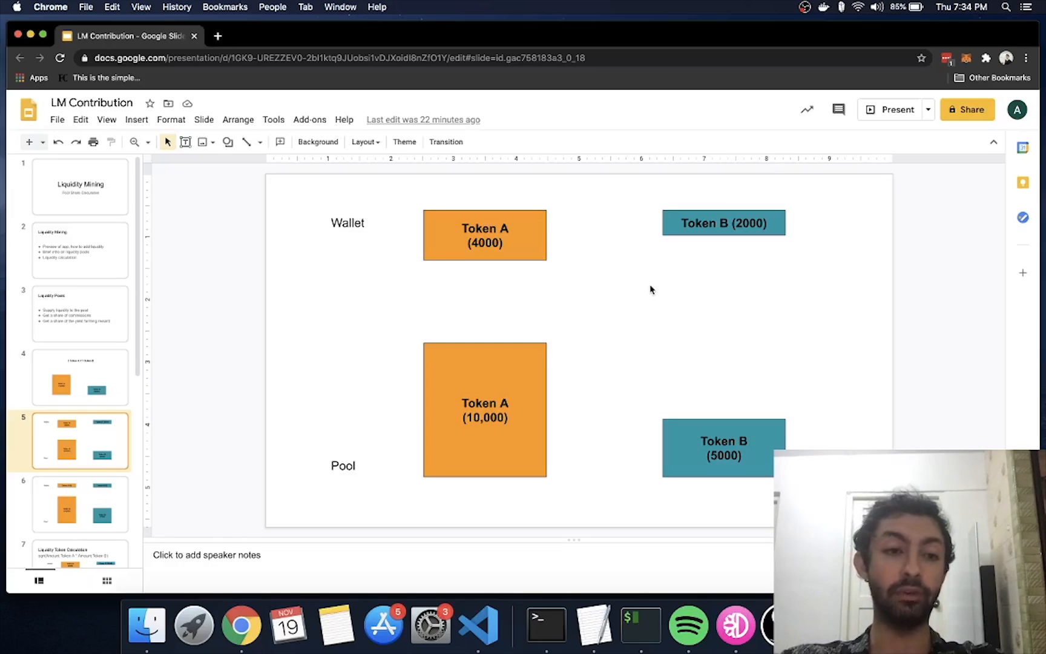
mouse_move(534, 404)
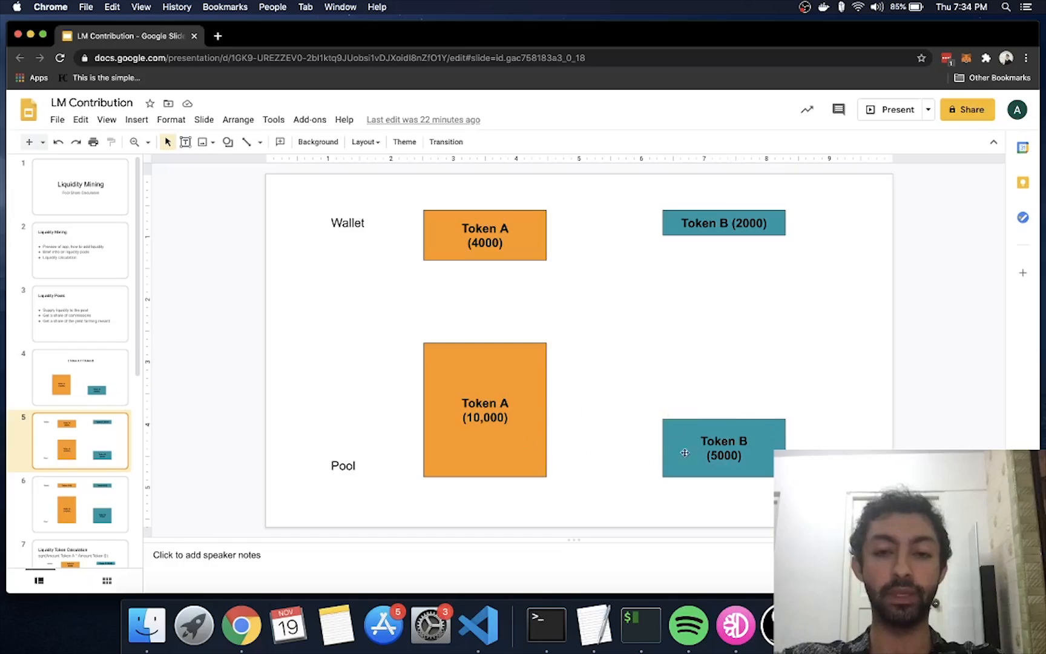
mouse_move(720, 230)
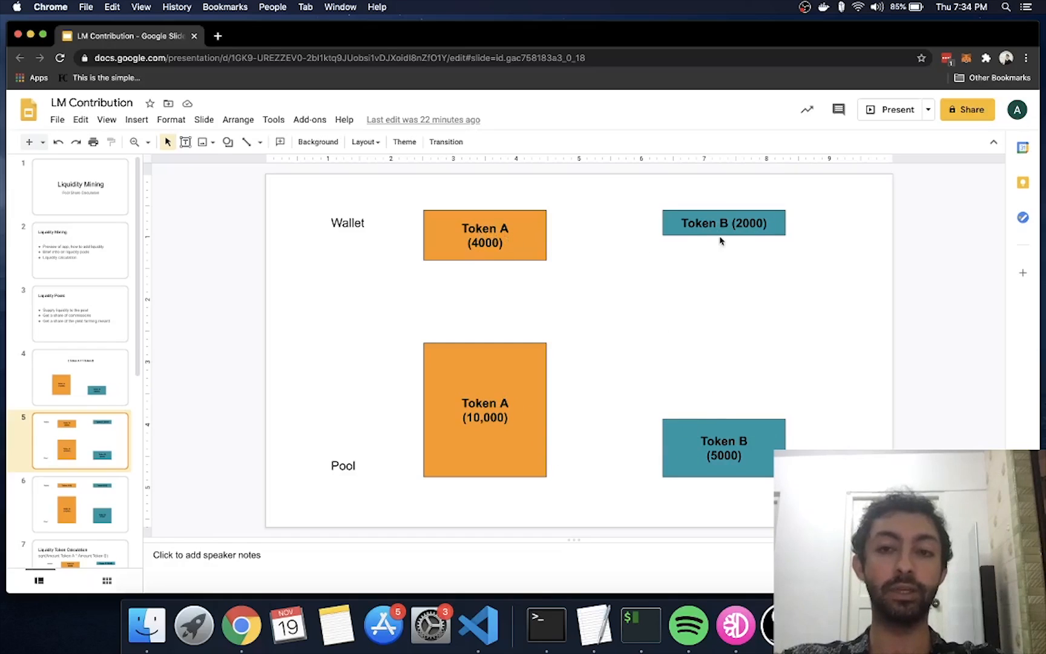
mouse_move(75, 426)
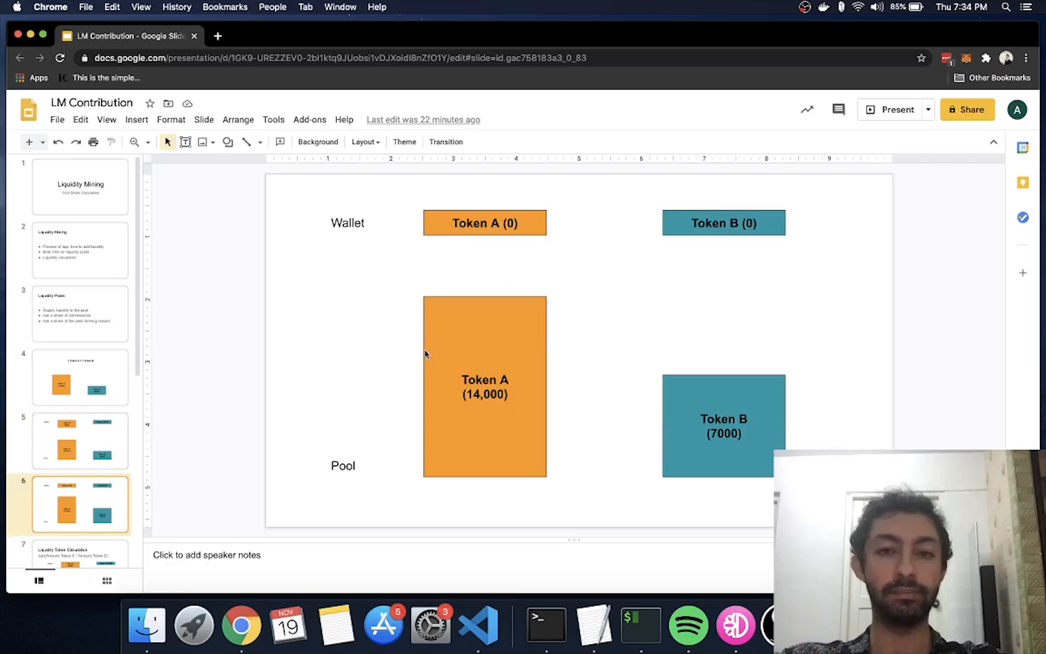
mouse_move(530, 328)
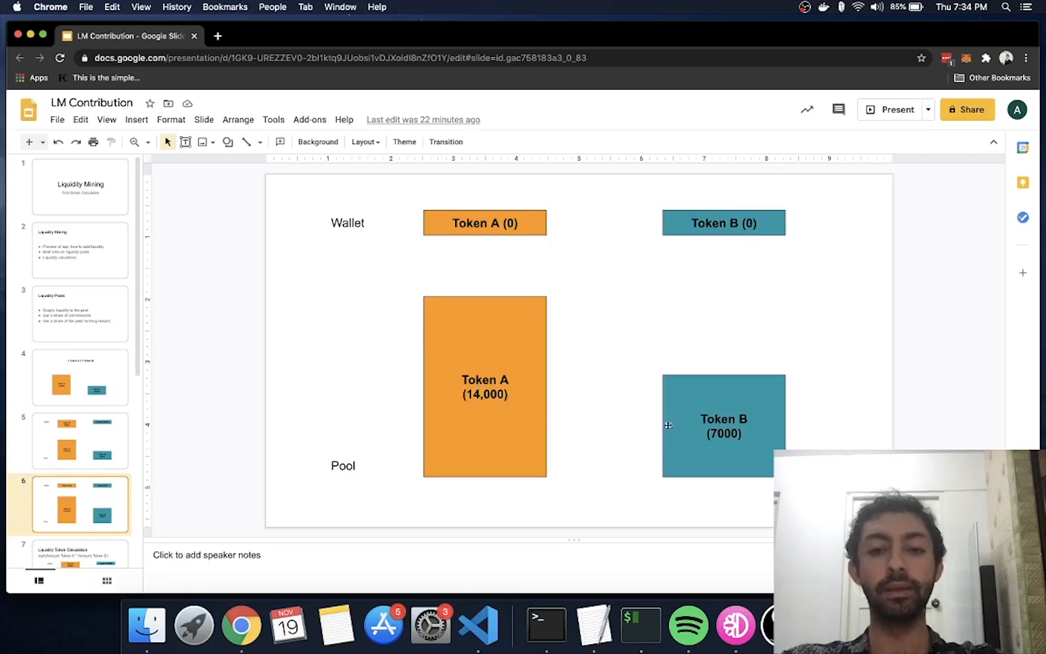
mouse_move(652, 428)
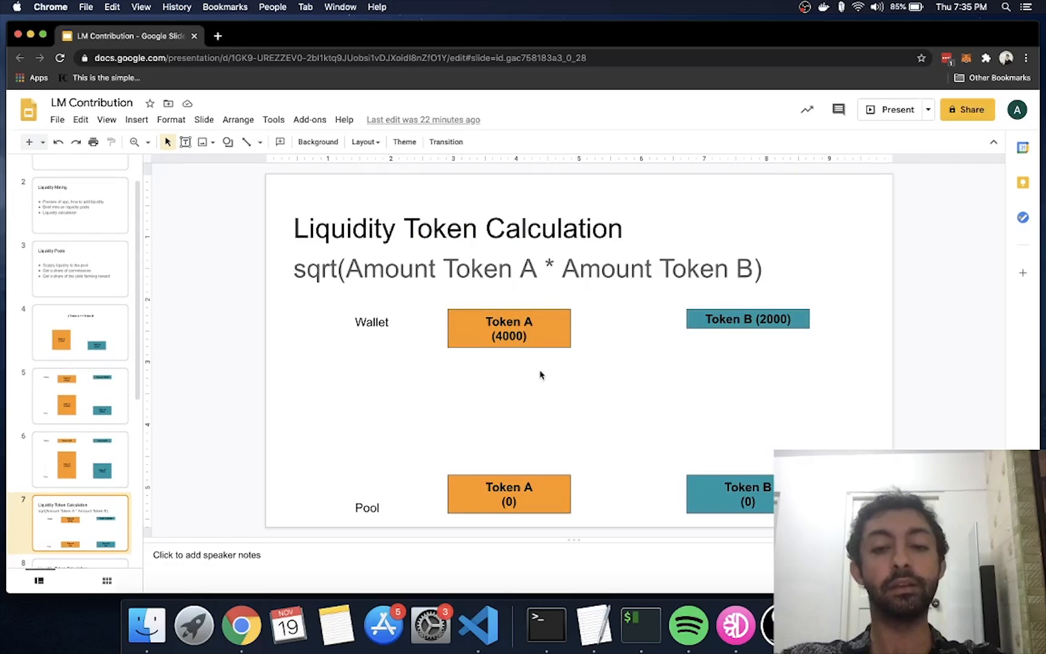
mouse_move(619, 502)
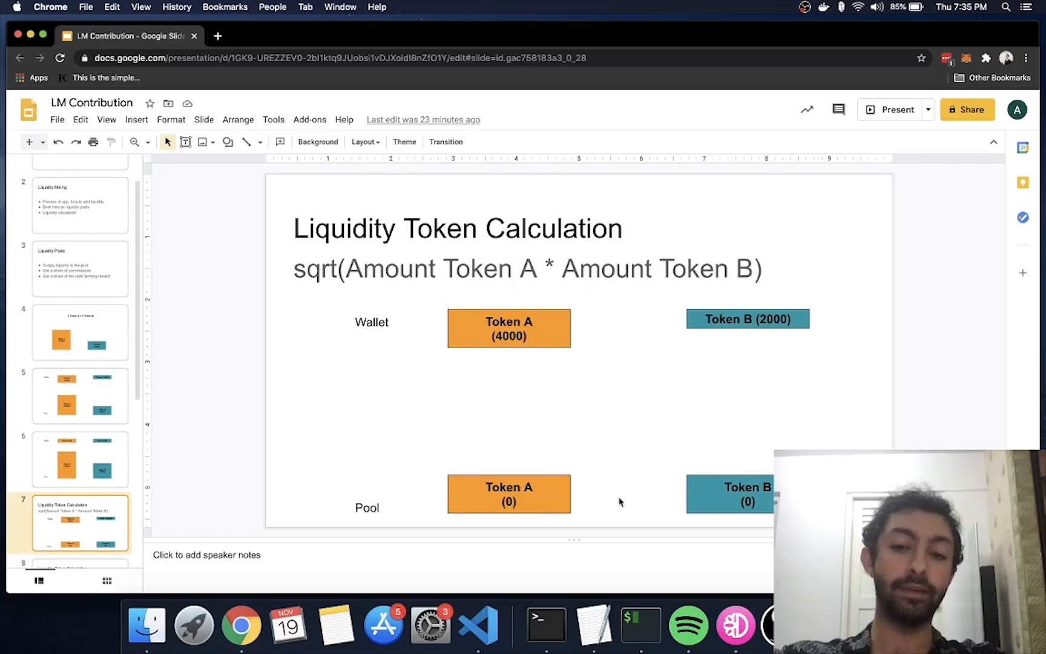
mouse_move(706, 496)
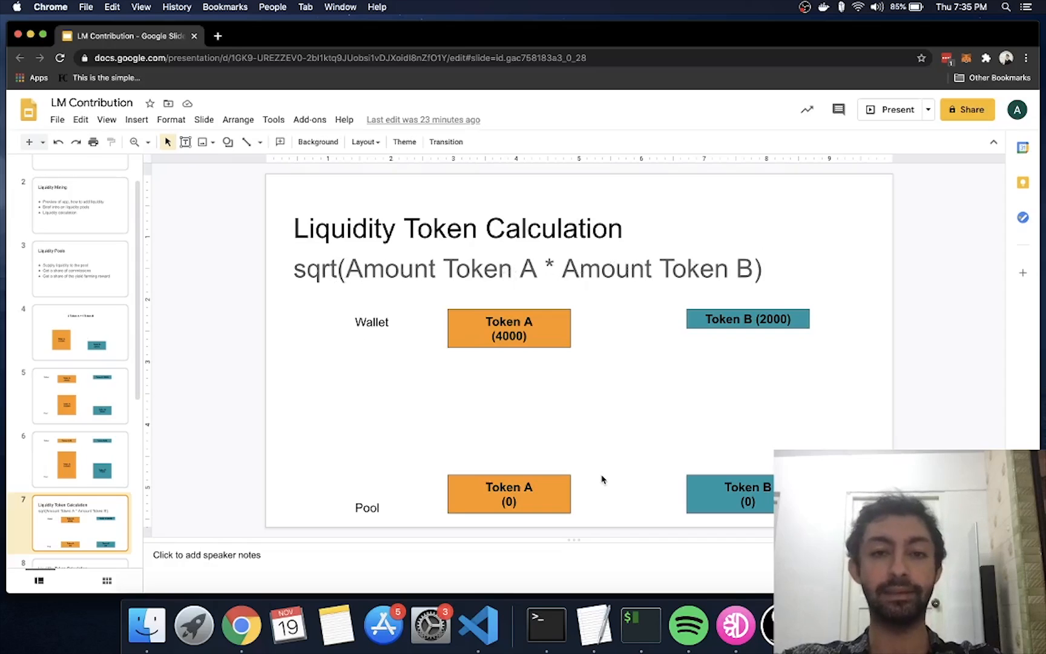
mouse_move(413, 455)
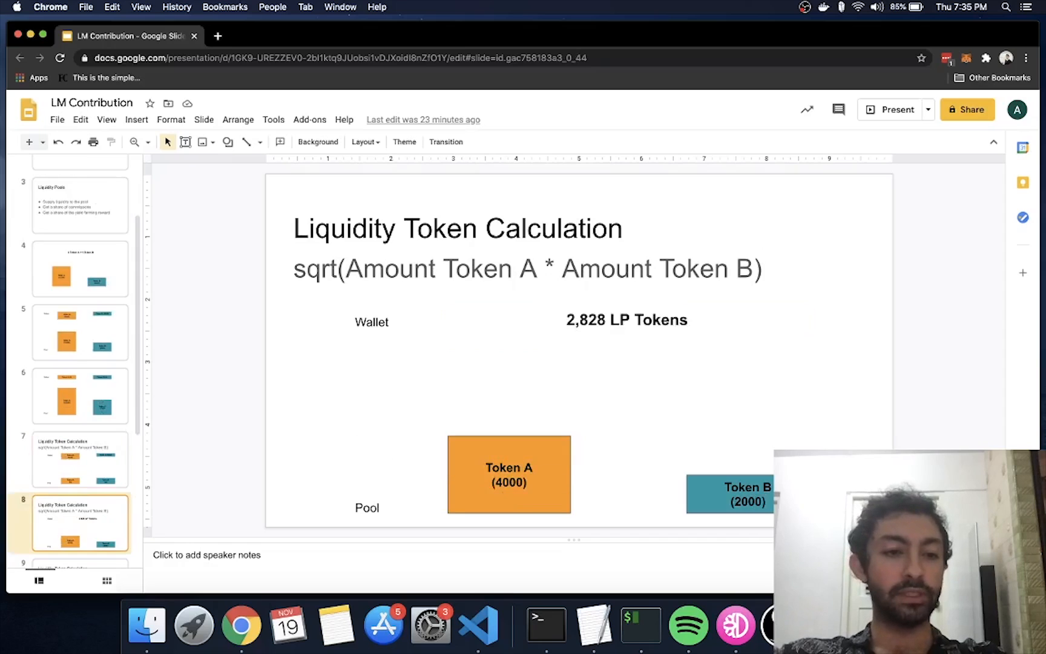
mouse_move(690, 296)
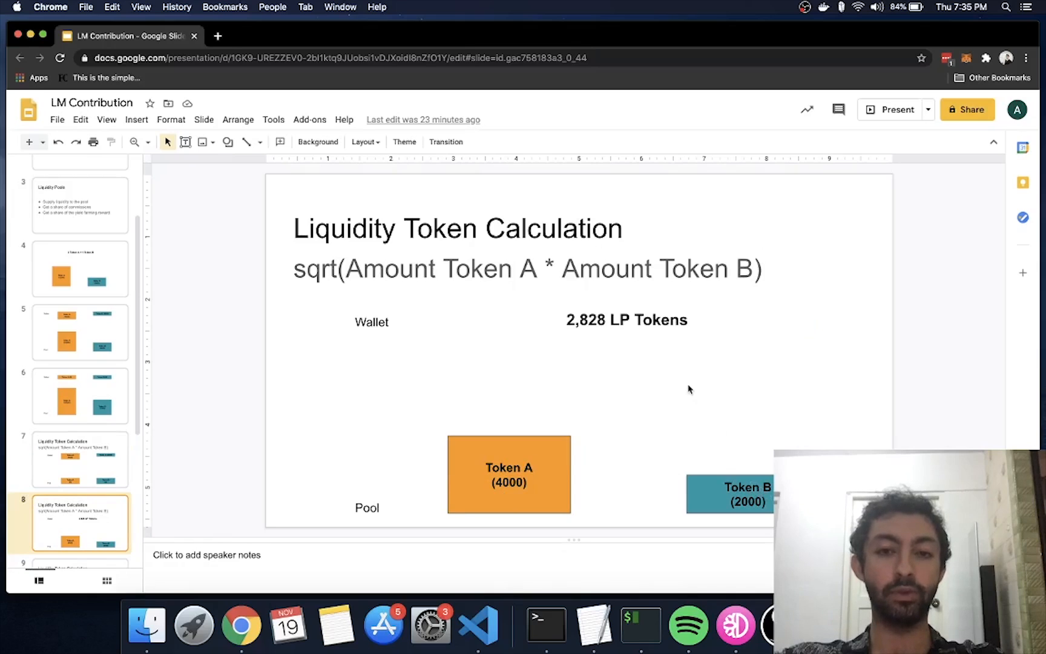
mouse_move(596, 321)
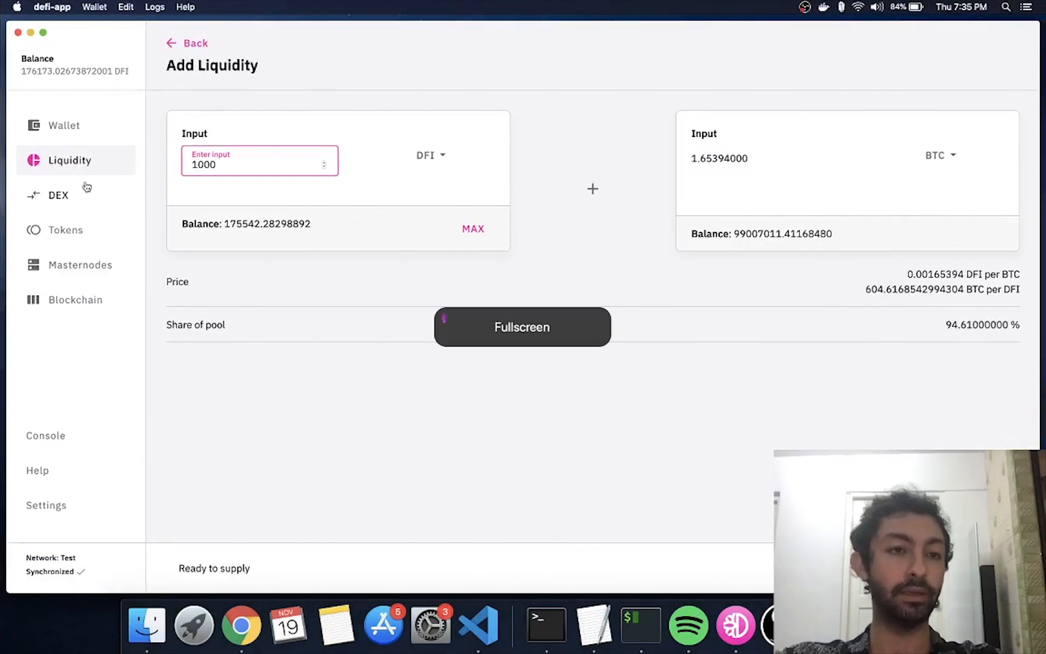
Open the wallet's token list showing 44.72134954 DFI-BTC liquidity tokens
left_click(63, 126)
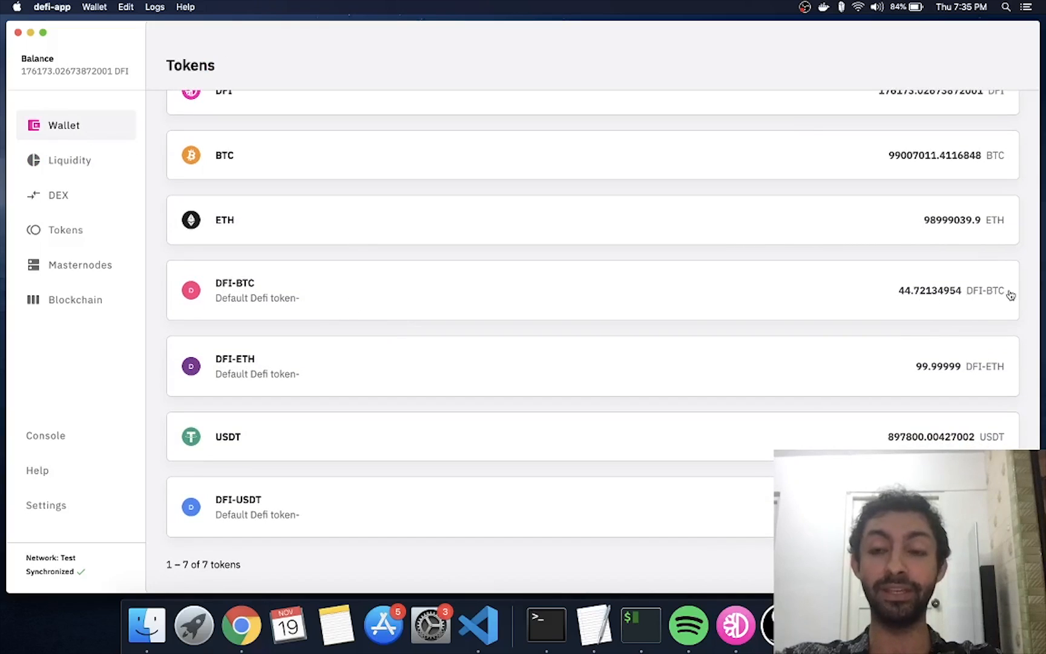
mouse_move(926, 306)
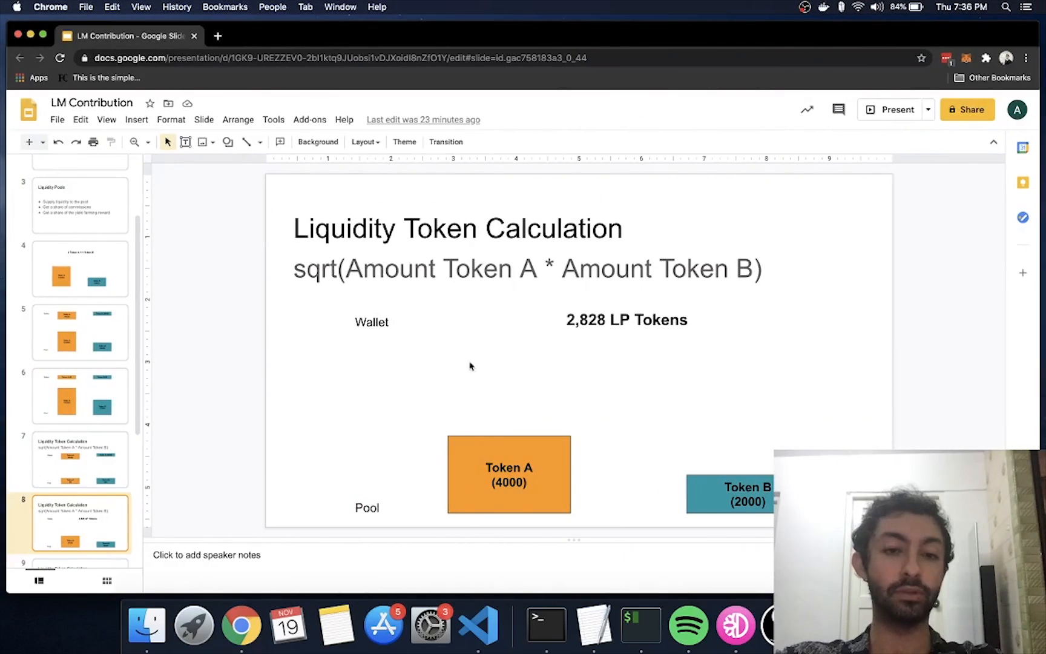
mouse_move(577, 341)
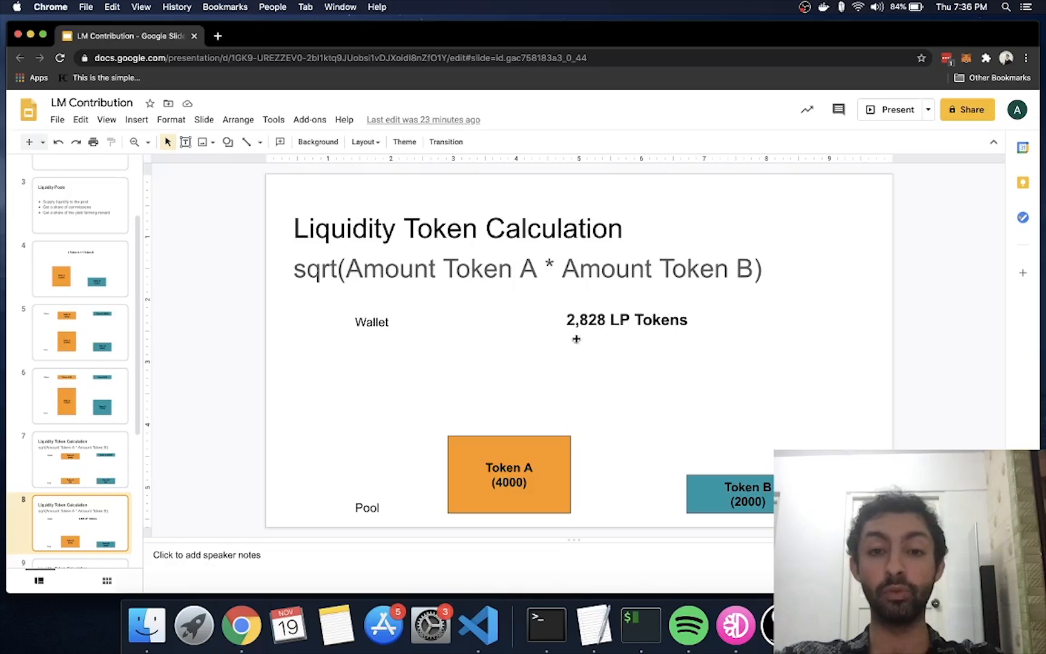
mouse_move(622, 375)
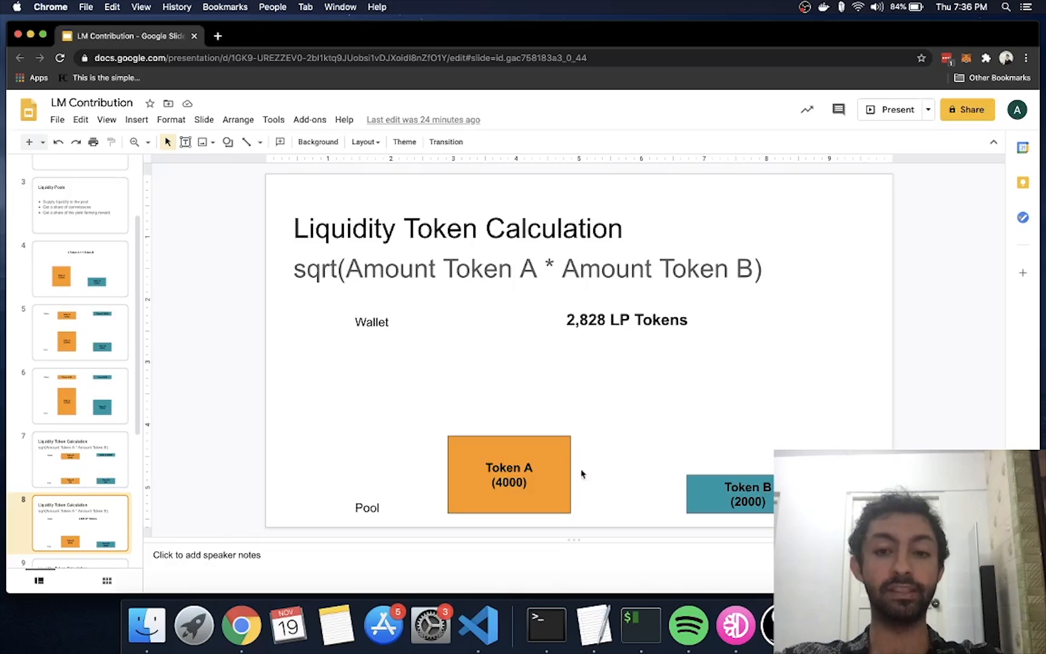
left_click(78, 459)
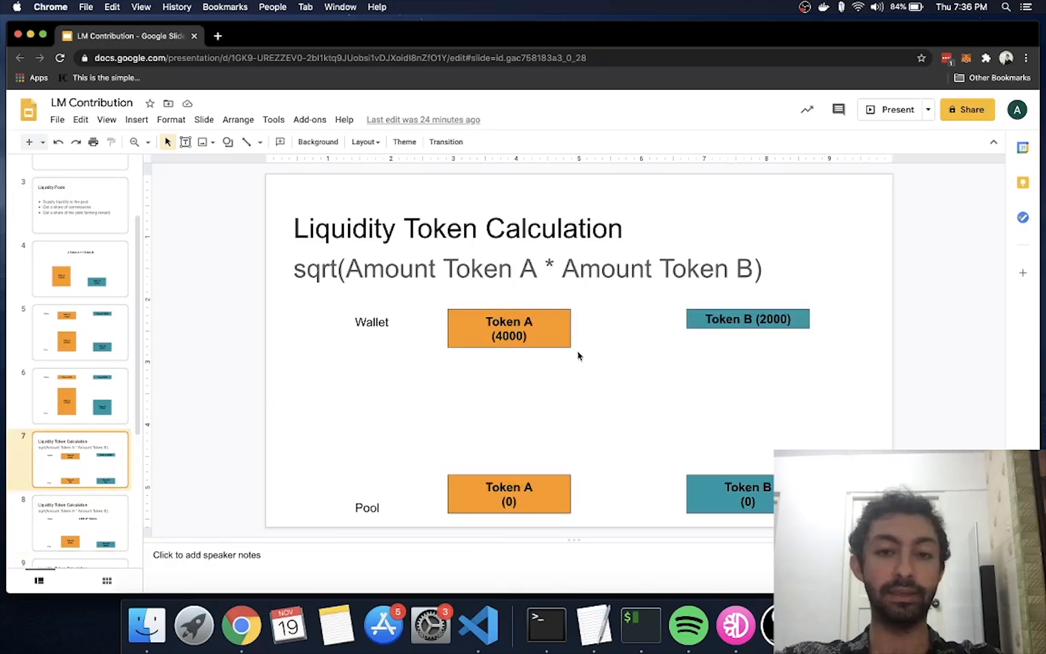
mouse_move(605, 325)
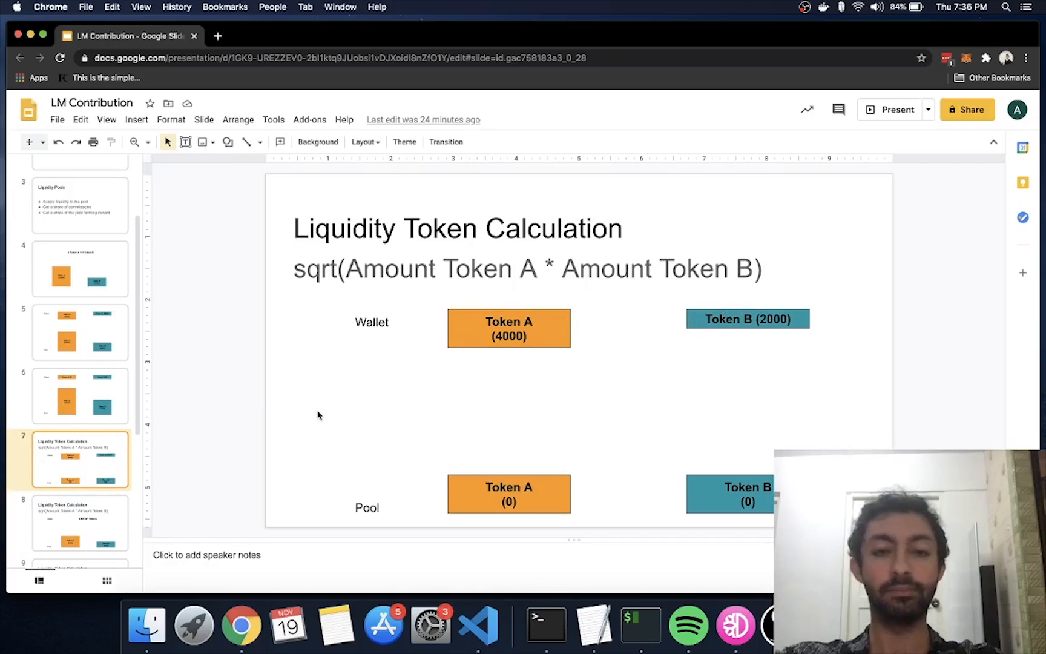
left_click(79, 523)
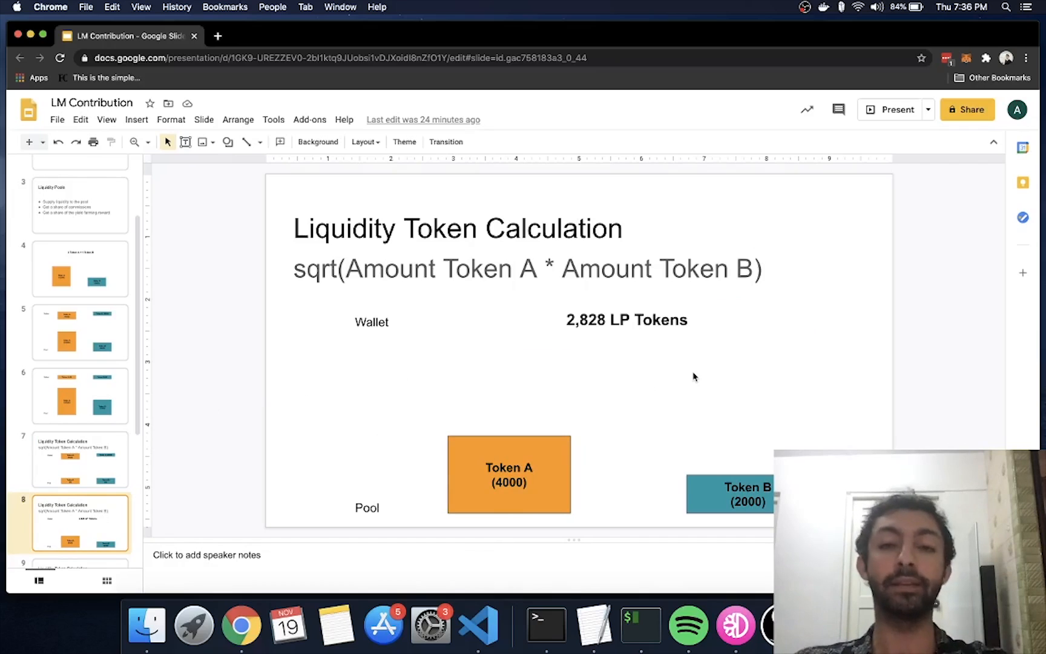
mouse_move(615, 320)
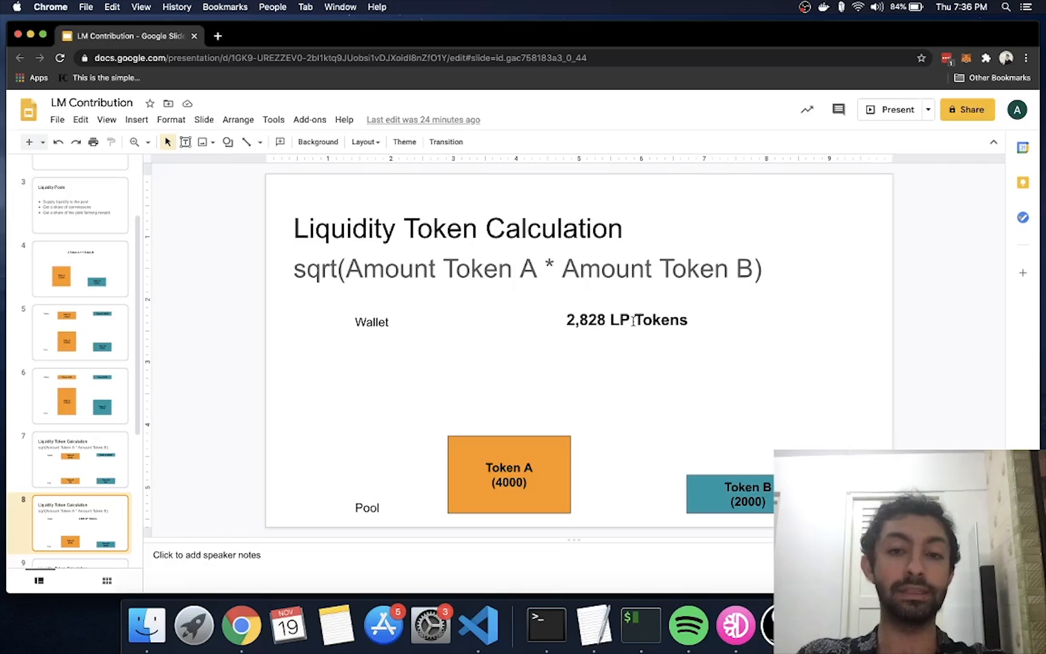
mouse_move(587, 390)
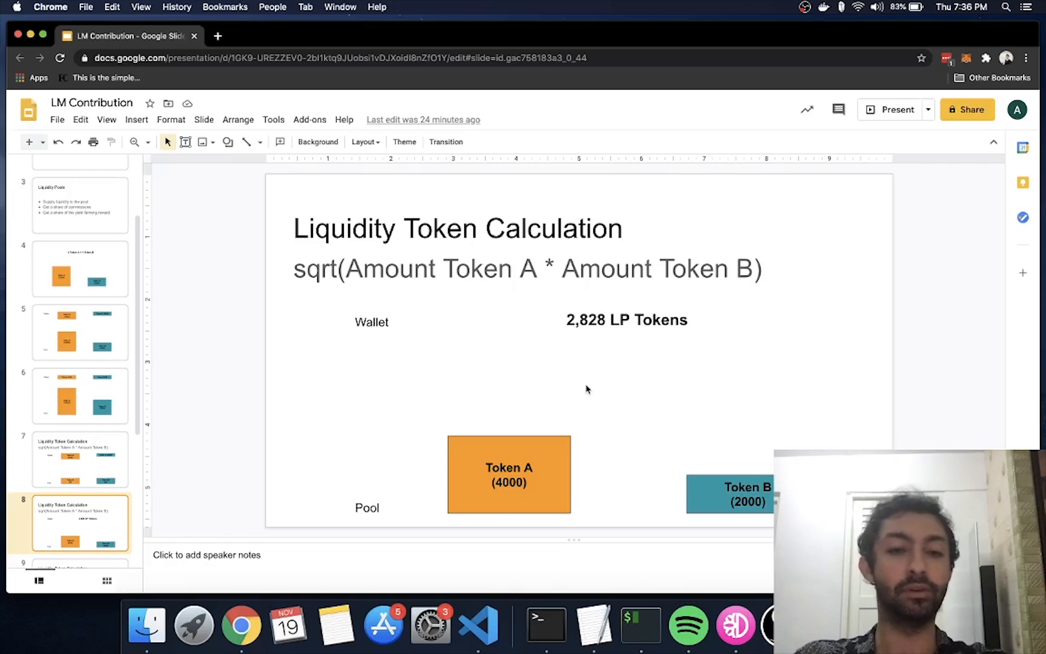
left_click(79, 524)
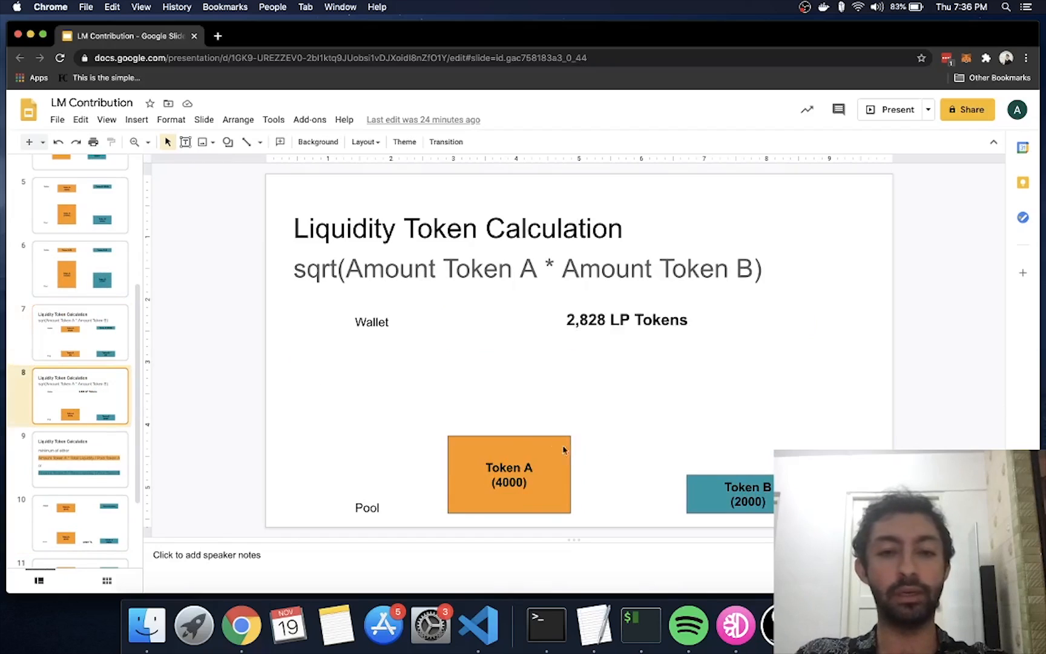
Open slide 9, 'Liquidity Token Calculation', with the minimum-of-either formulas
left_click(80, 460)
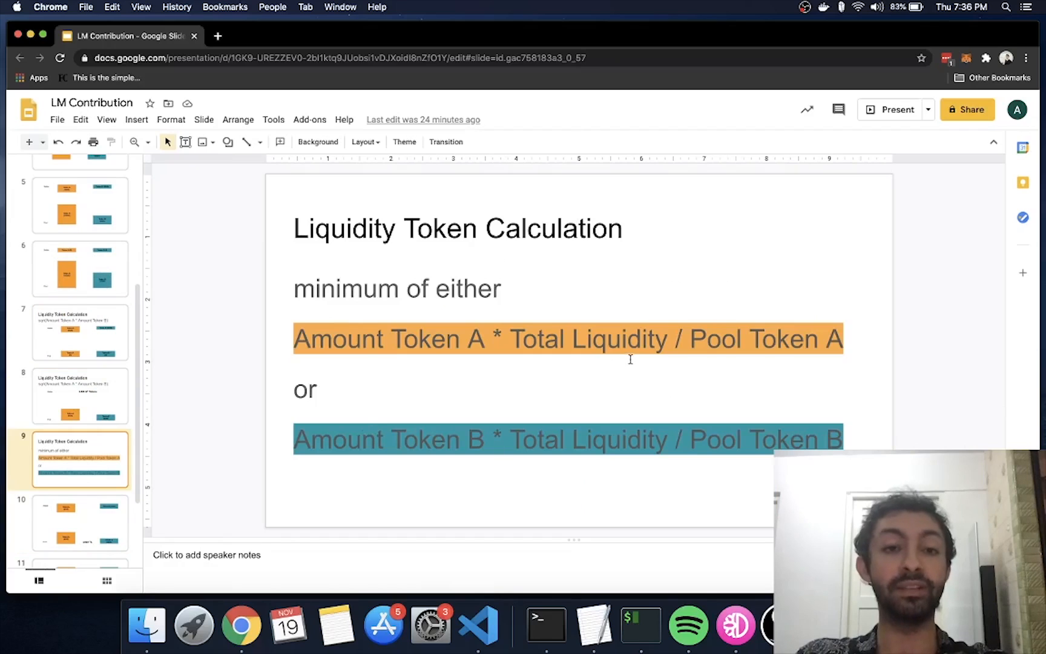
mouse_move(537, 311)
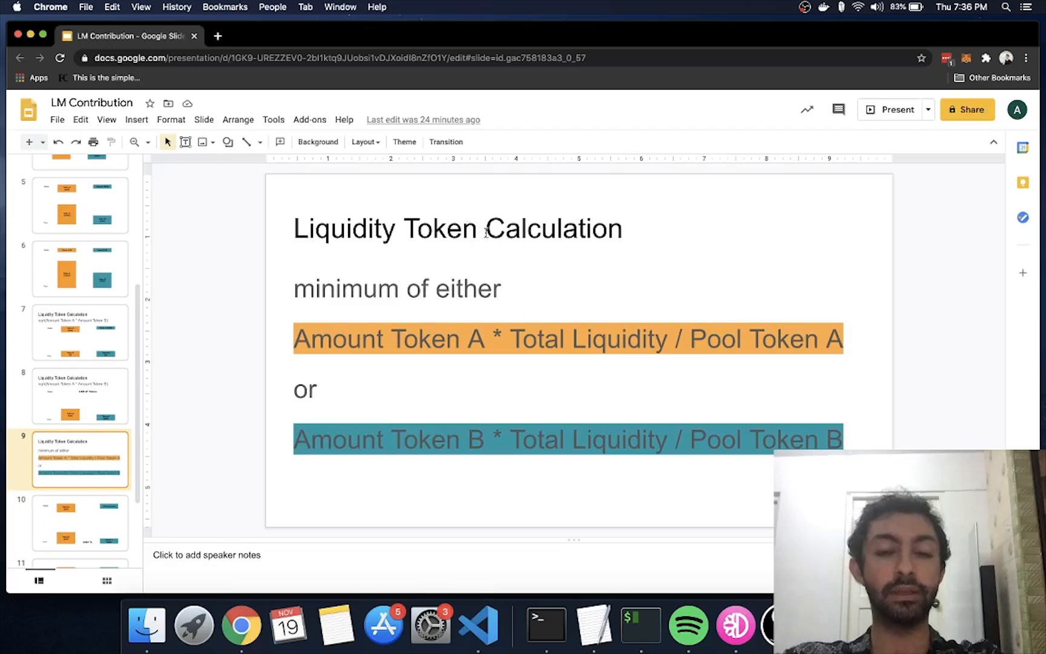
mouse_move(317, 338)
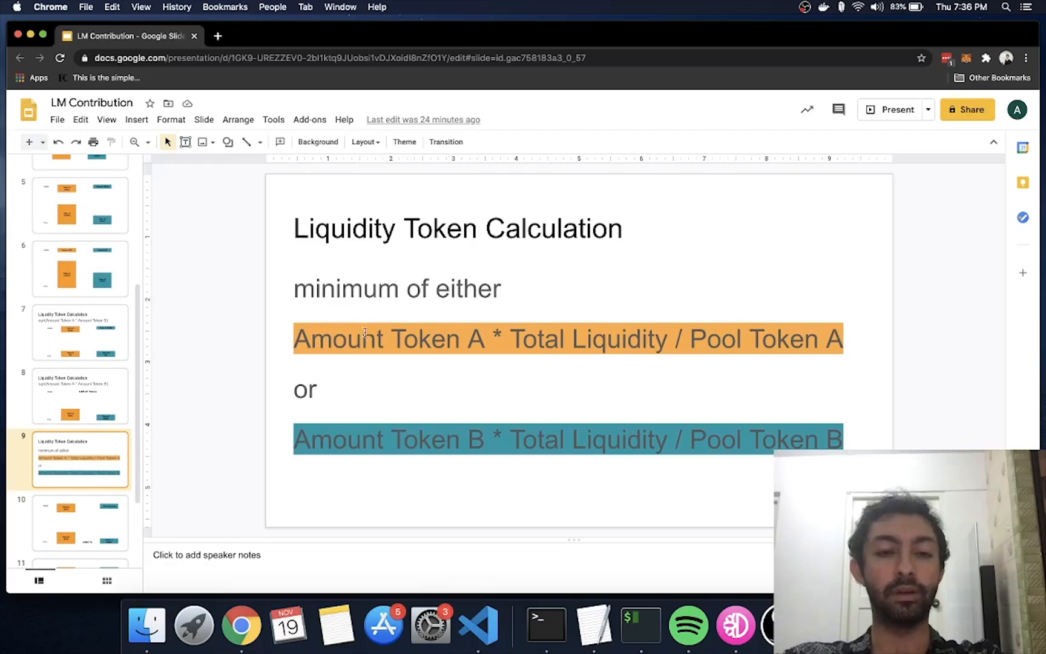
mouse_move(456, 340)
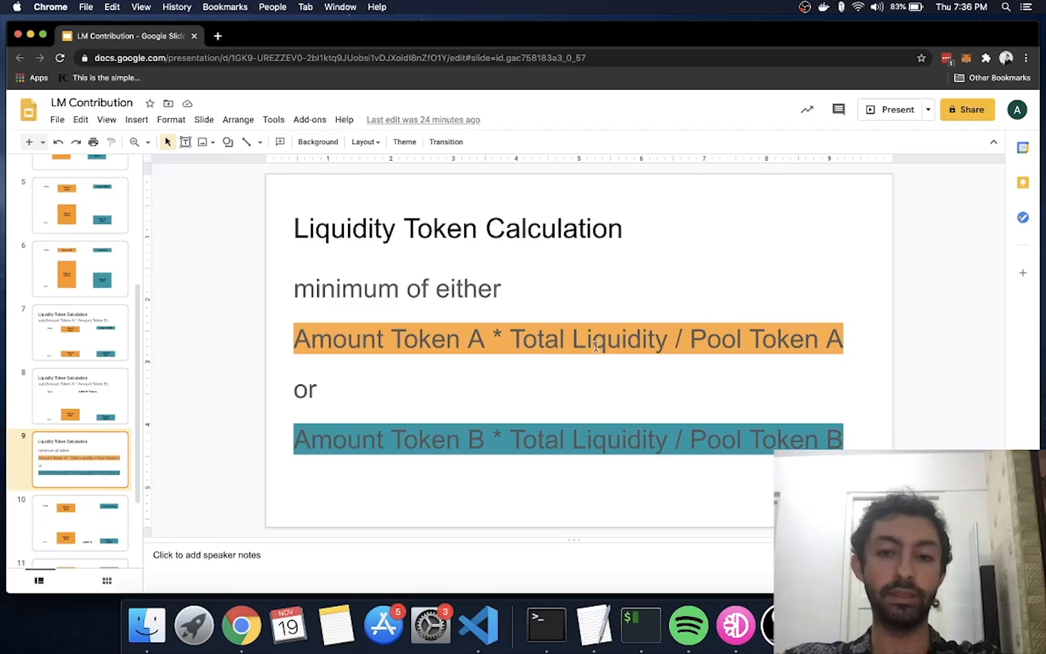
mouse_move(796, 338)
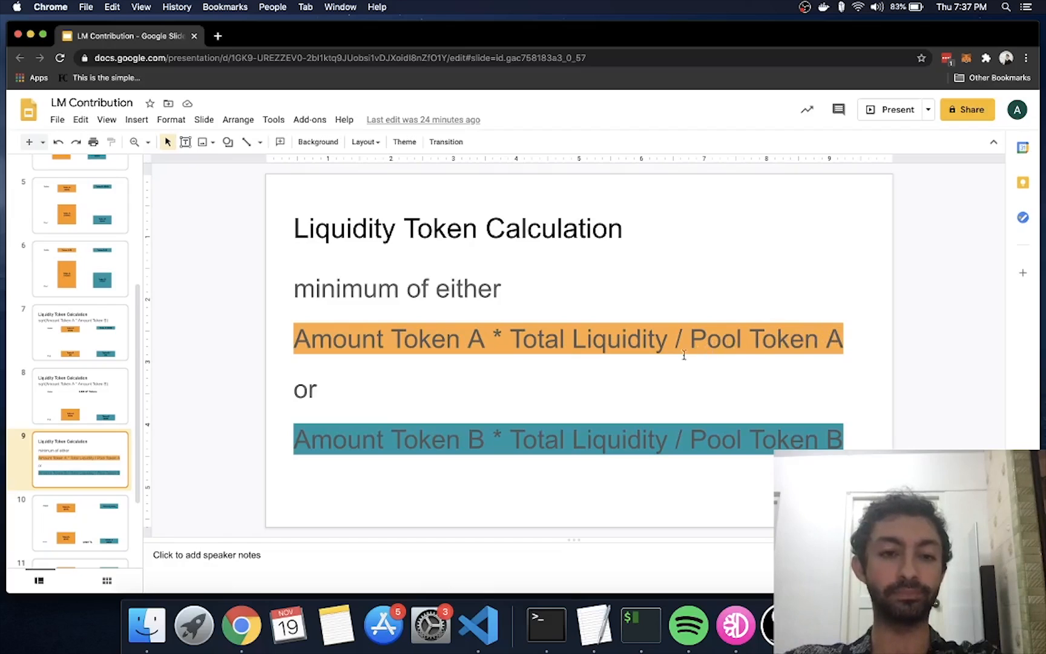
mouse_move(497, 387)
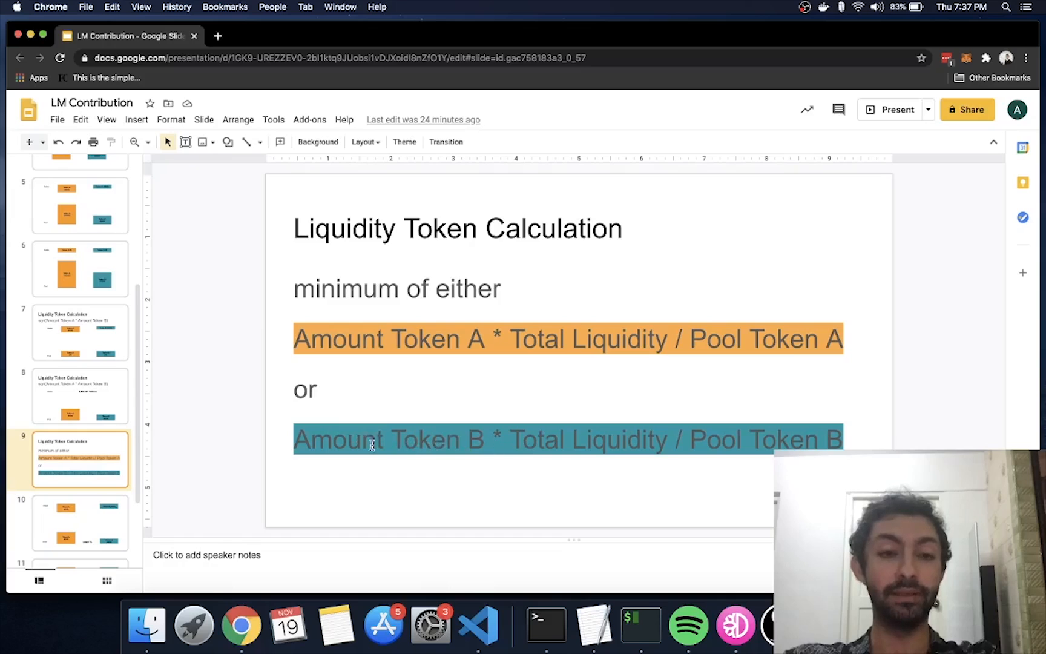
mouse_move(573, 321)
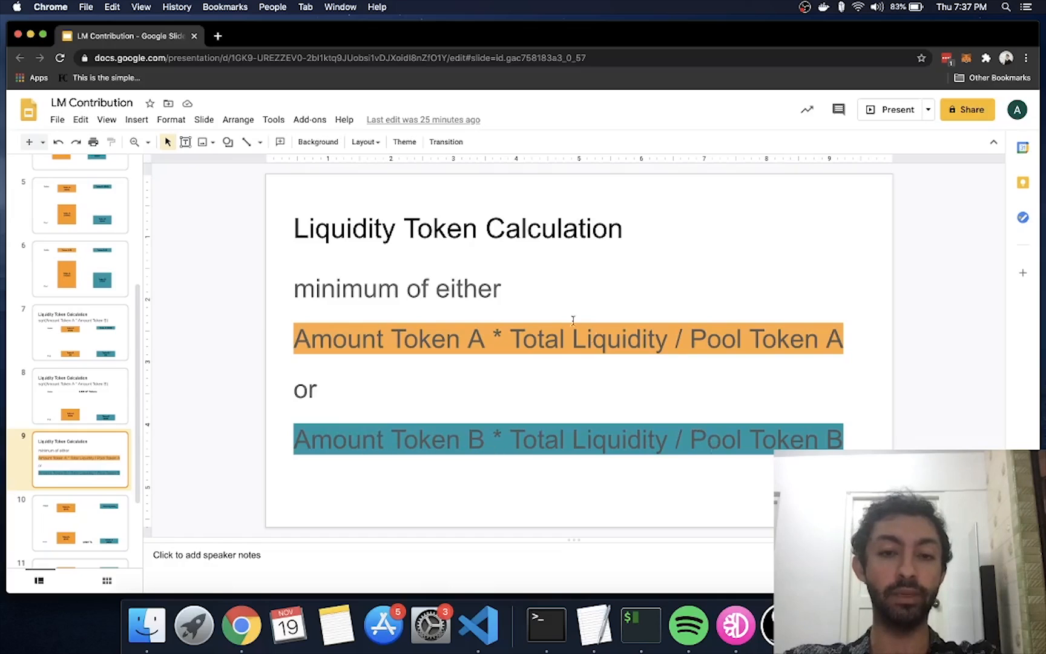
mouse_move(435, 417)
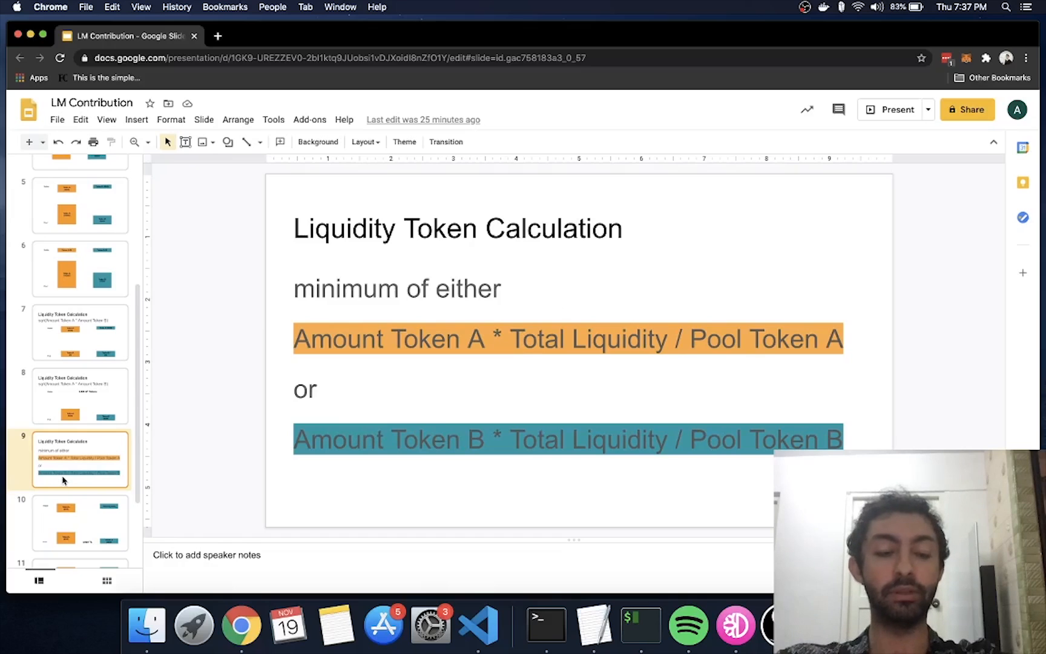
Open slide 10's 4000 Token A / 2,828 TL example, briefly rechecking the square-root slide
left_click(79, 523)
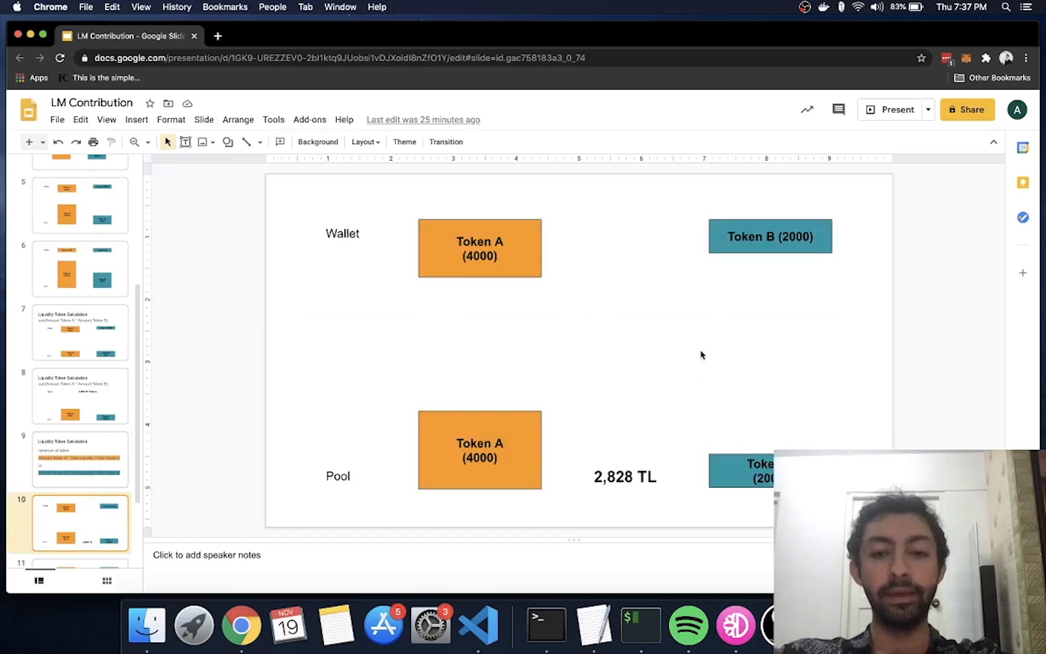
mouse_move(376, 455)
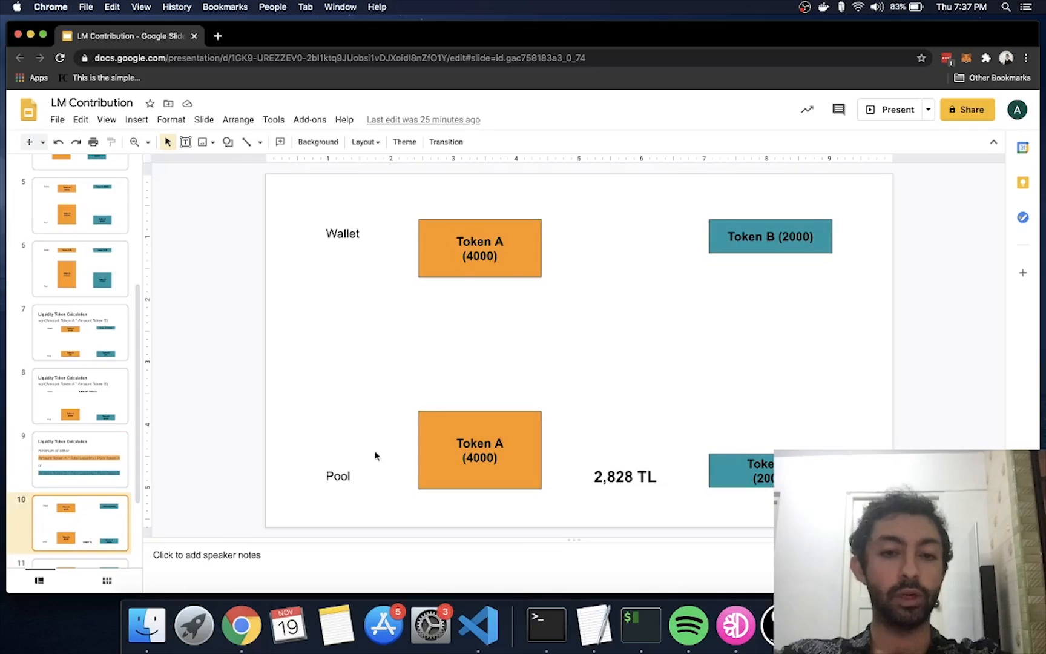
mouse_move(617, 456)
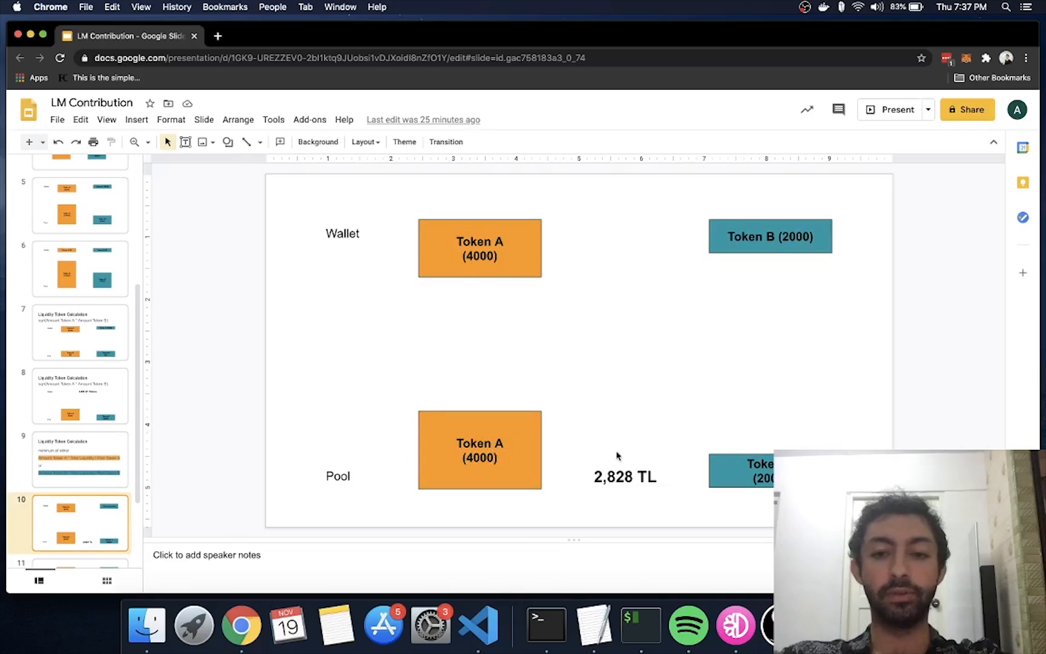
mouse_move(715, 424)
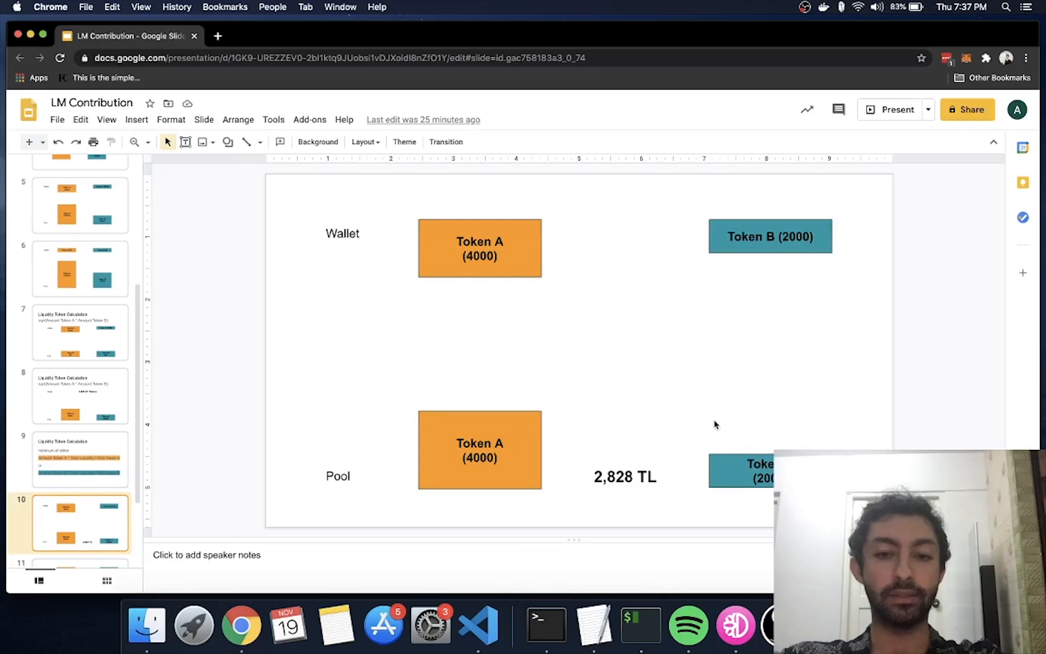
mouse_move(719, 474)
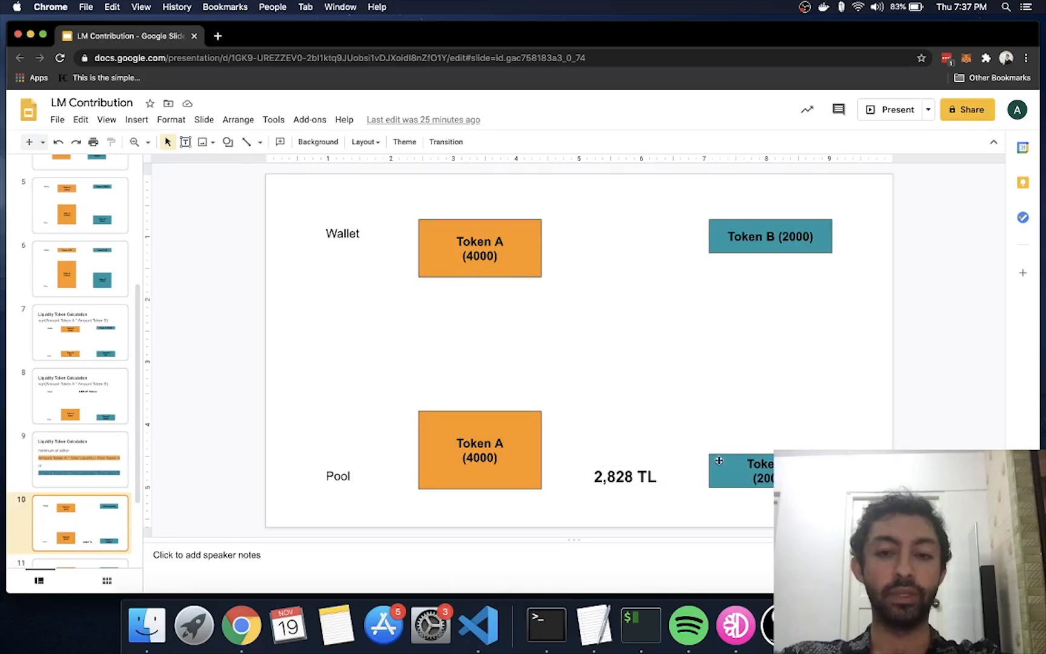
left_click(80, 333)
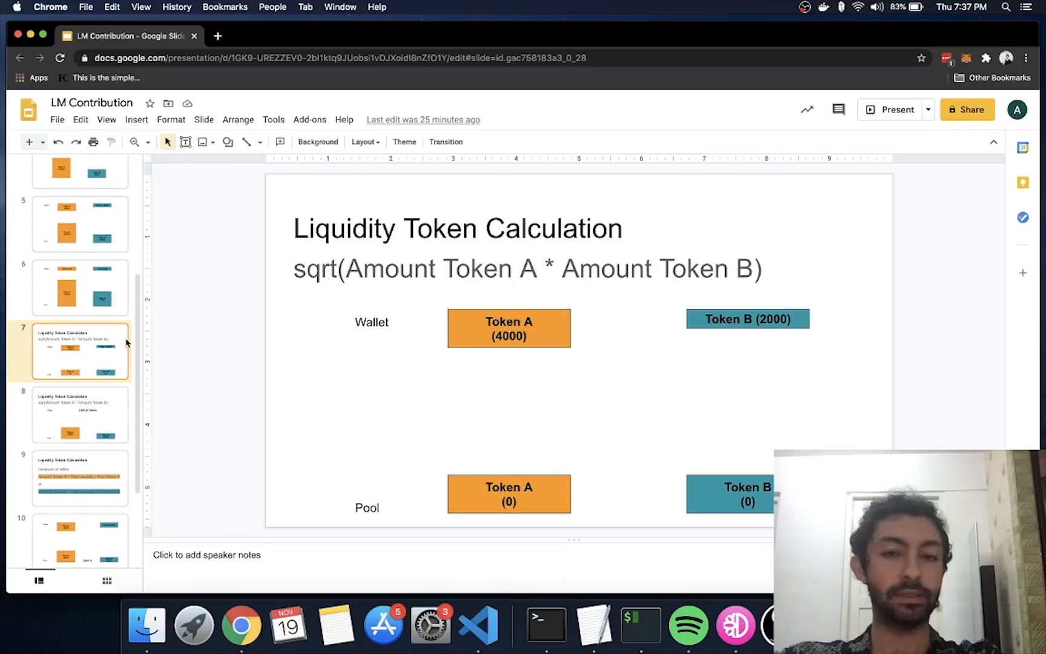
left_click(78, 540)
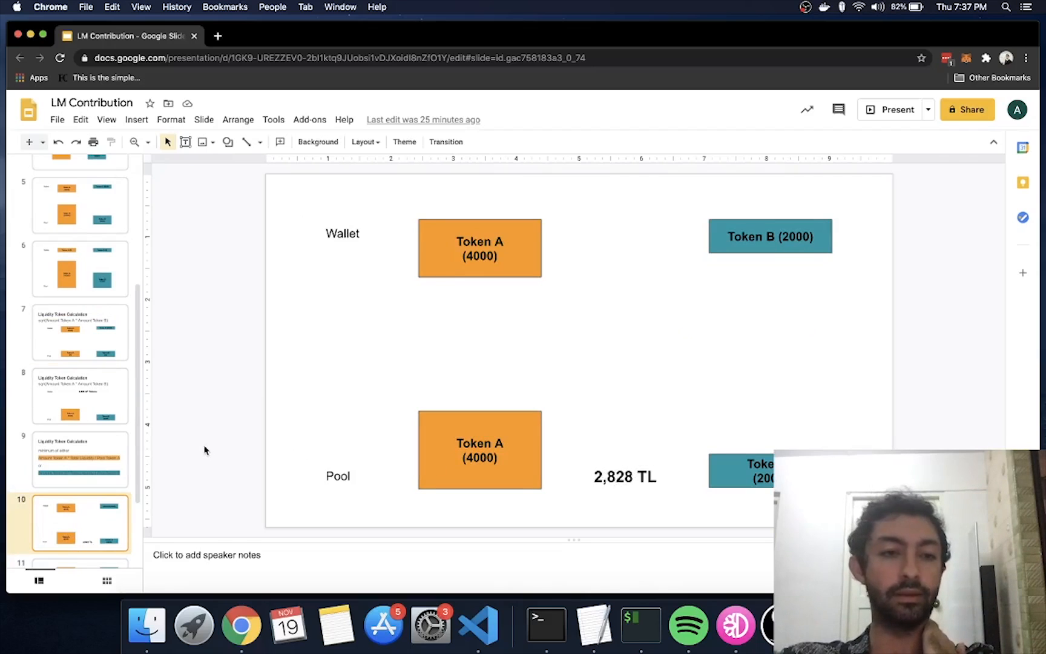
mouse_move(626, 452)
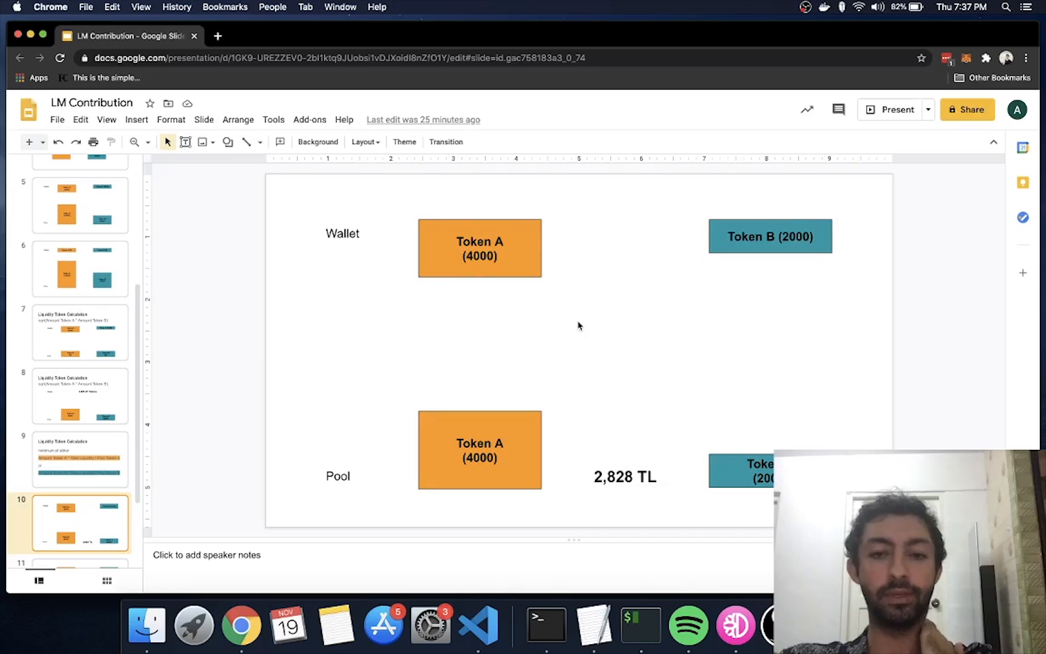
Select slide 10 to set its wallet amounts to 2000 Token A and 1000 Token B
left_click(79, 521)
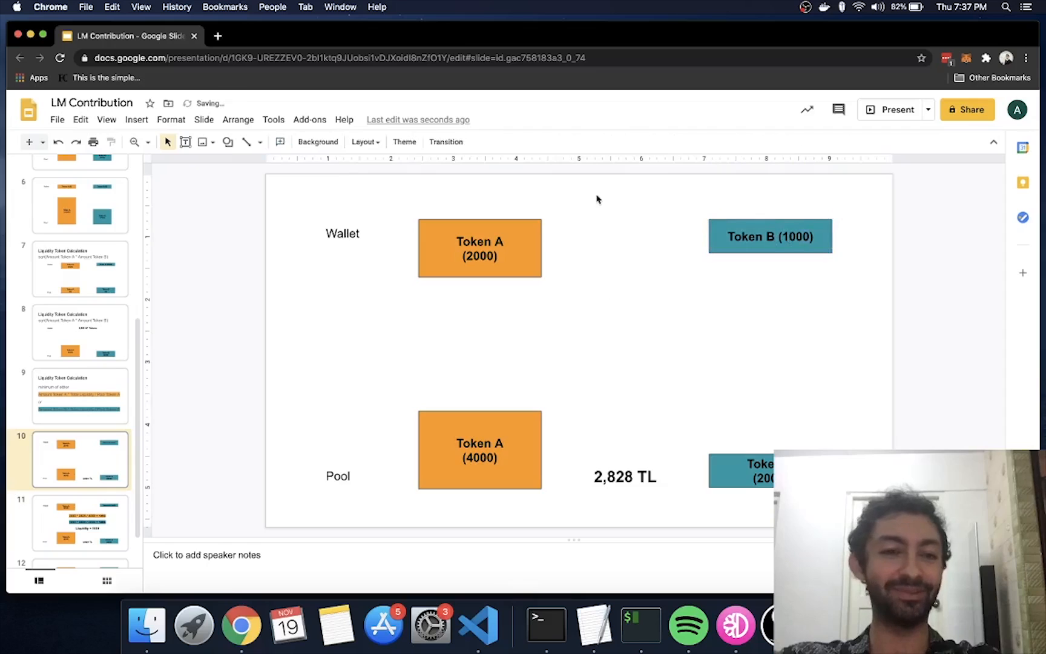
mouse_move(568, 274)
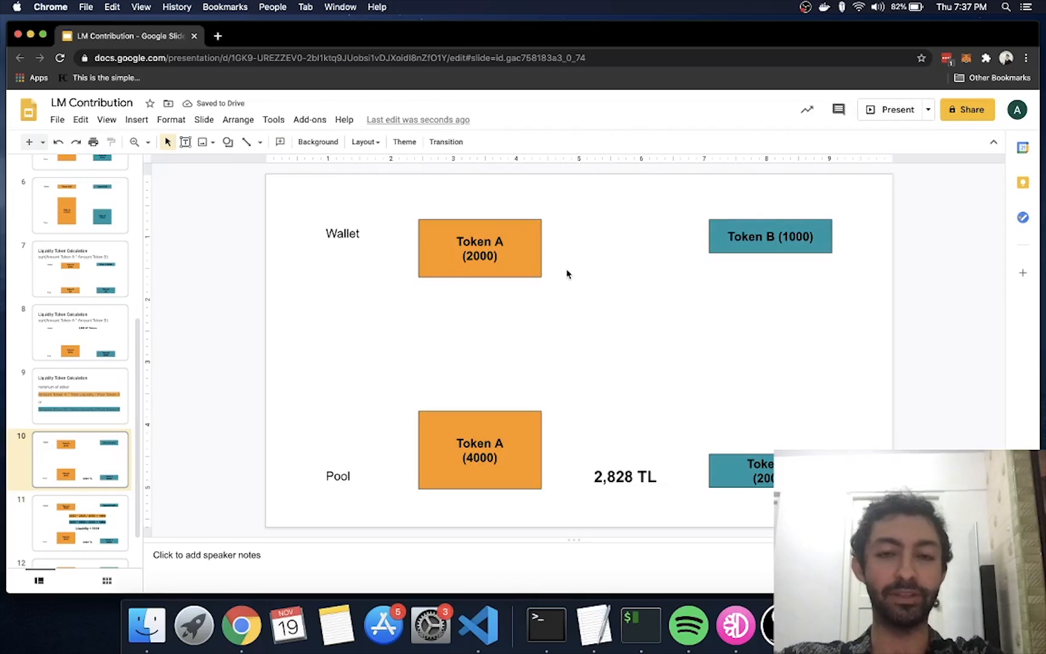
mouse_move(506, 258)
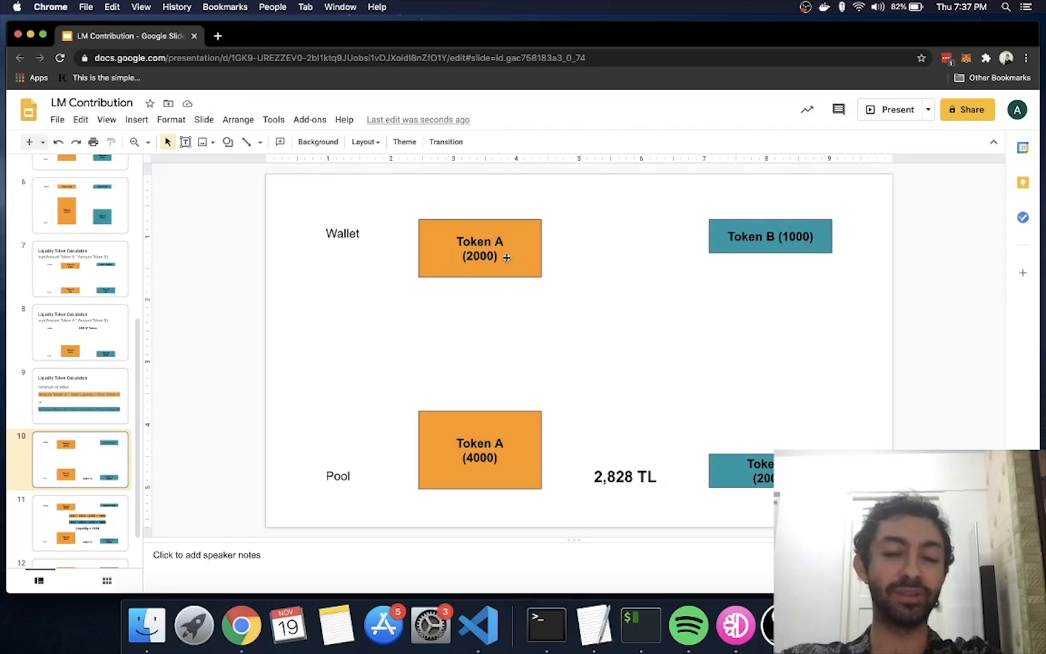
mouse_move(593, 303)
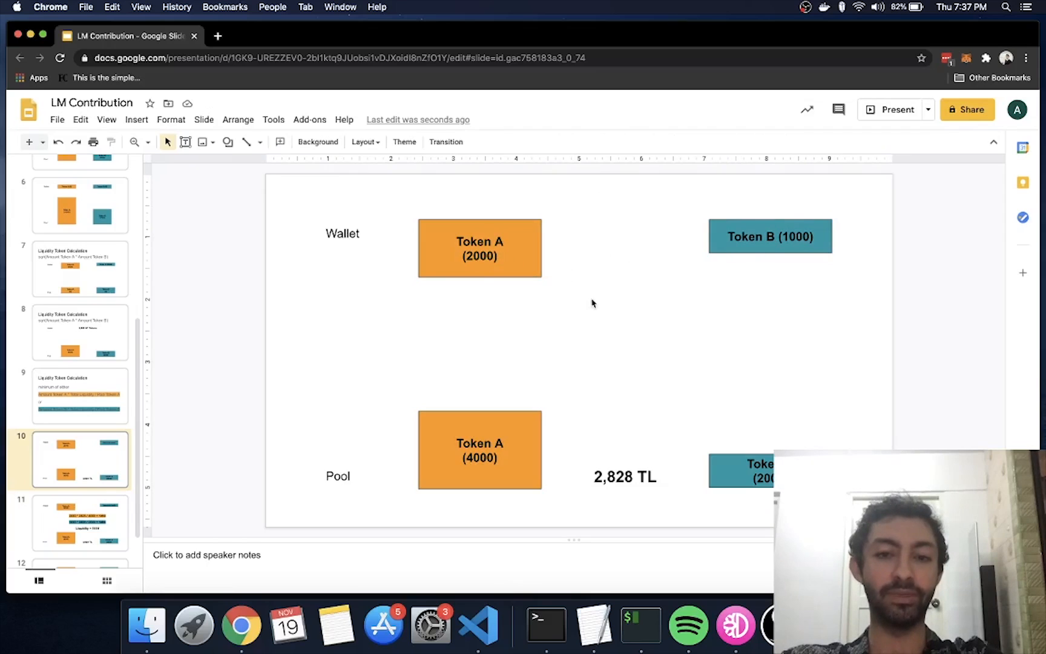
mouse_move(541, 530)
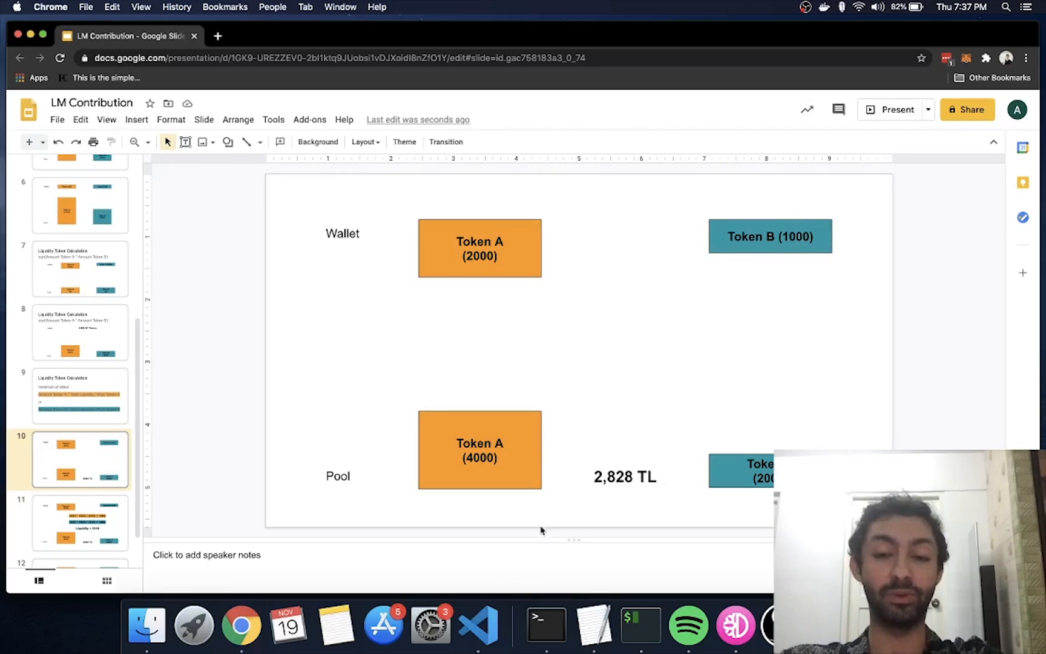
Show slide 11, where both calculations give Liquidity = 1414
left_click(79, 523)
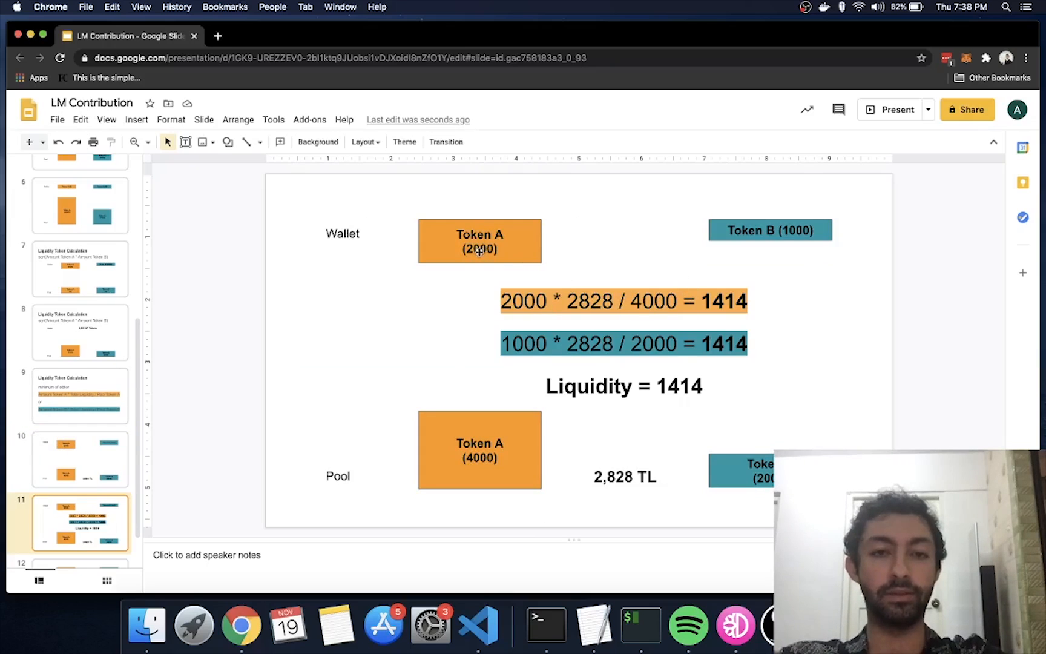
mouse_move(630, 449)
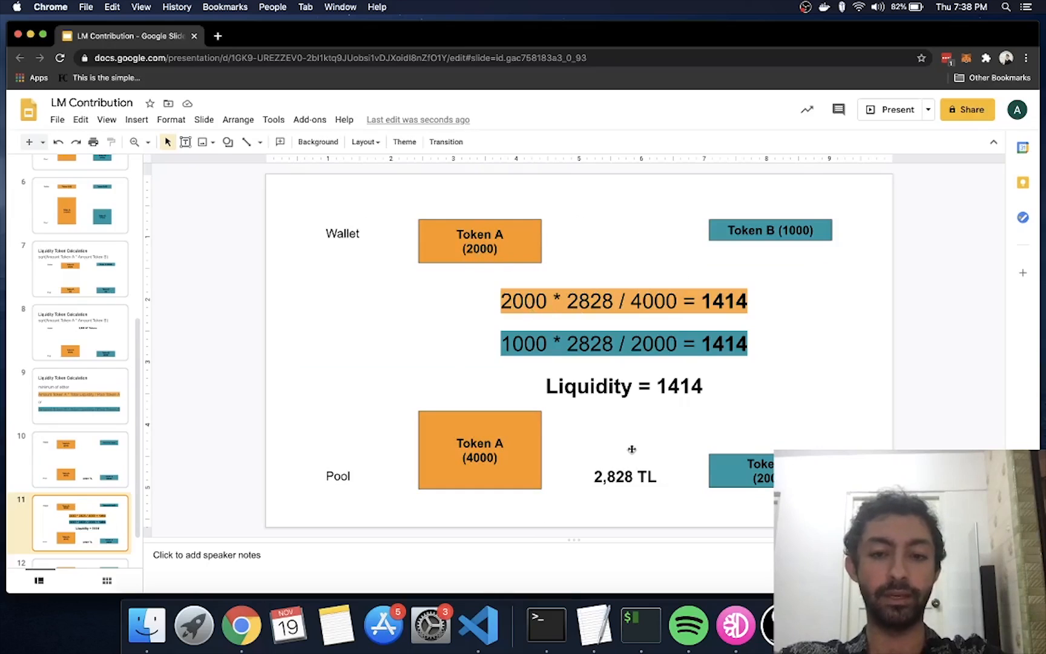
mouse_move(520, 458)
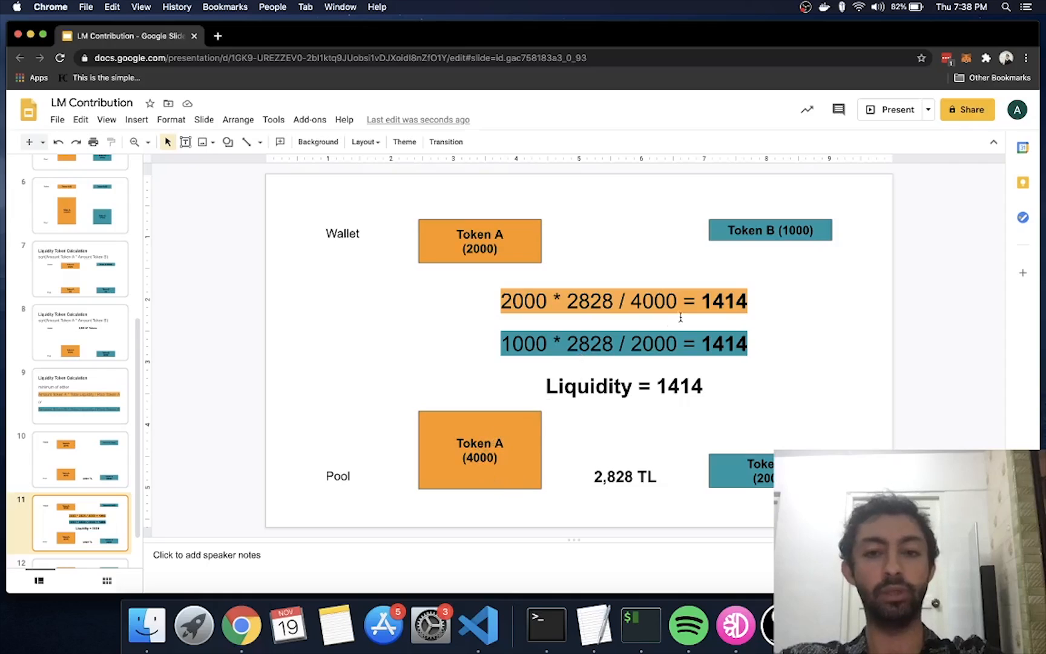
mouse_move(556, 354)
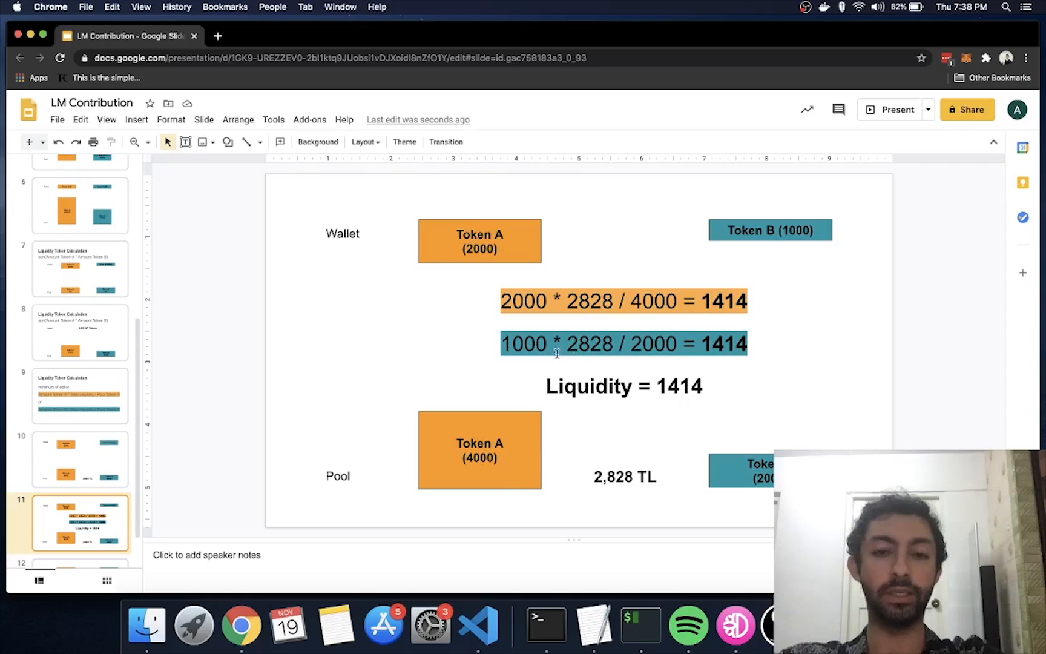
mouse_move(811, 221)
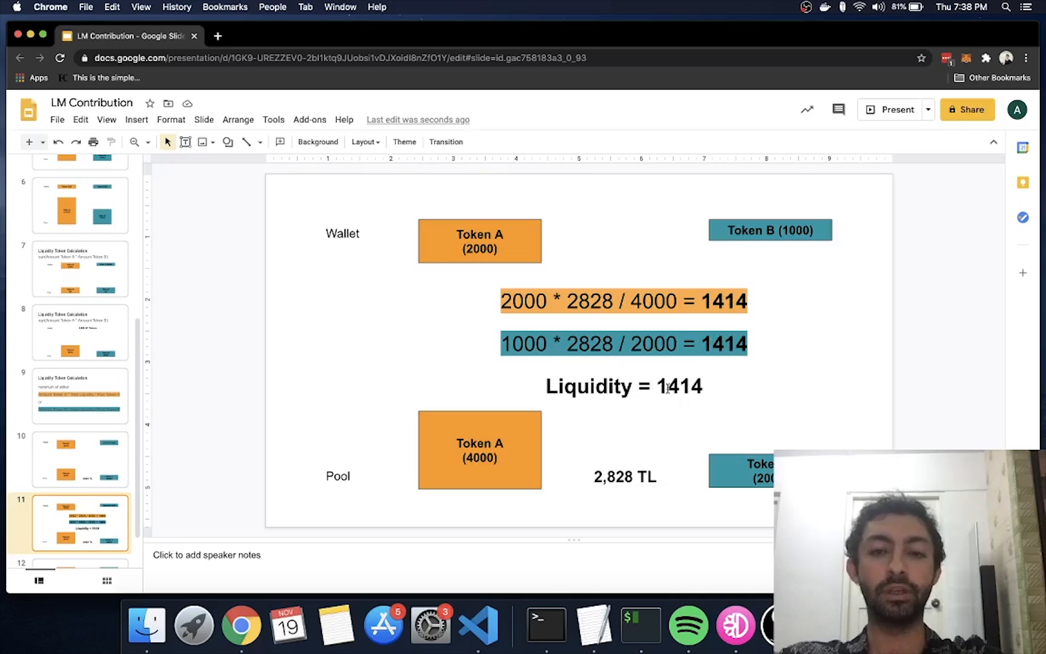
mouse_move(682, 386)
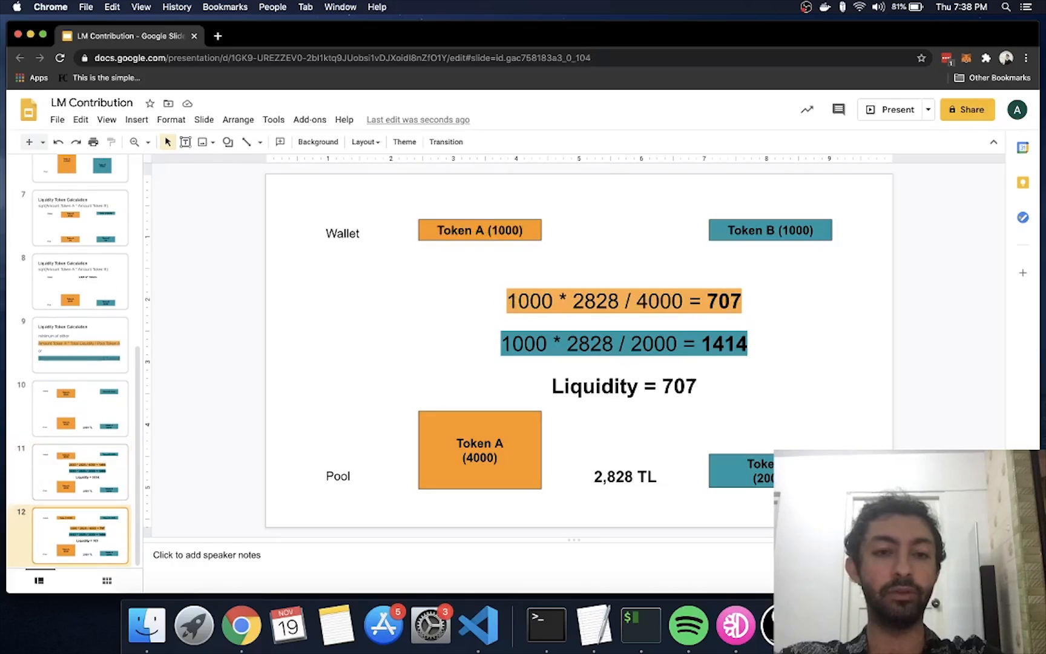
mouse_move(522, 237)
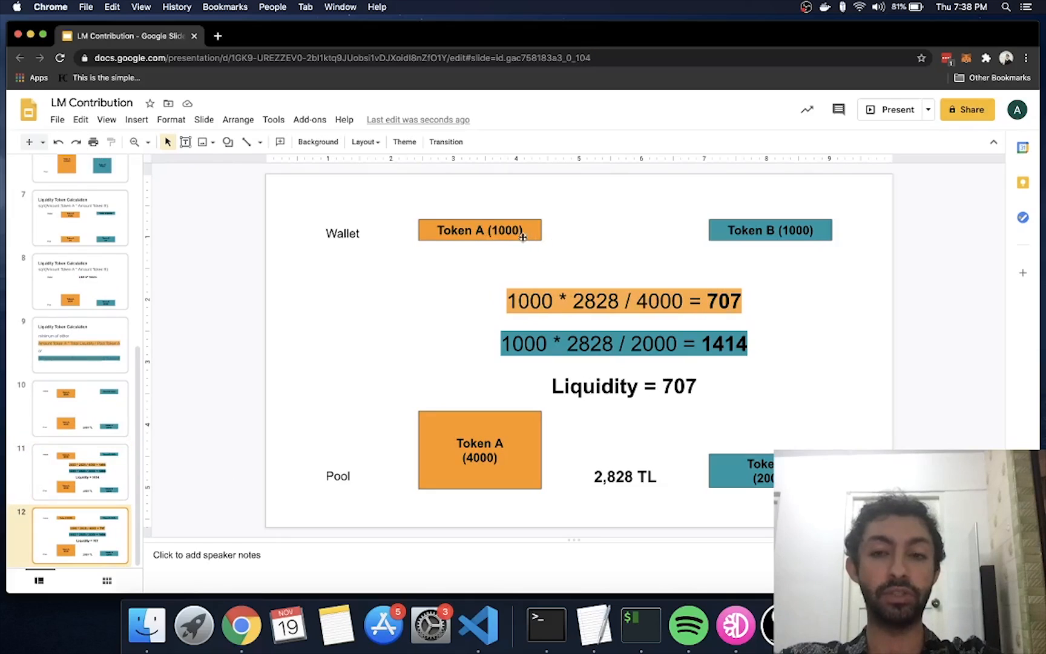
mouse_move(625, 234)
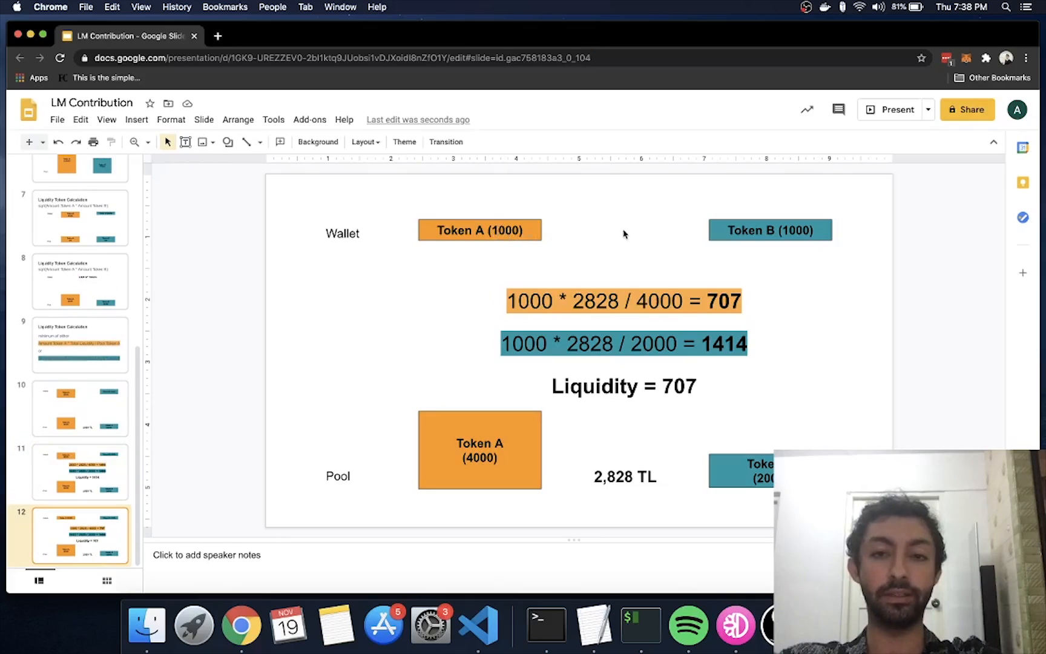
mouse_move(670, 279)
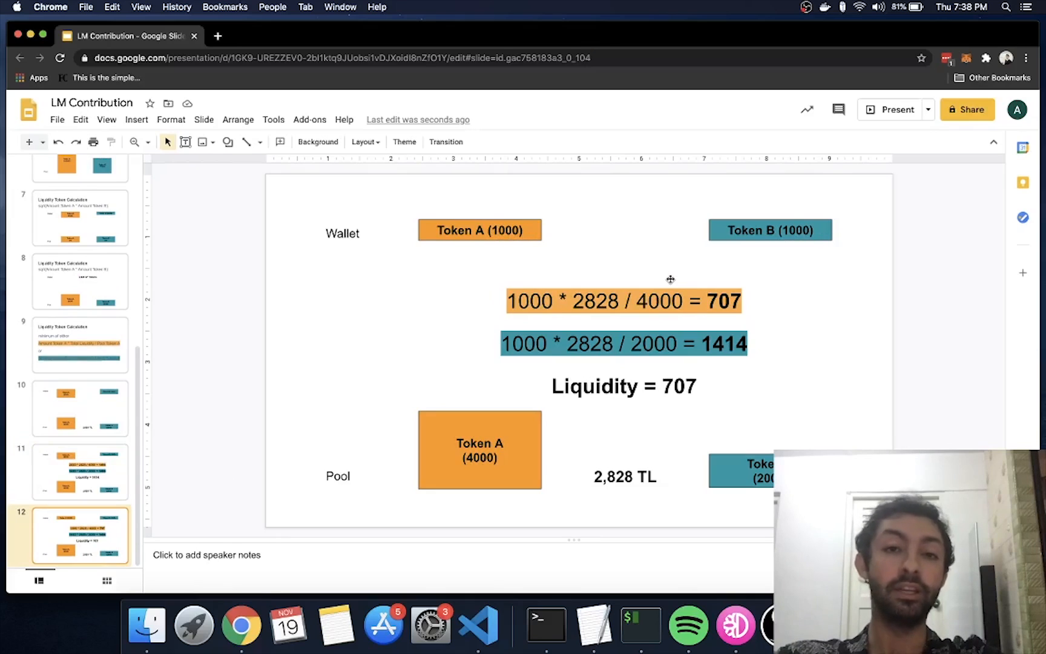
mouse_move(661, 294)
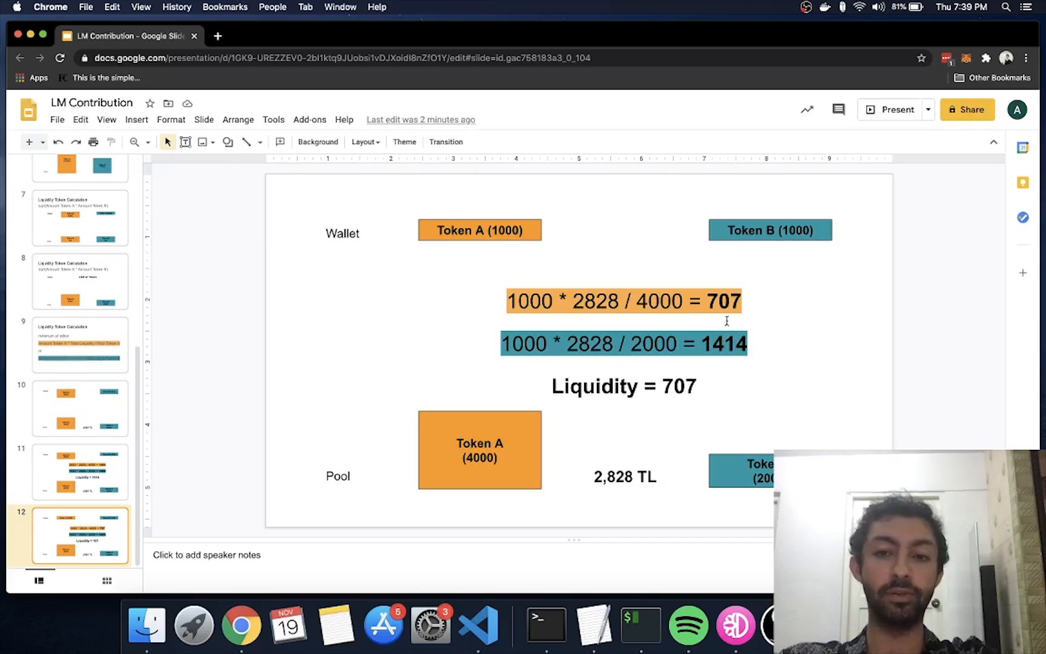
mouse_move(710, 441)
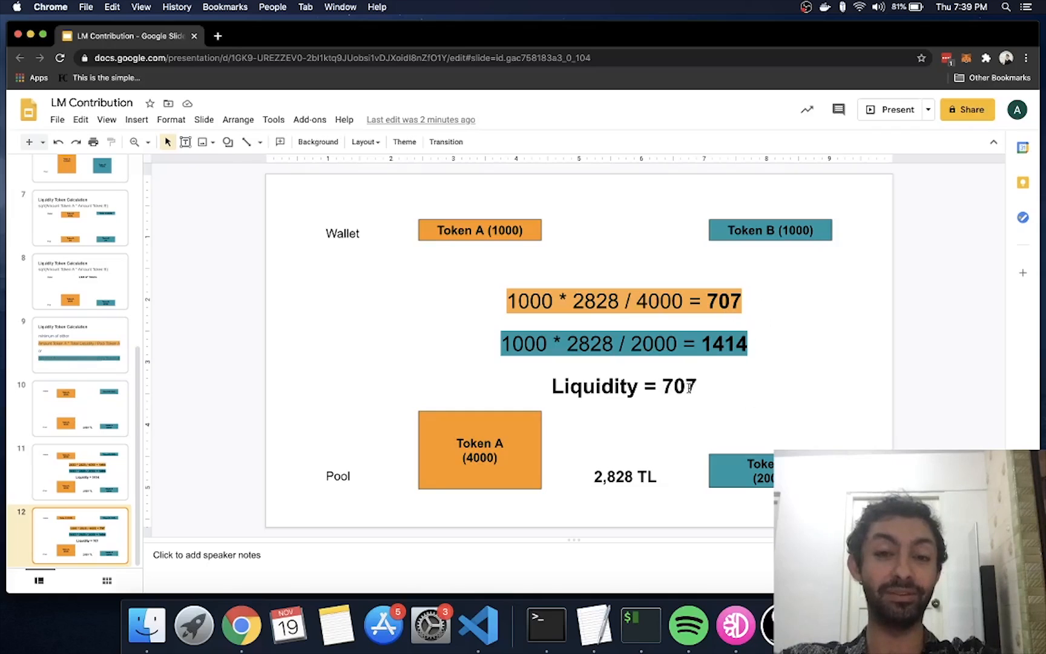
mouse_move(448, 243)
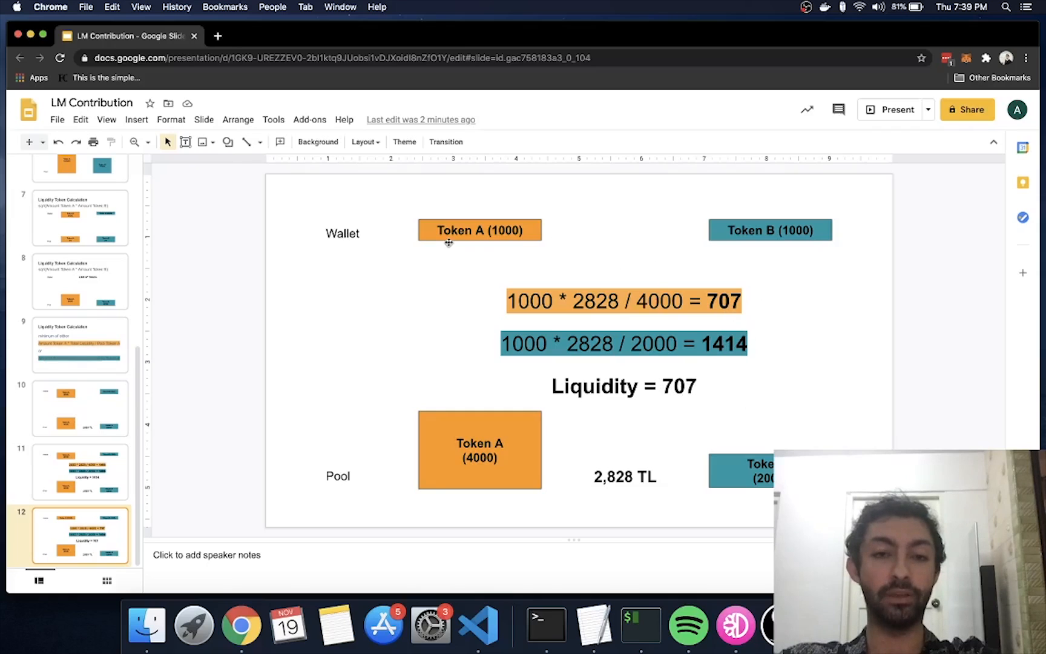
mouse_move(678, 387)
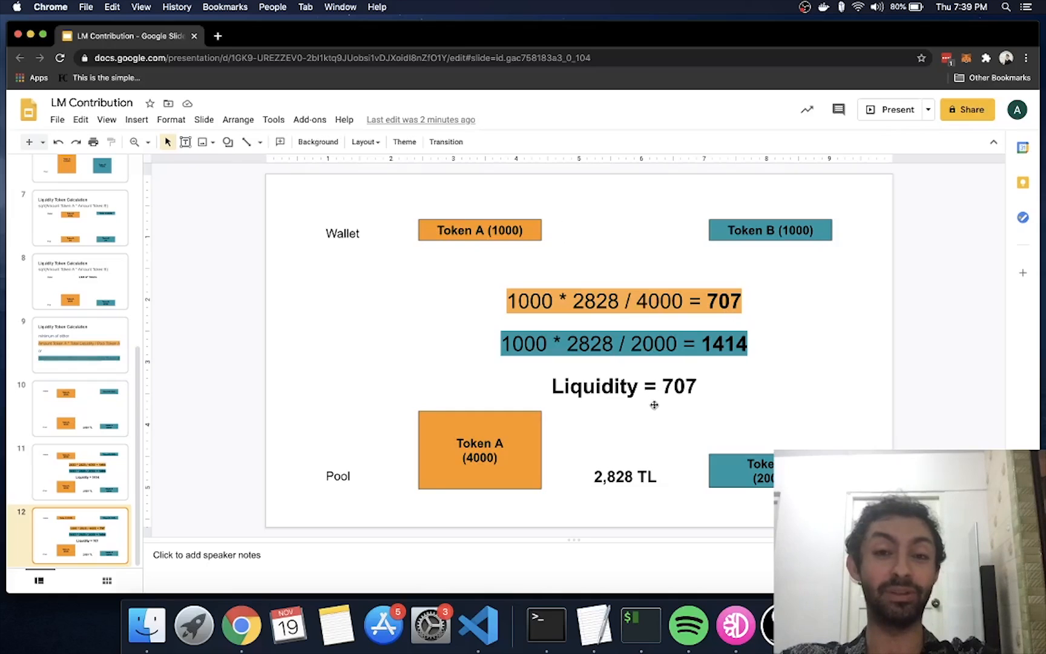
mouse_move(651, 406)
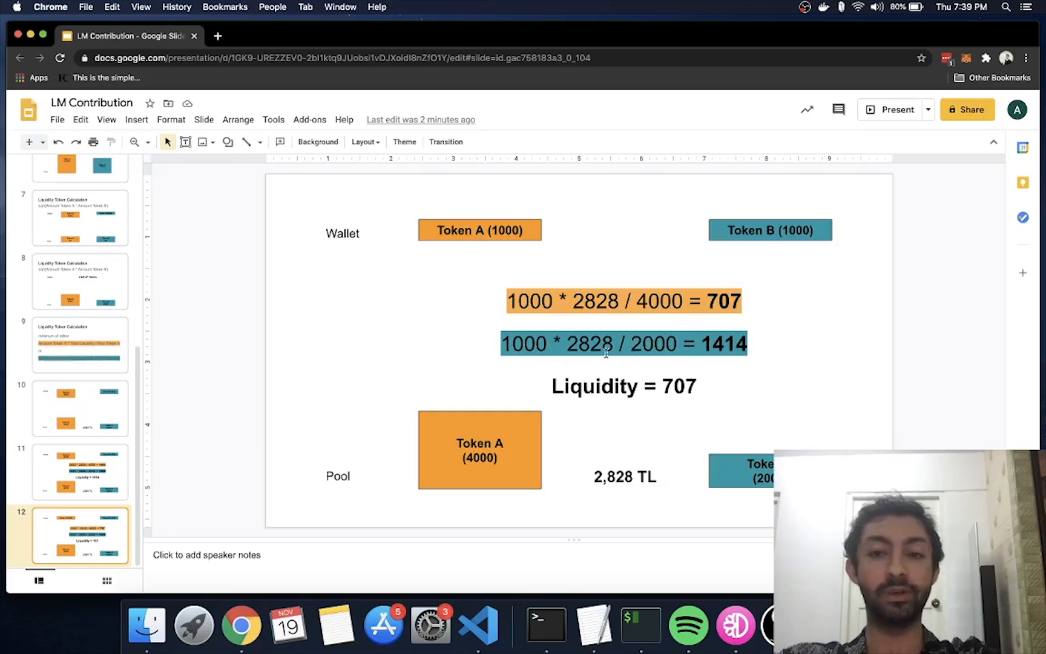
Rewrite the blue Token B formula on slide 12 as 500 * 2828 / 2000 = 707
left_click(769, 230)
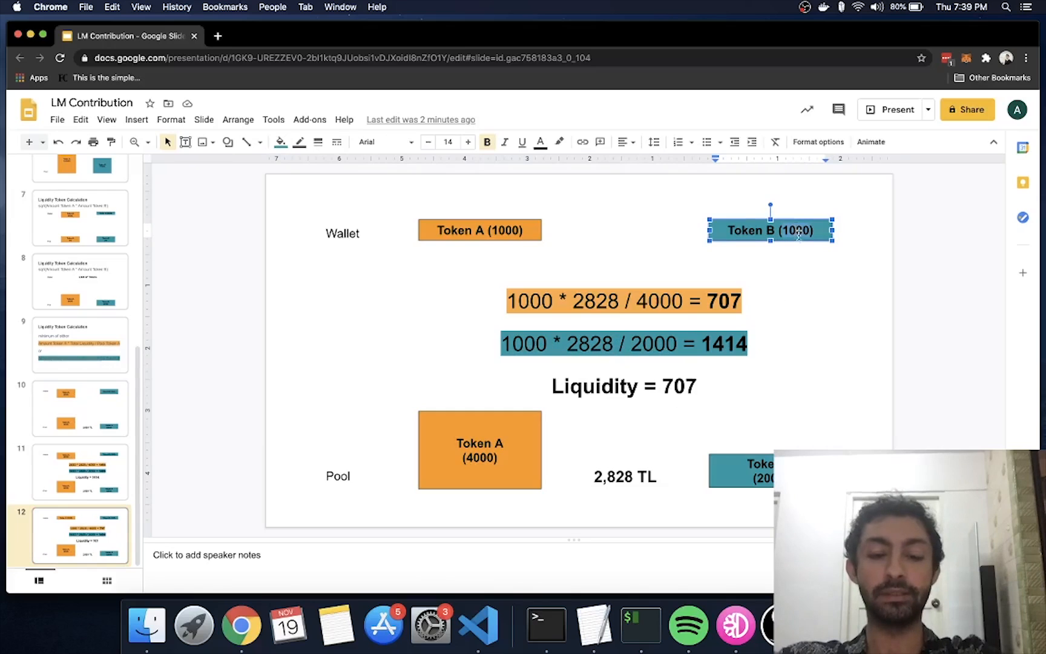
type("500")
left_click(624, 343)
type("6")
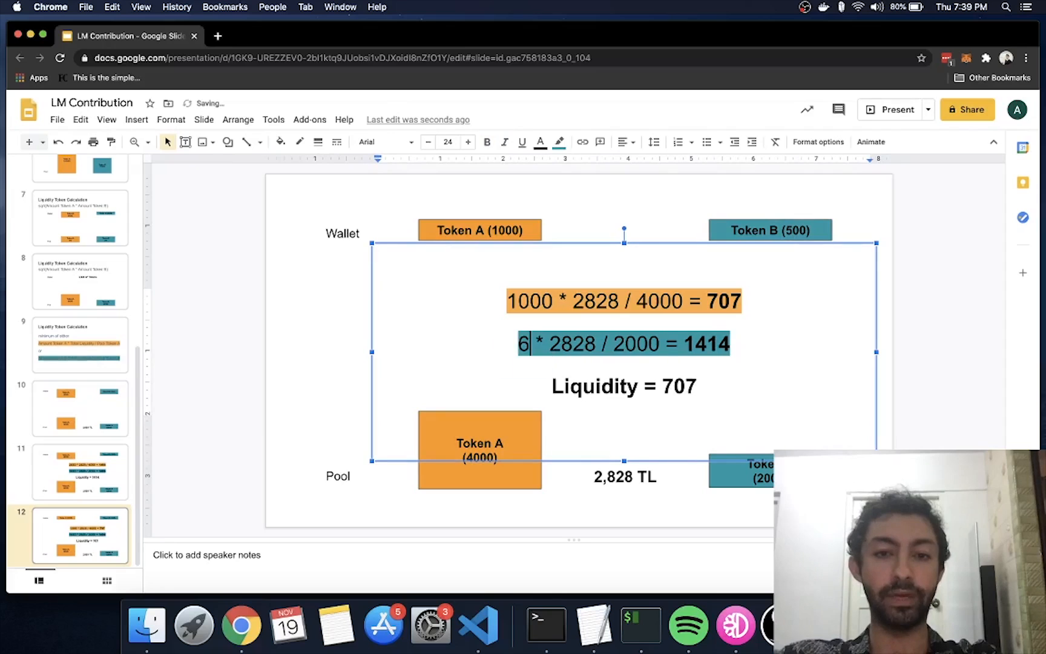
type("500")
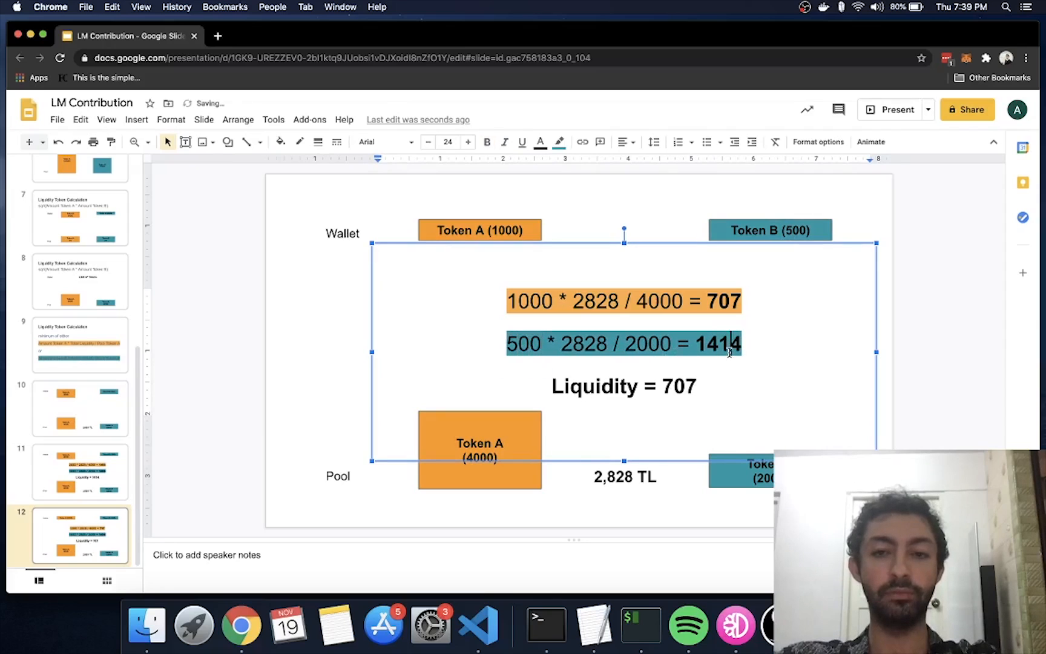
type("707")
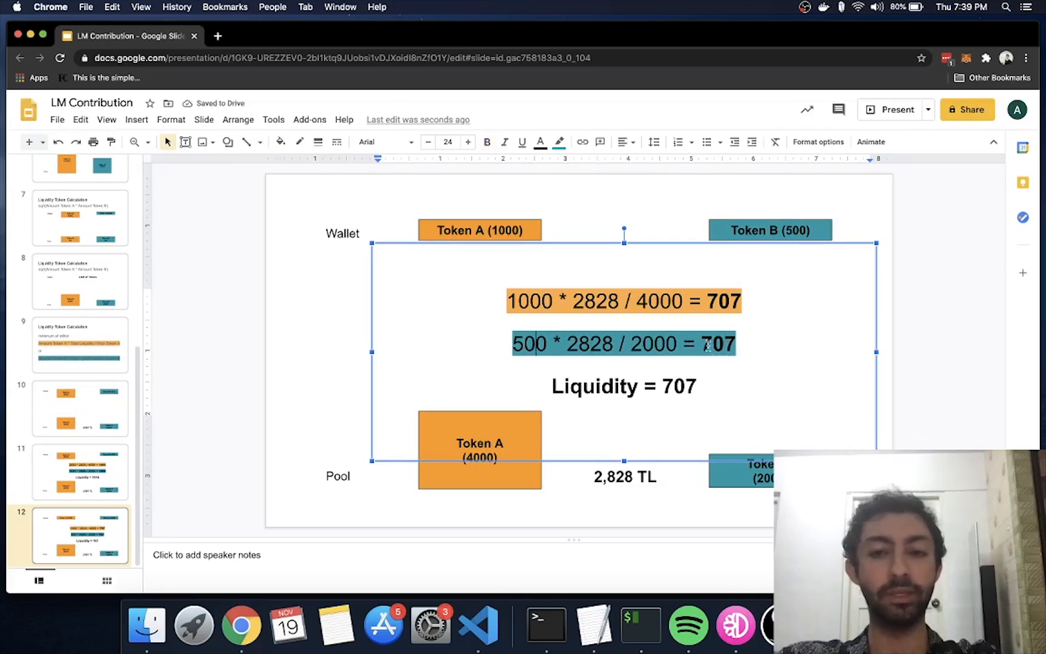
left_click(746, 347)
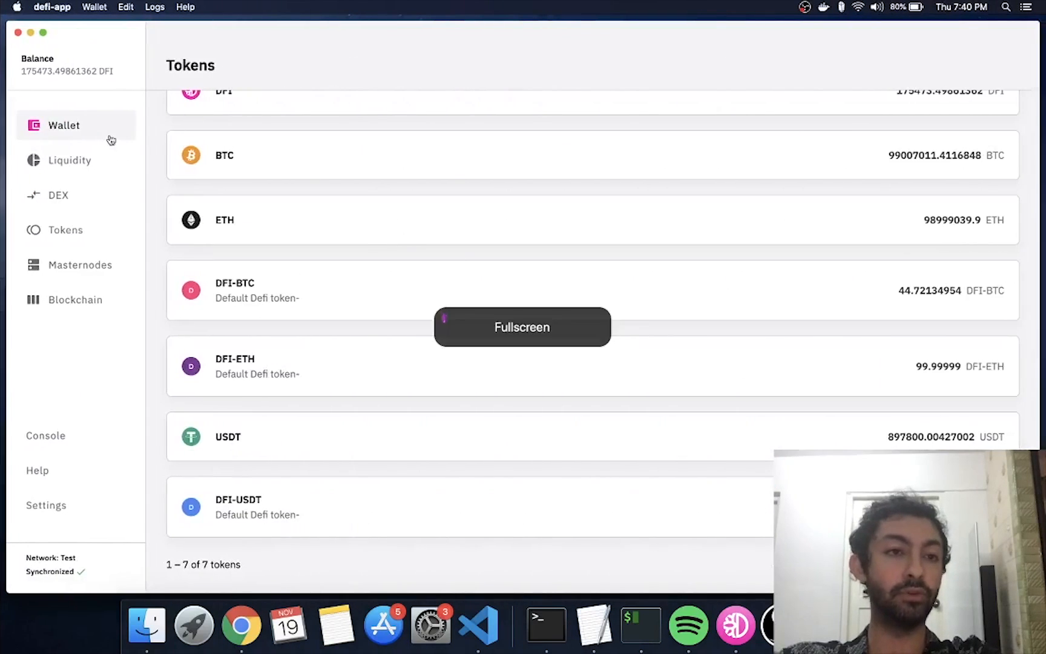
Open Add Liquidity in defi-app and enter 100 DFI, previewing 0.165394 BTC
left_click(70, 160)
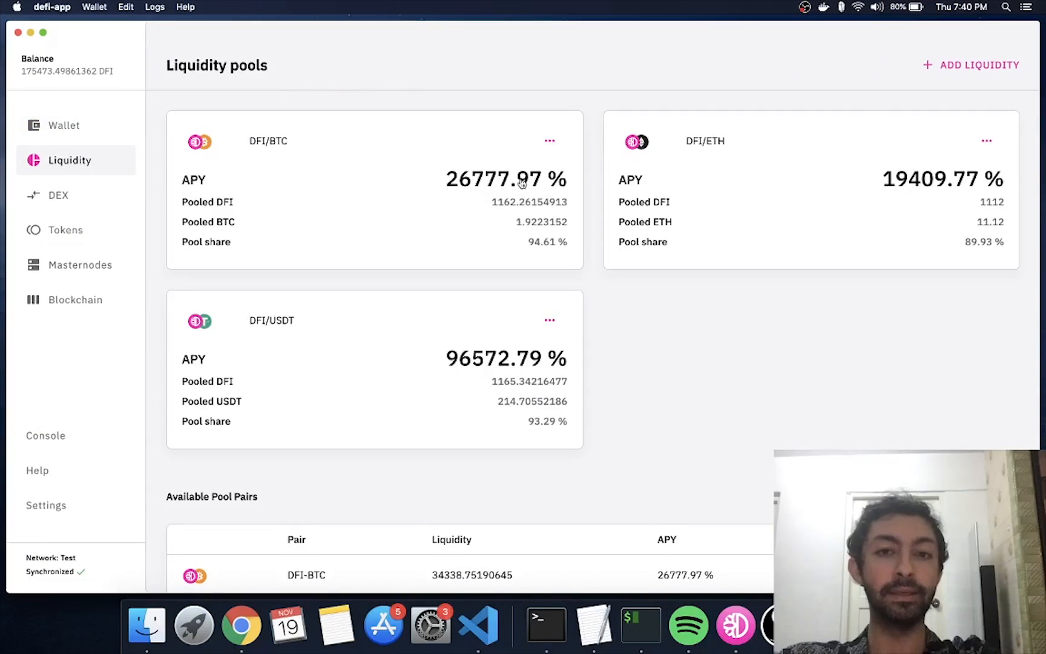
left_click(979, 65)
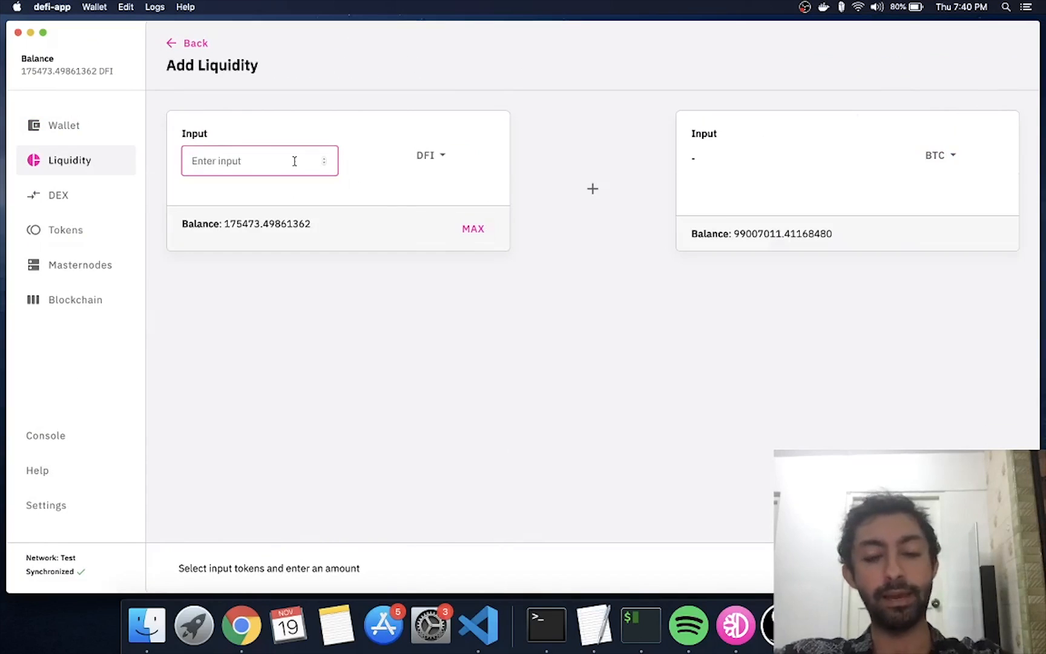
type("100")
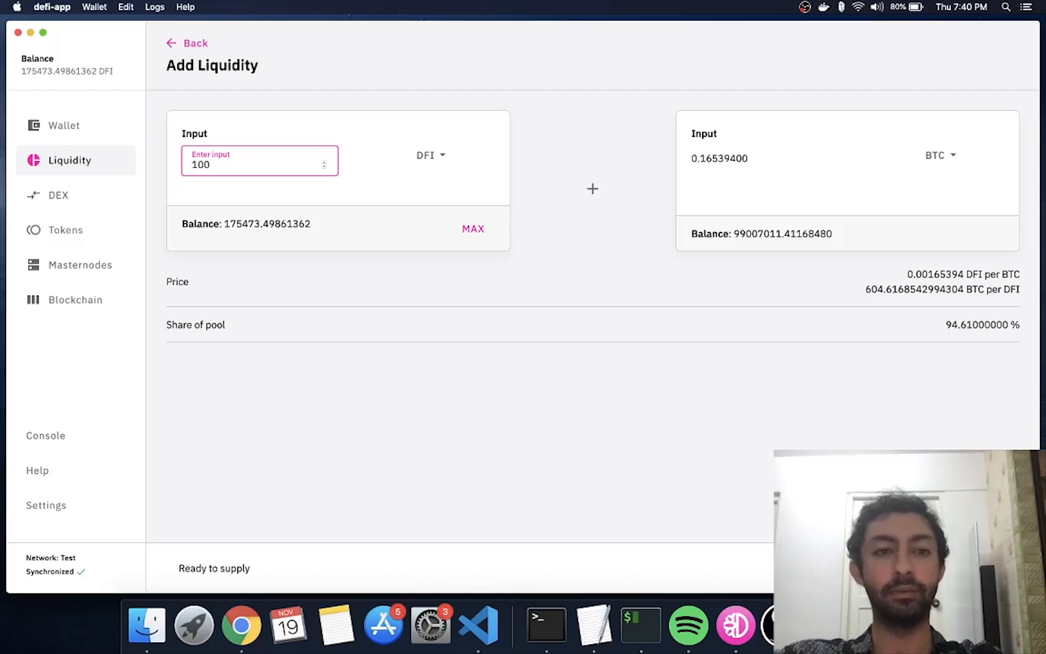
mouse_move(697, 167)
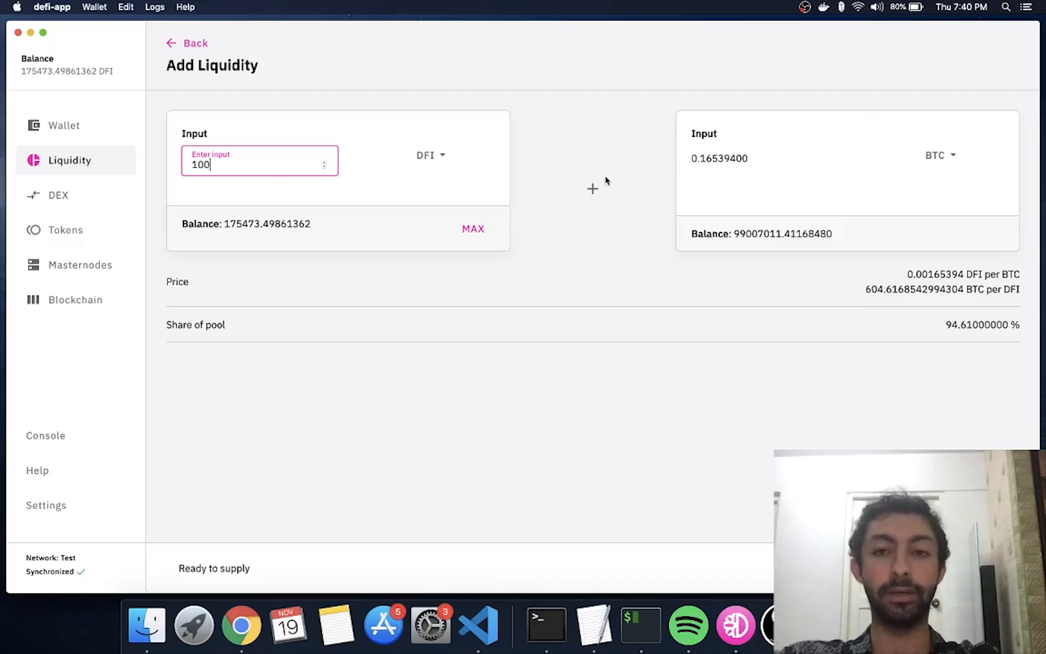
left_click(240, 625)
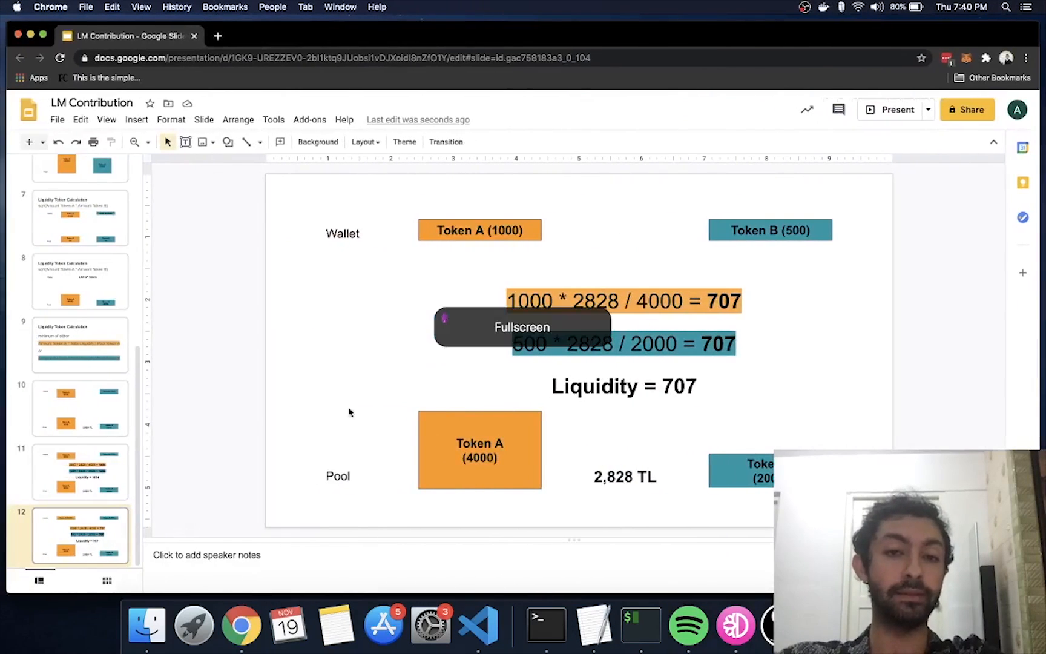
Flip between the slide 11 (Liquidity = 1414) and slide 12 (707) examples, ending on slide 11
left_click(72, 473)
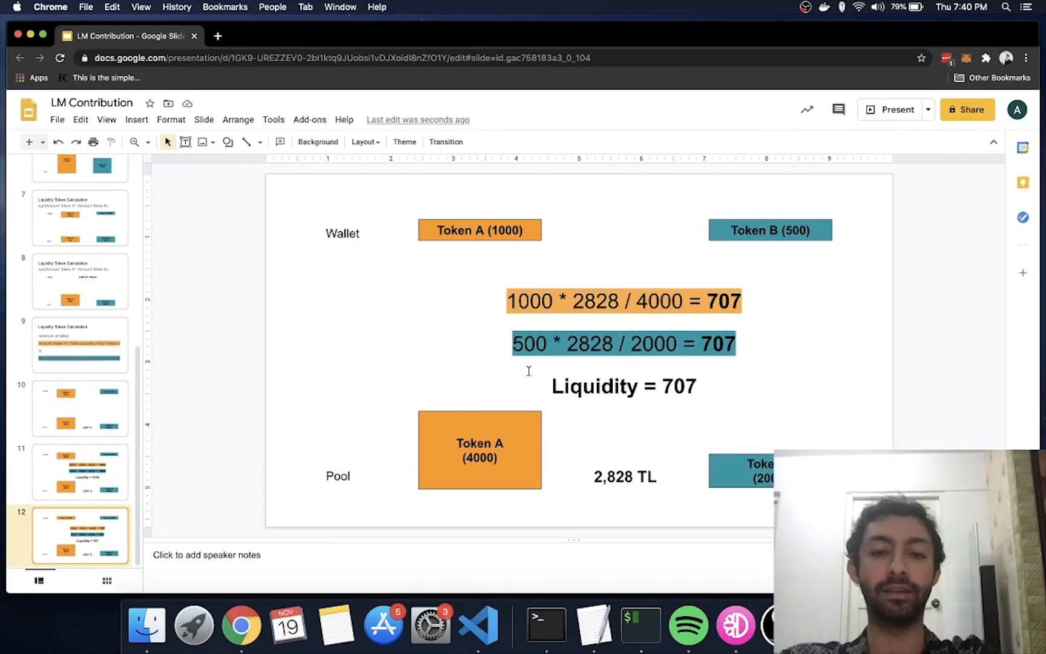
left_click(79, 472)
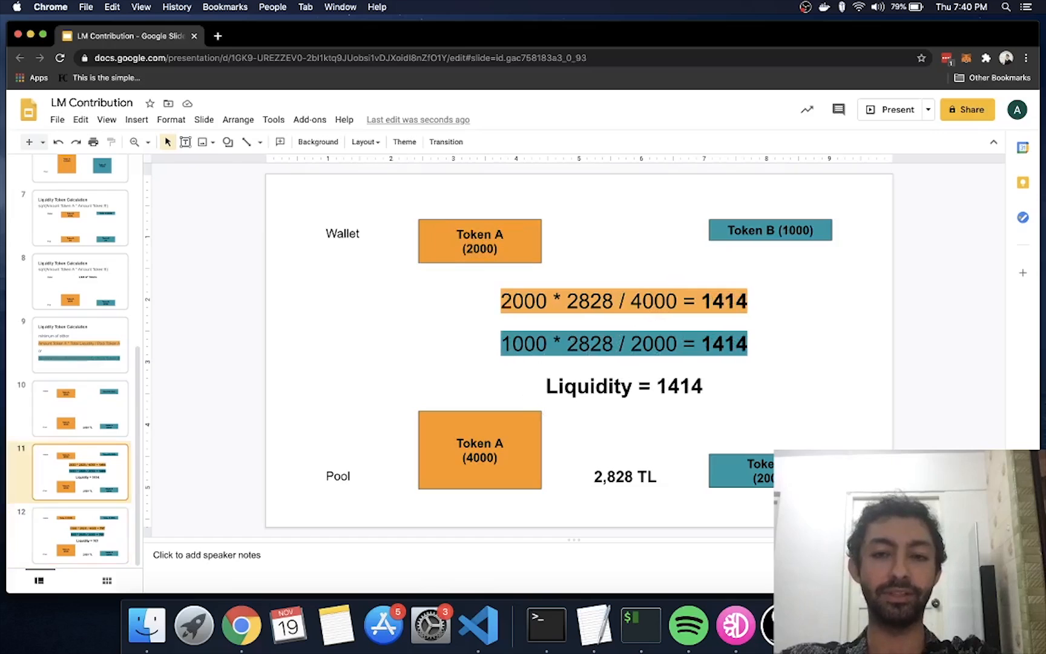
left_click(80, 534)
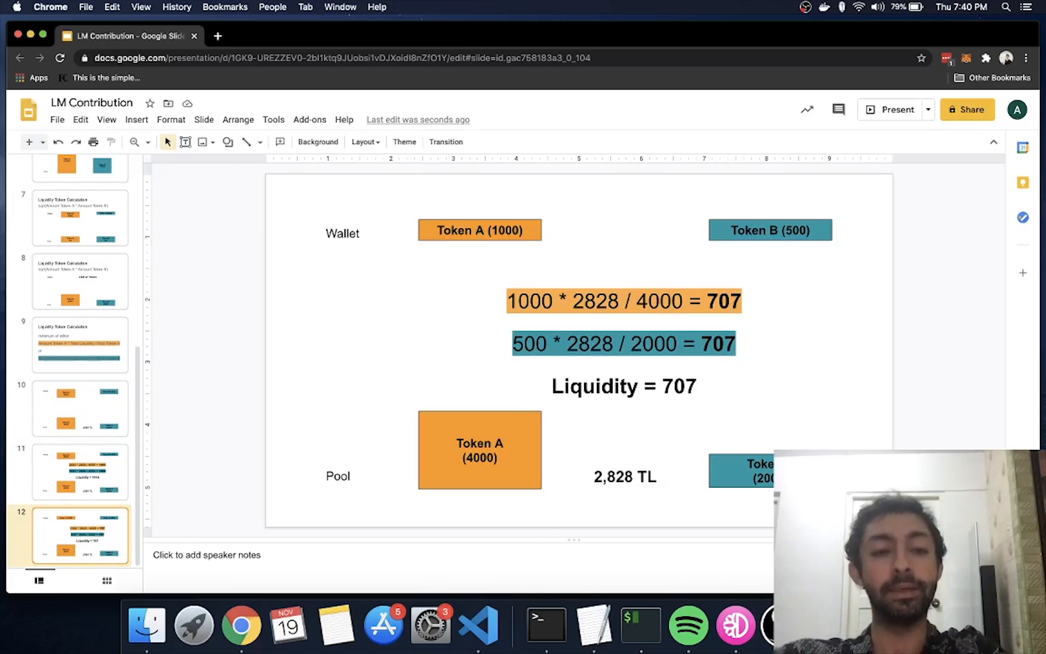
left_click(79, 472)
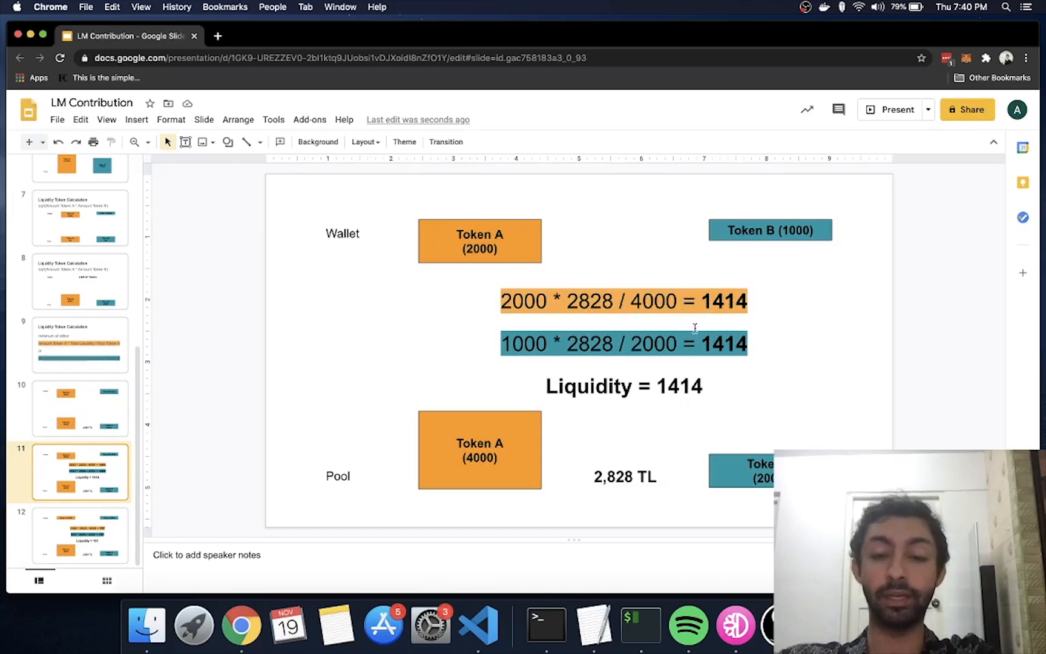
mouse_move(781, 384)
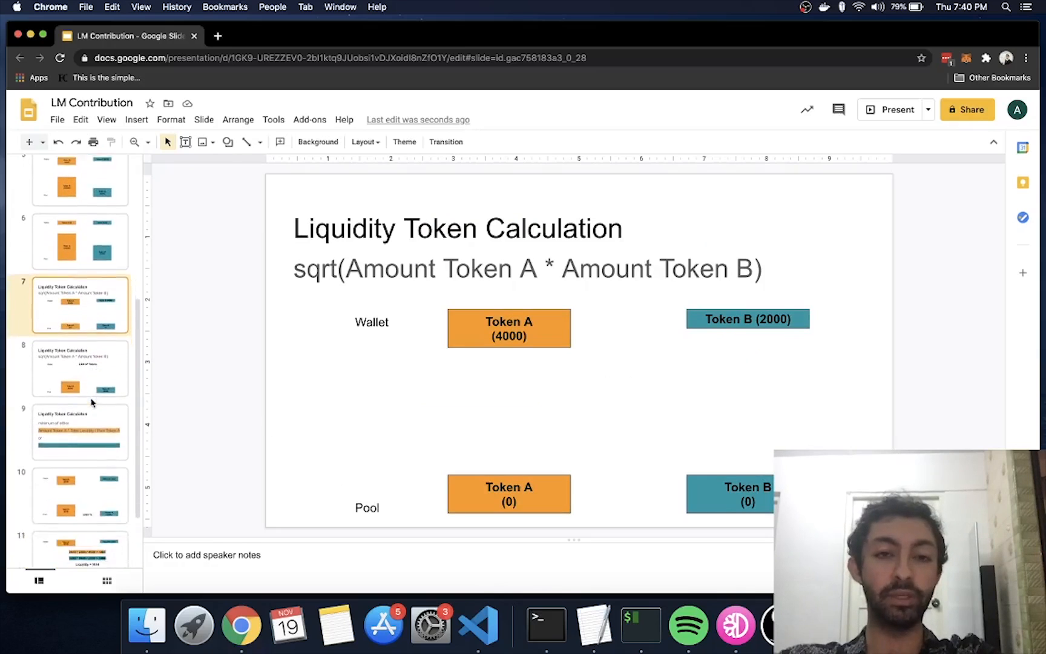
Toggle between the square-root and minimum-of-either formula slides, then show the title slide
scroll("down", 3)
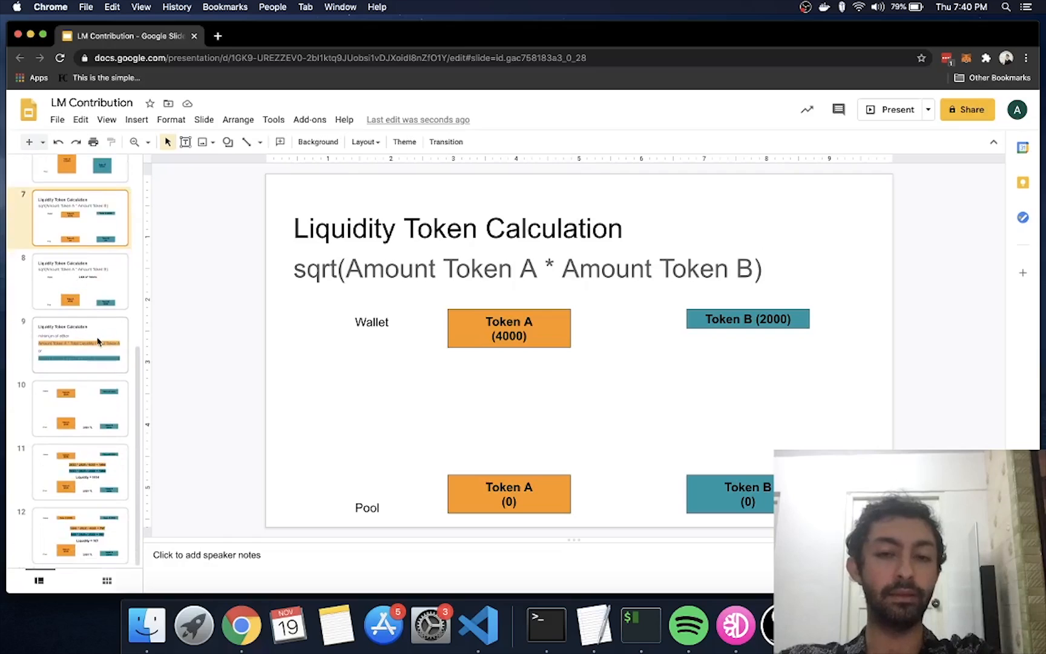
left_click(80, 344)
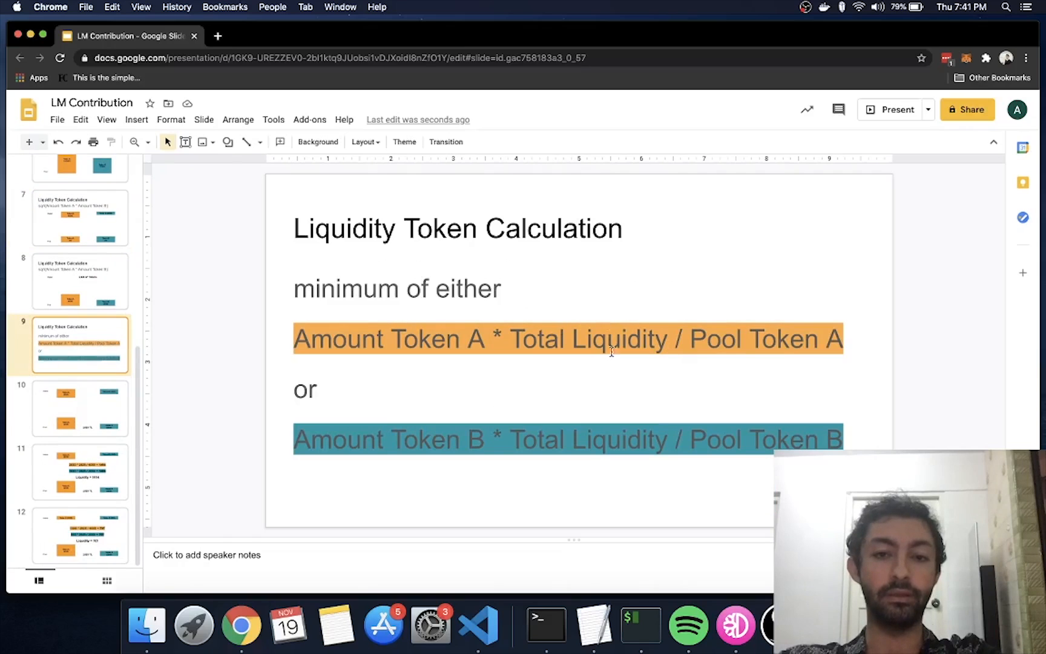
mouse_move(570, 374)
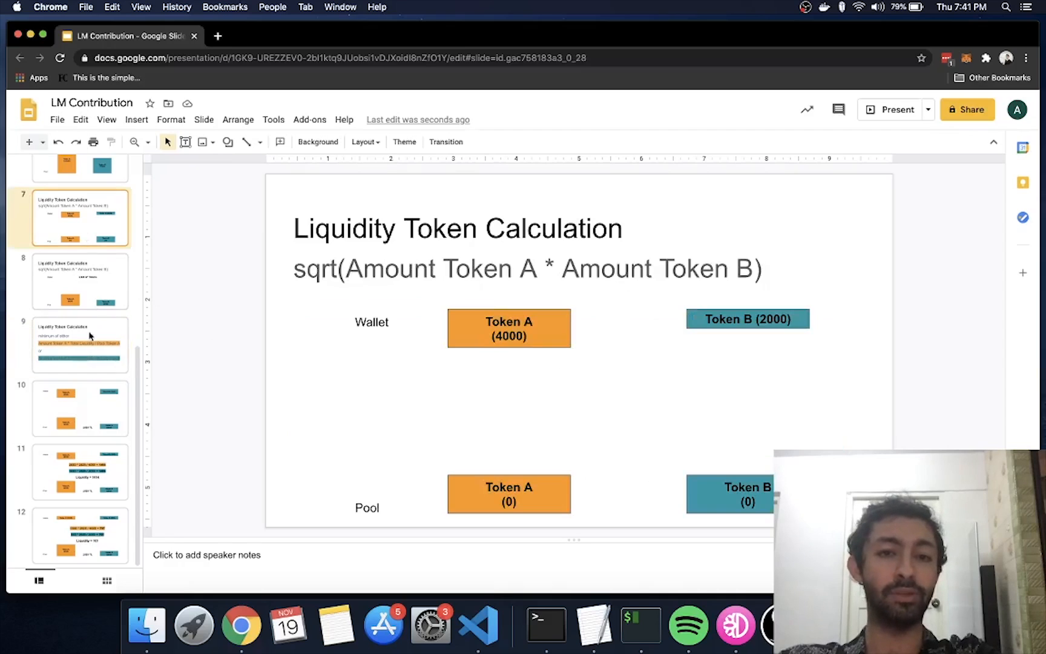
mouse_move(95, 367)
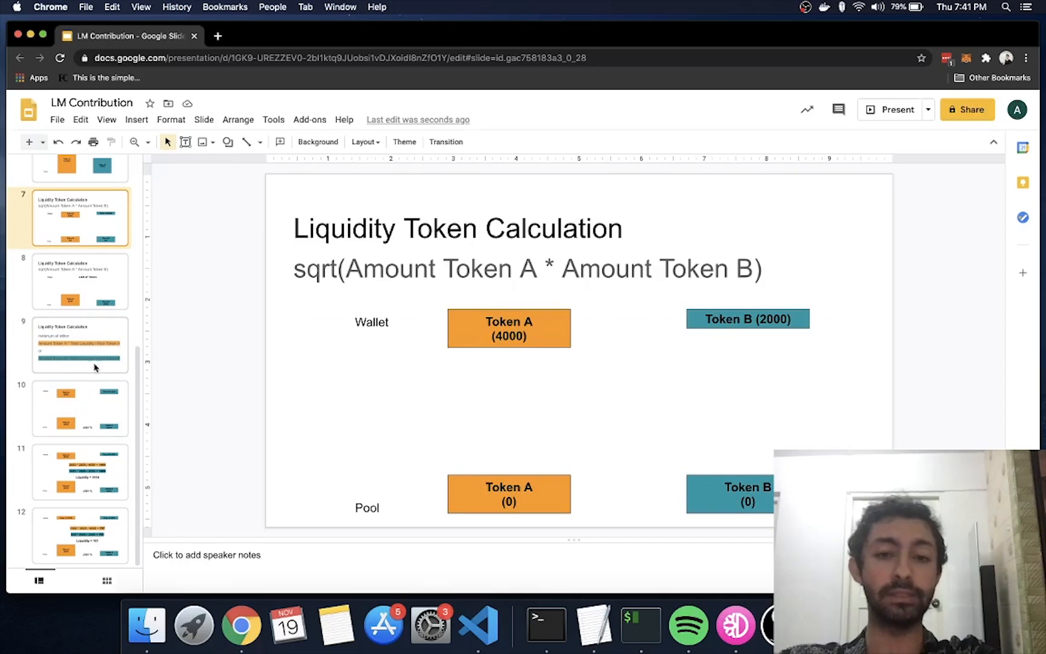
left_click(80, 344)
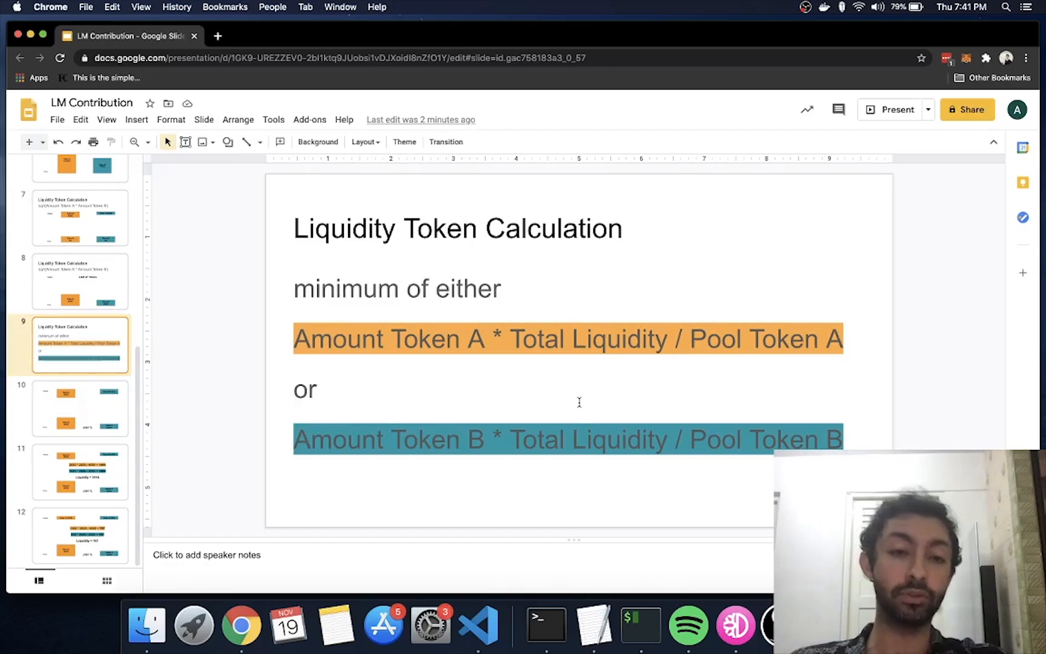
mouse_move(109, 242)
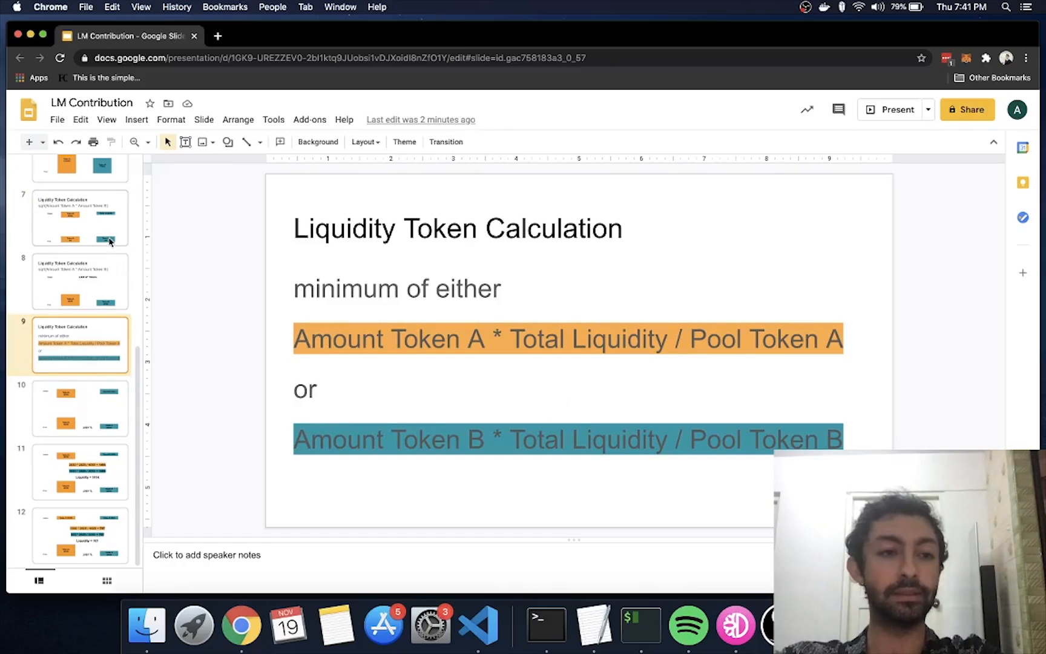
left_click(80, 217)
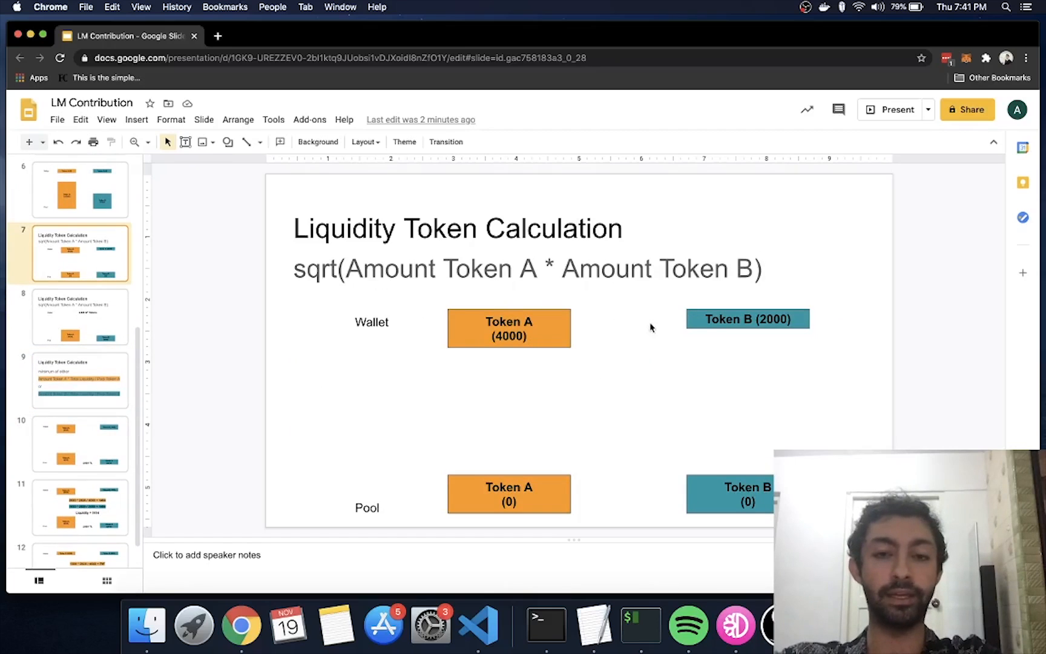
left_click(80, 380)
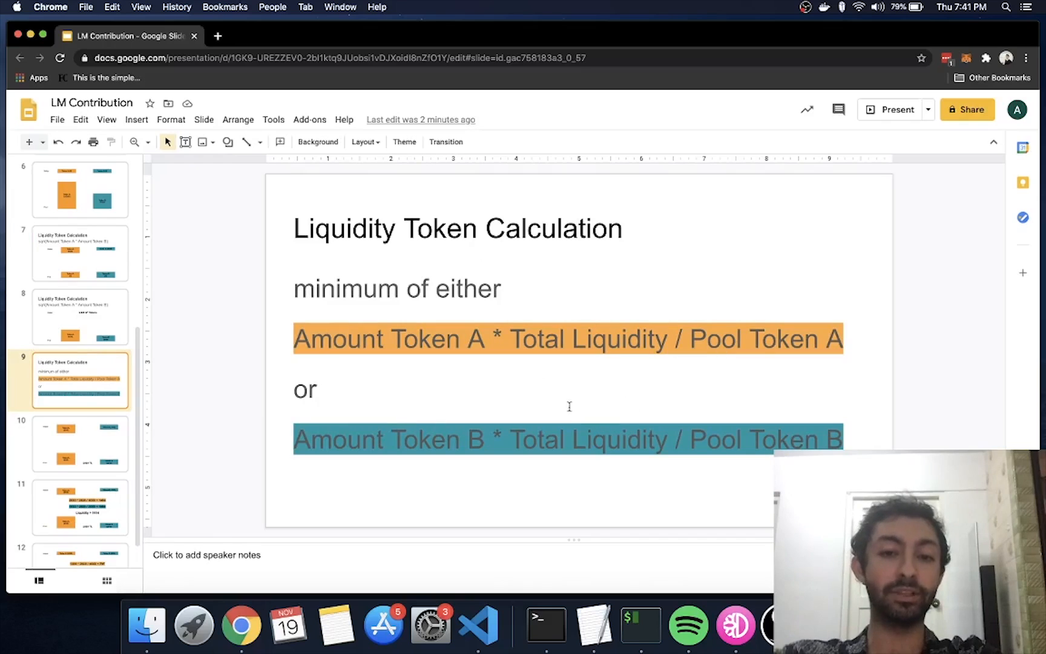
mouse_move(573, 390)
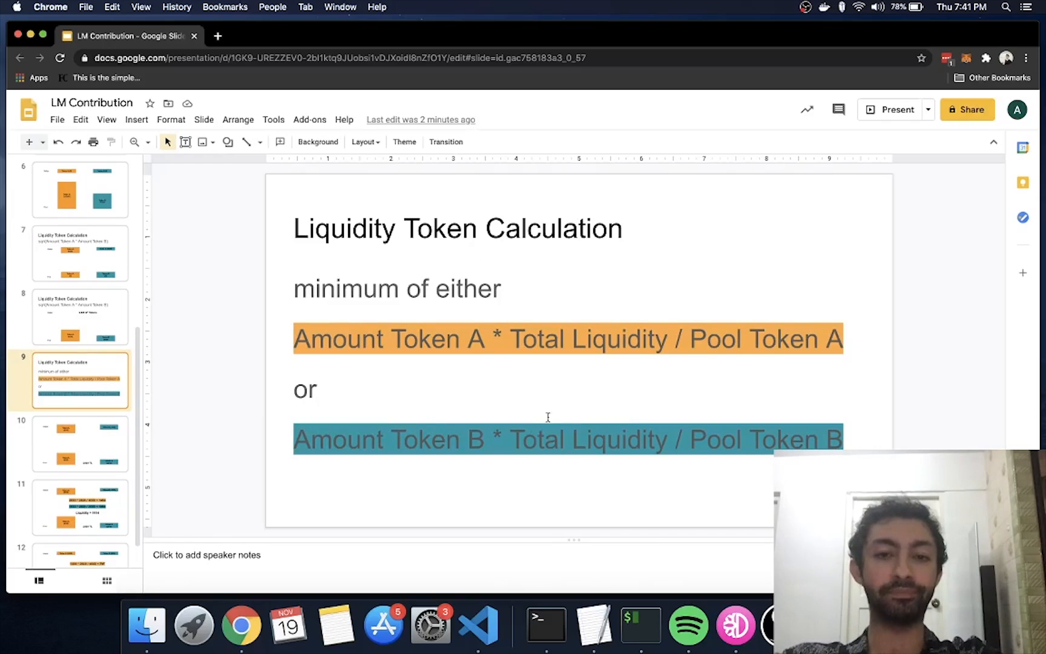
mouse_move(503, 499)
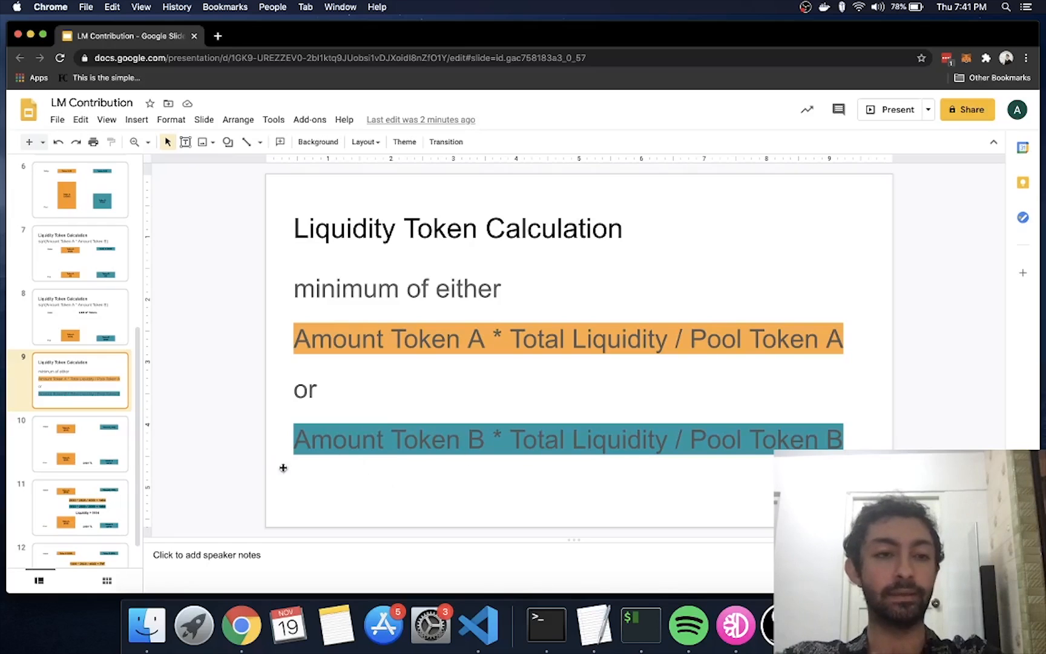
mouse_move(434, 514)
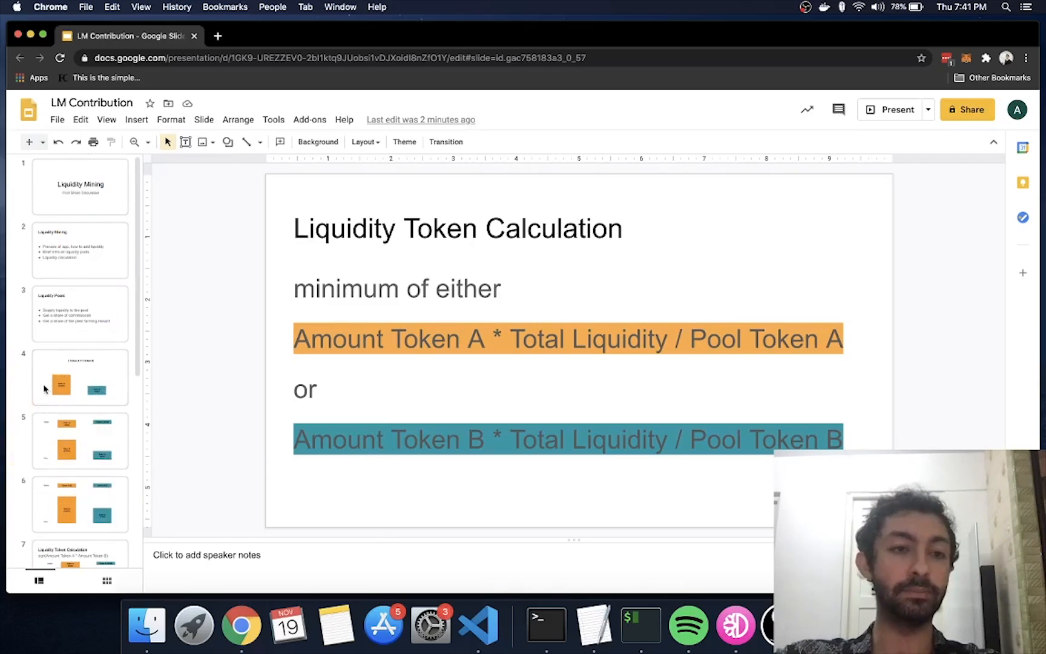
left_click(79, 185)
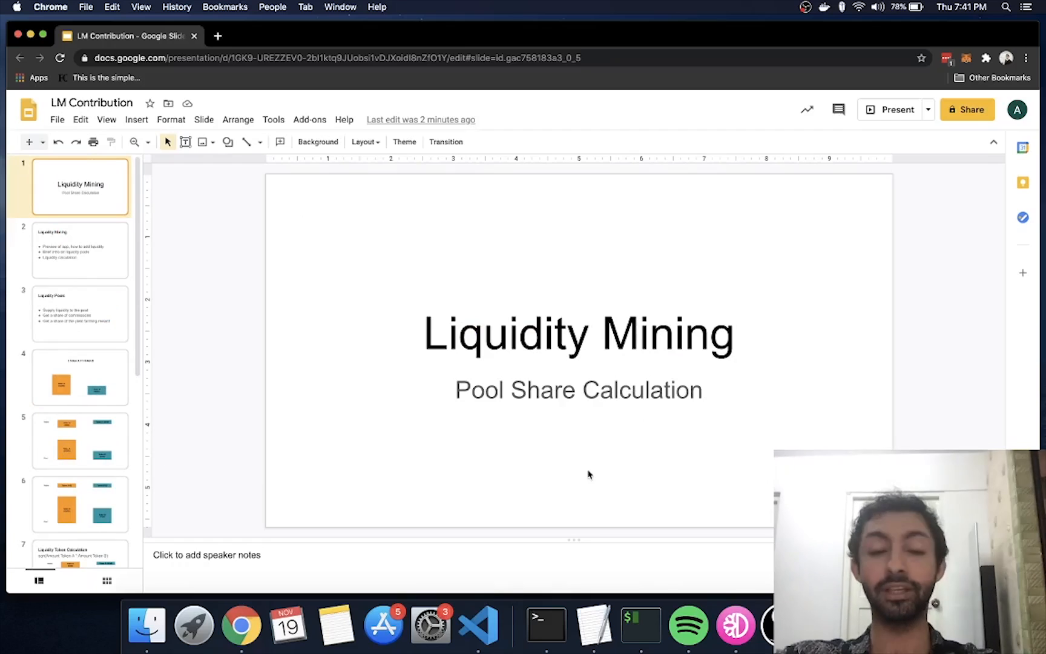